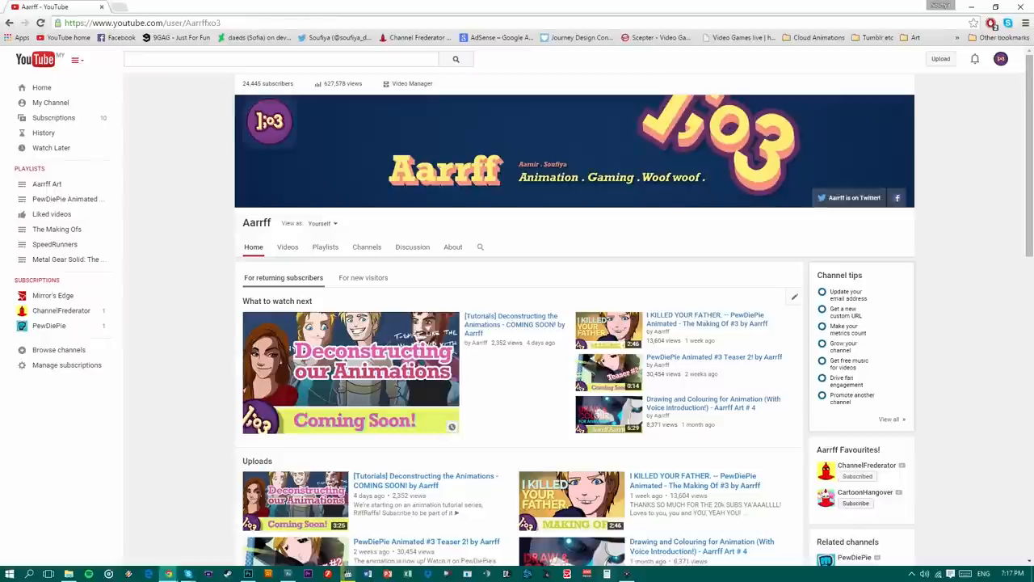
mouse_move(498, 387)
text(pewdiepie)
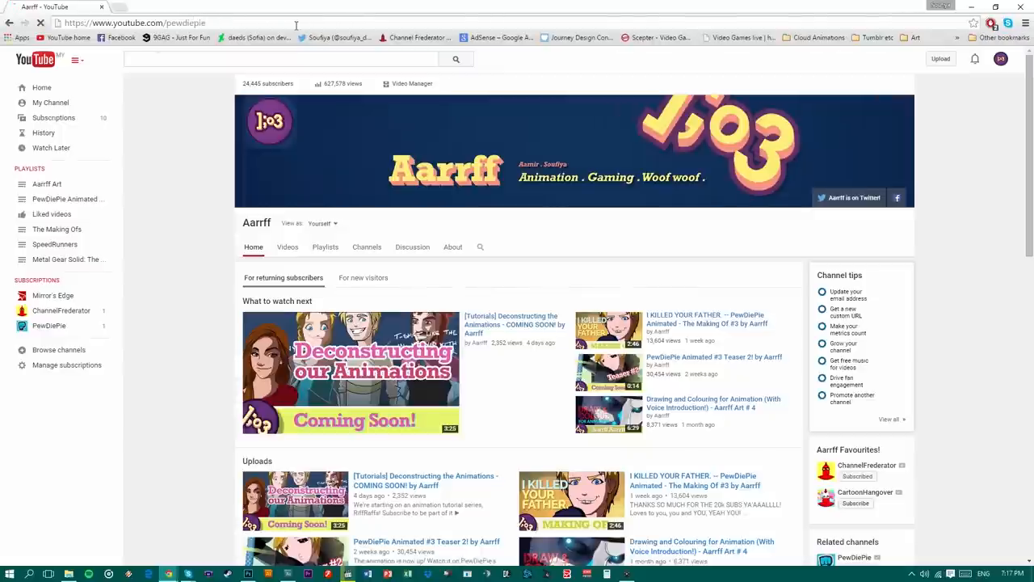
Go to the PewDiePie channel page and switch to its Videos list of uploads.
click(48, 324)
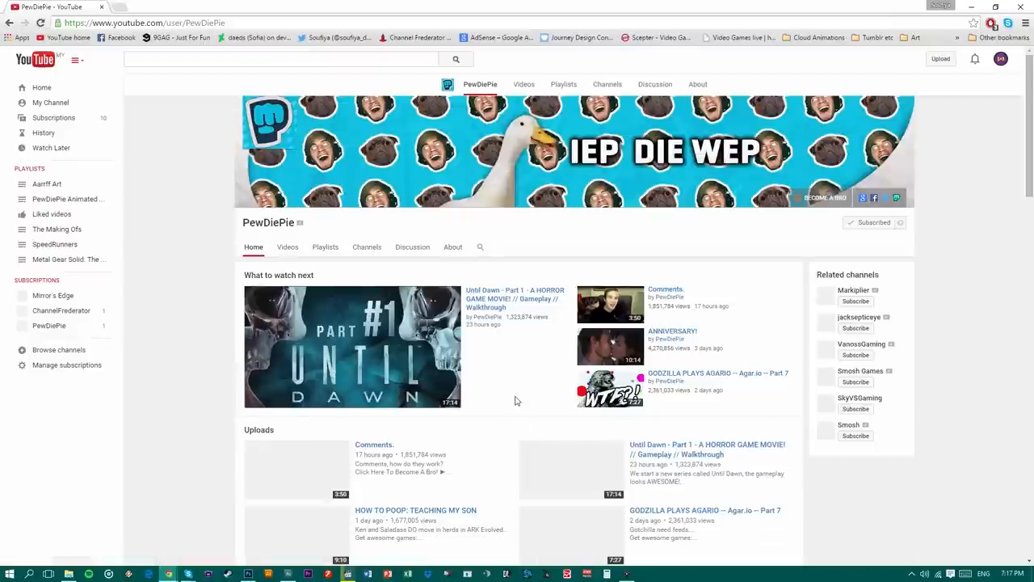
scroll(down, 3)
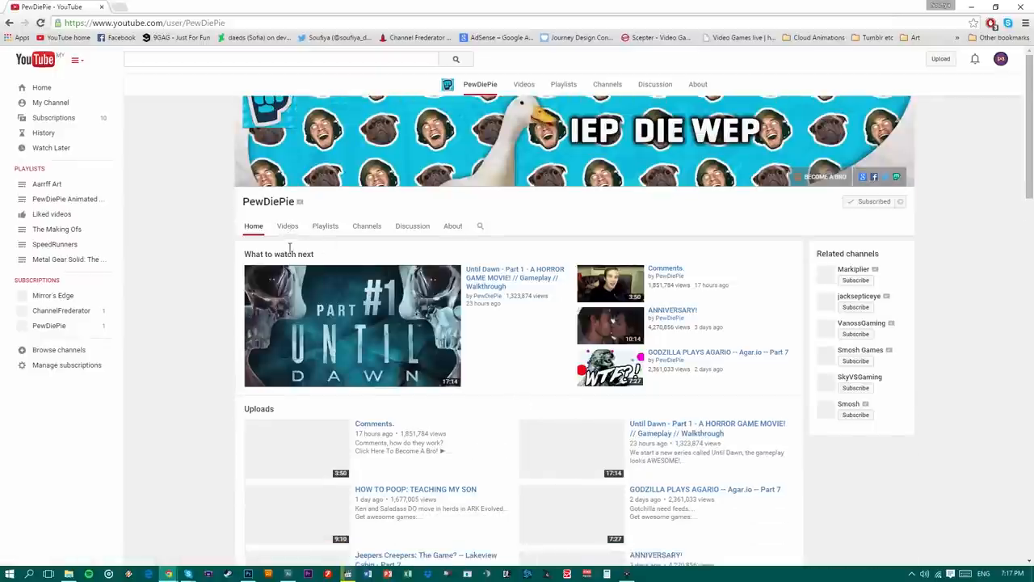
click(288, 226)
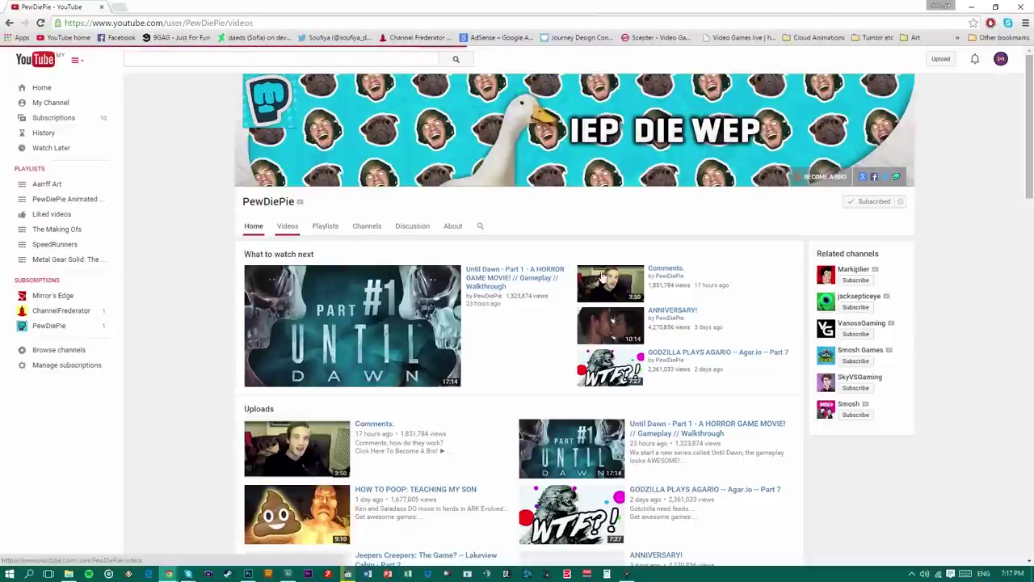
mouse_move(942, 323)
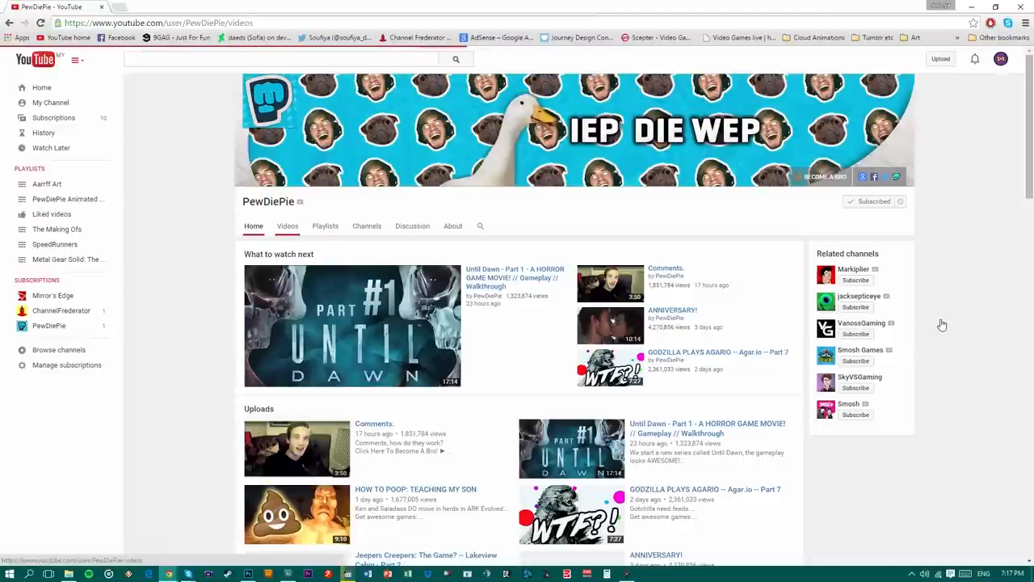
click(288, 226)
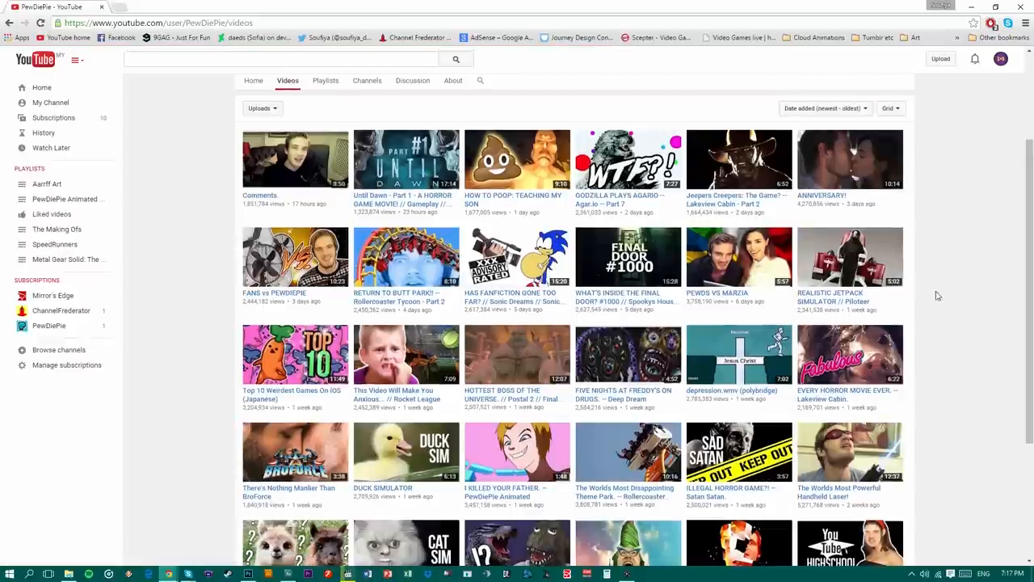
Scroll down the uploads and use Load more twice to bring in older videos.
scroll(down, 3)
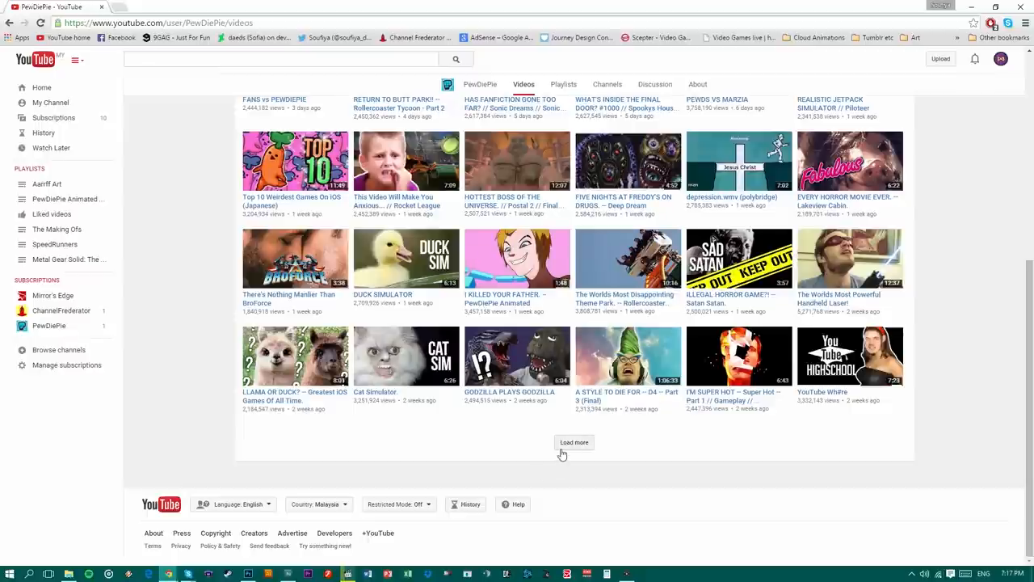
click(573, 443)
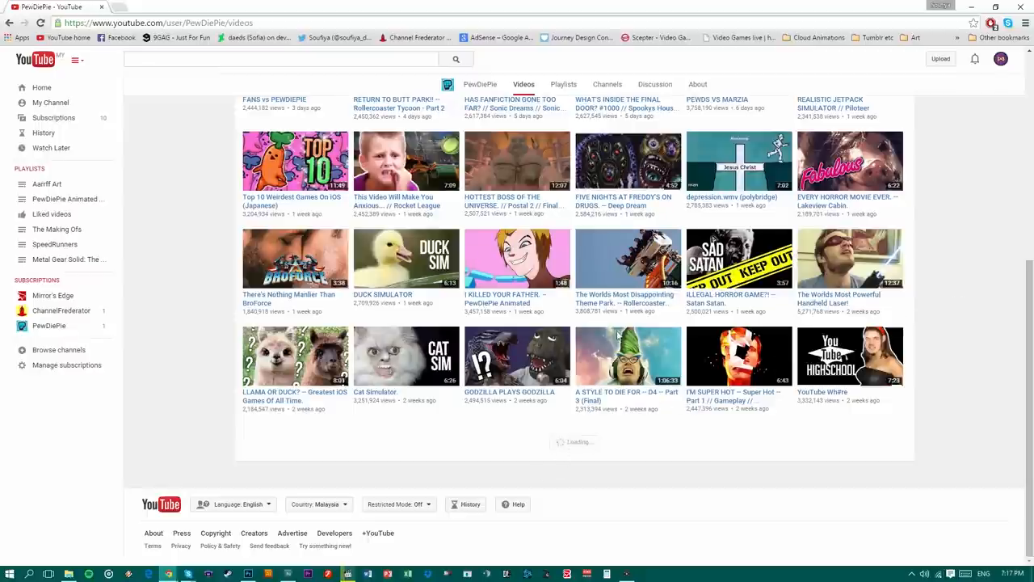
scroll(down, 3)
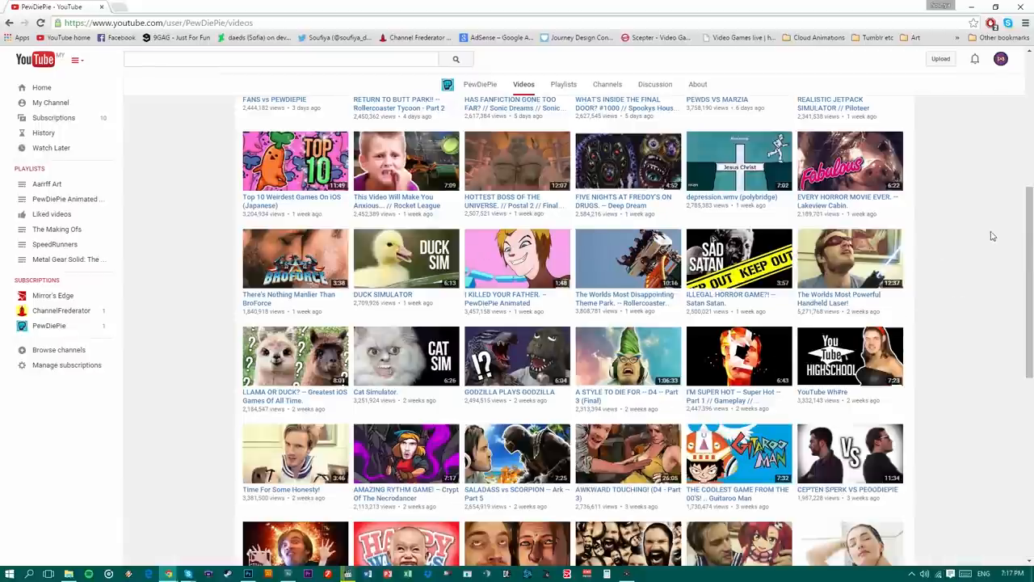
scroll(down, 3)
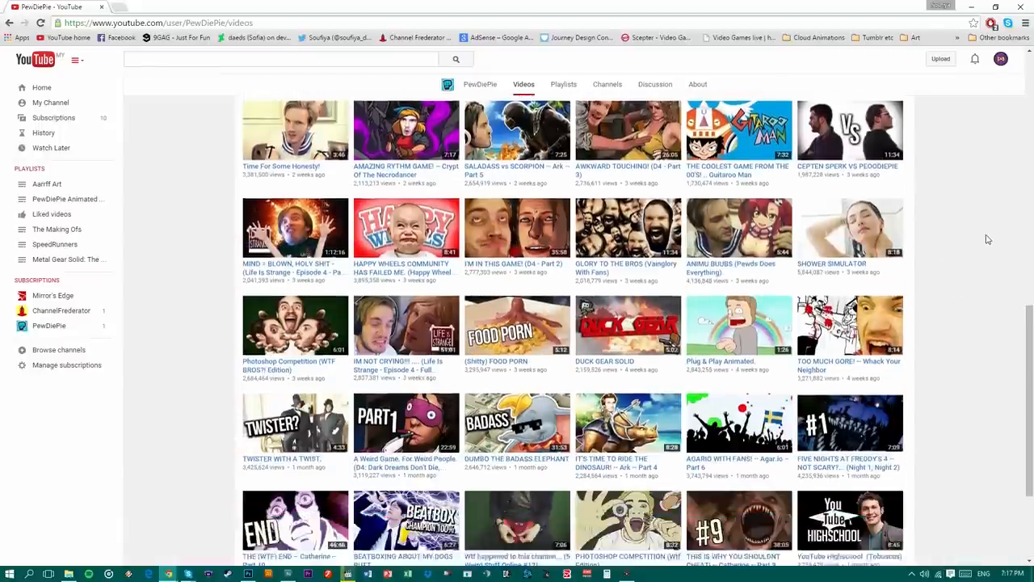
scroll(down, 3)
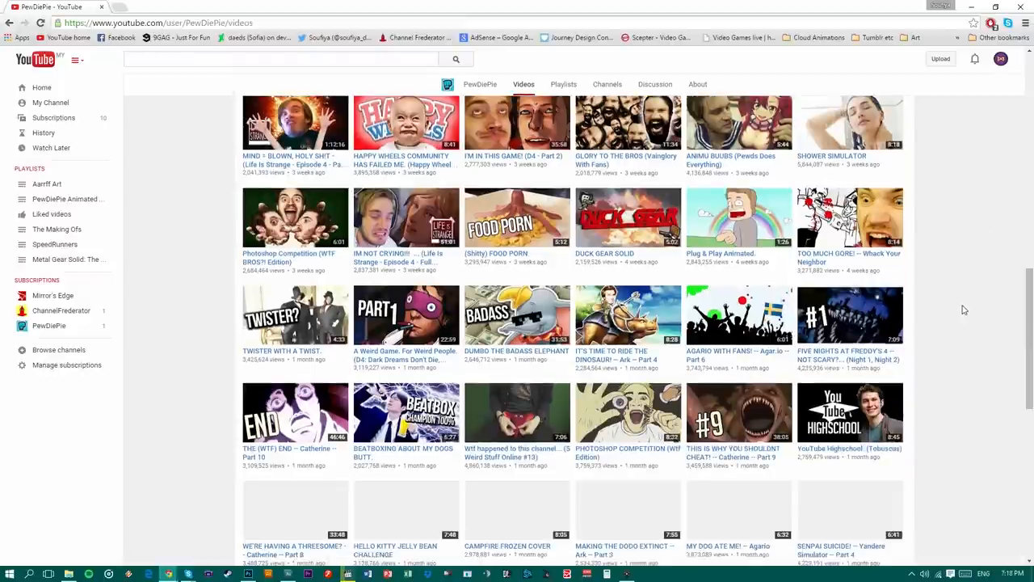
scroll(down, 3)
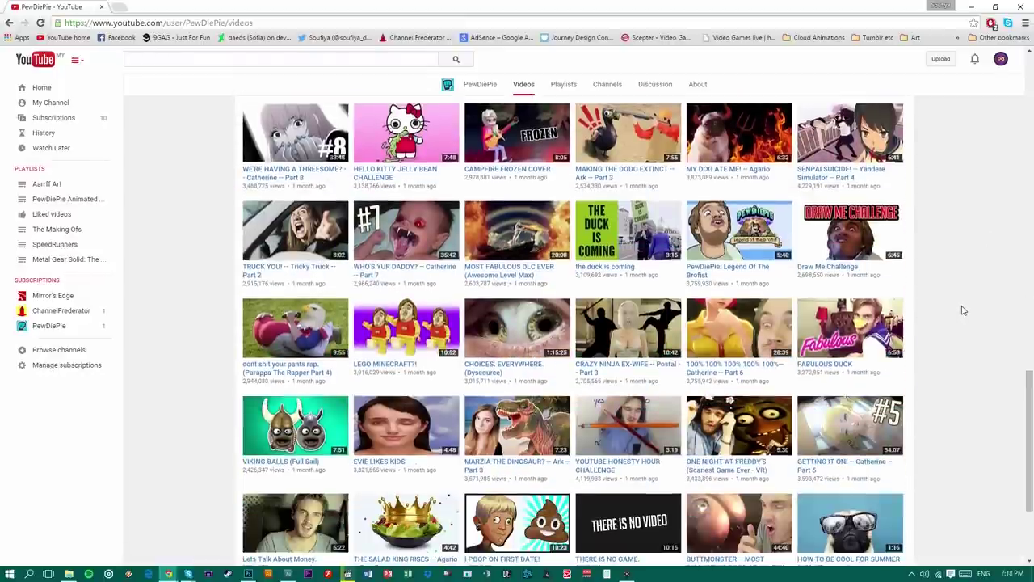
scroll(down, 3)
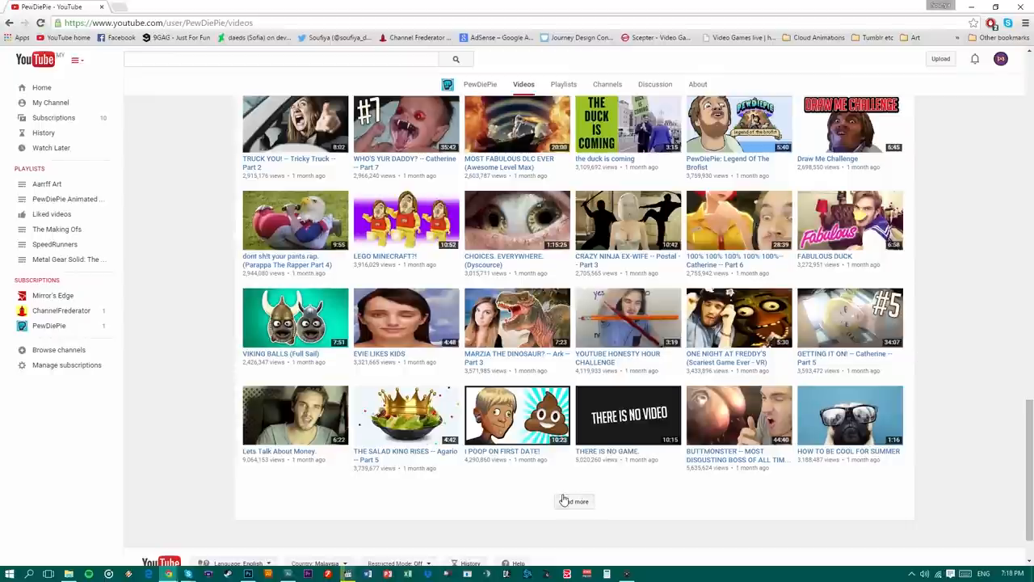
click(574, 501)
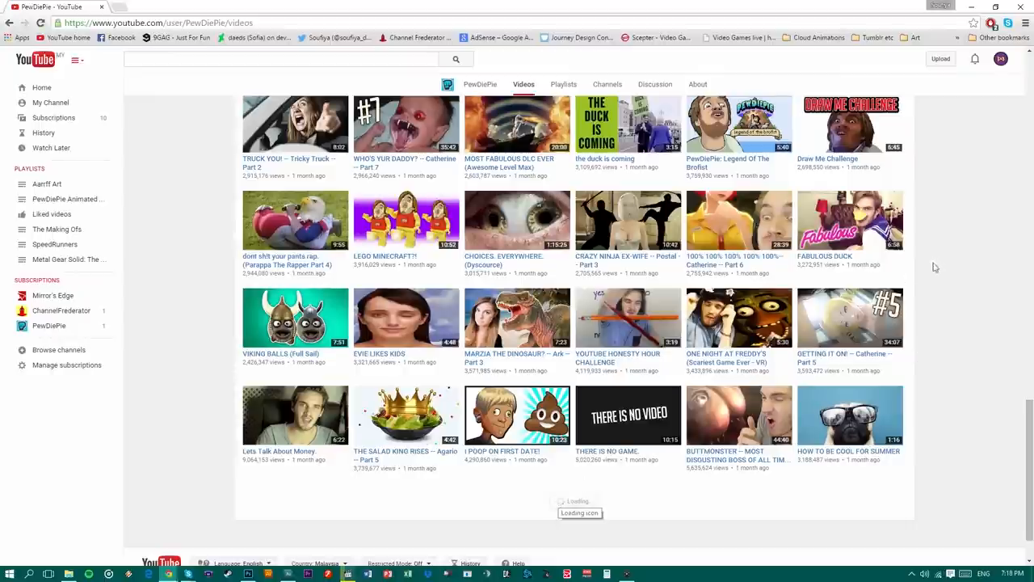
scroll(down, 3)
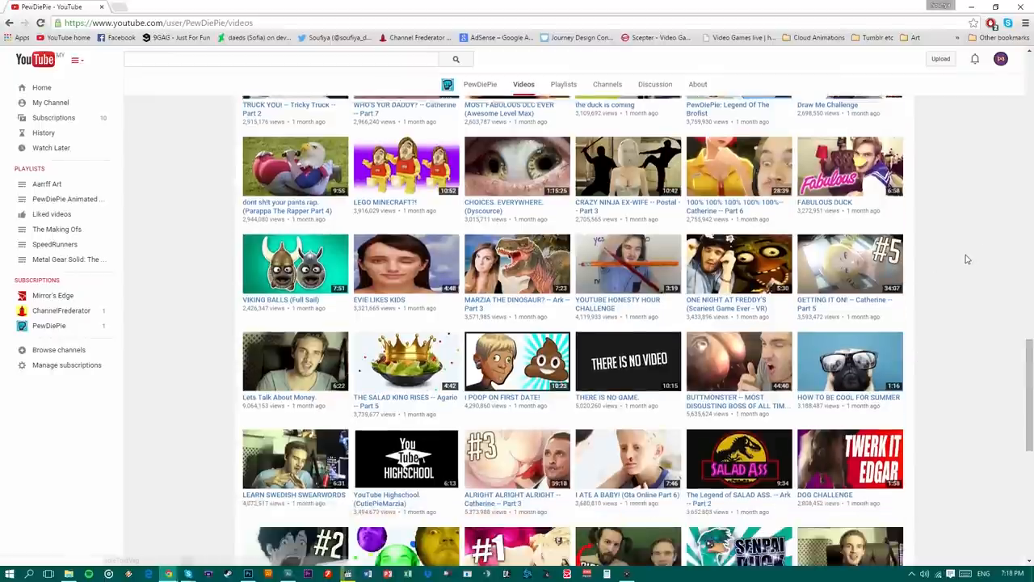
scroll(down, 3)
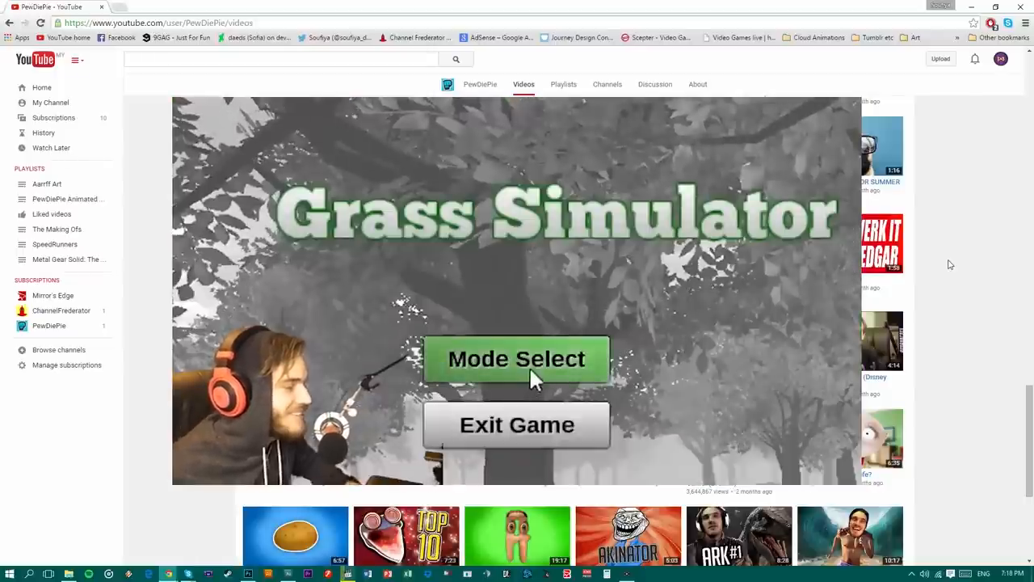
Play and pause the Grass Simulator clip, then close the player back to the Videos list.
click(517, 359)
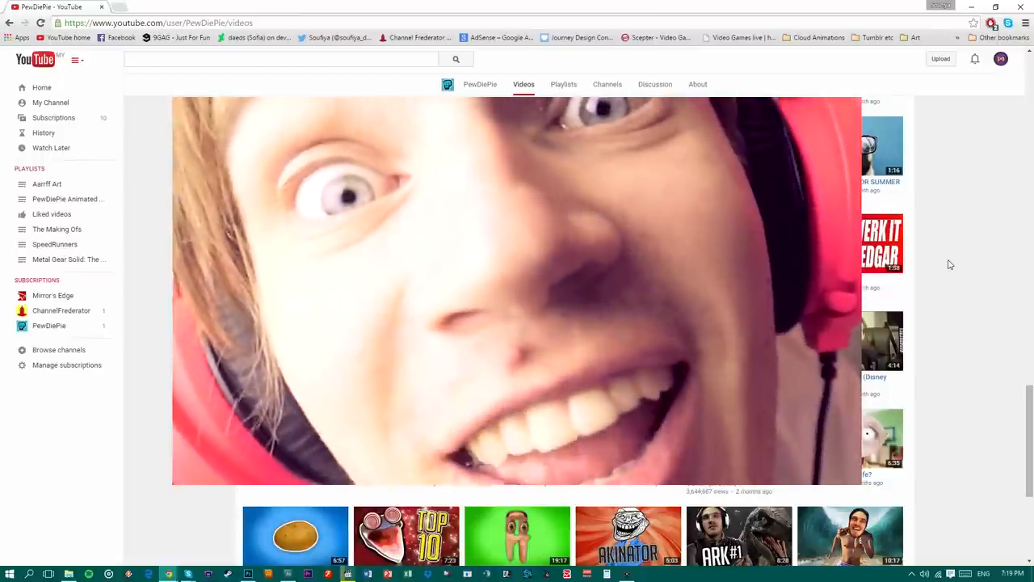
scroll(up, 3)
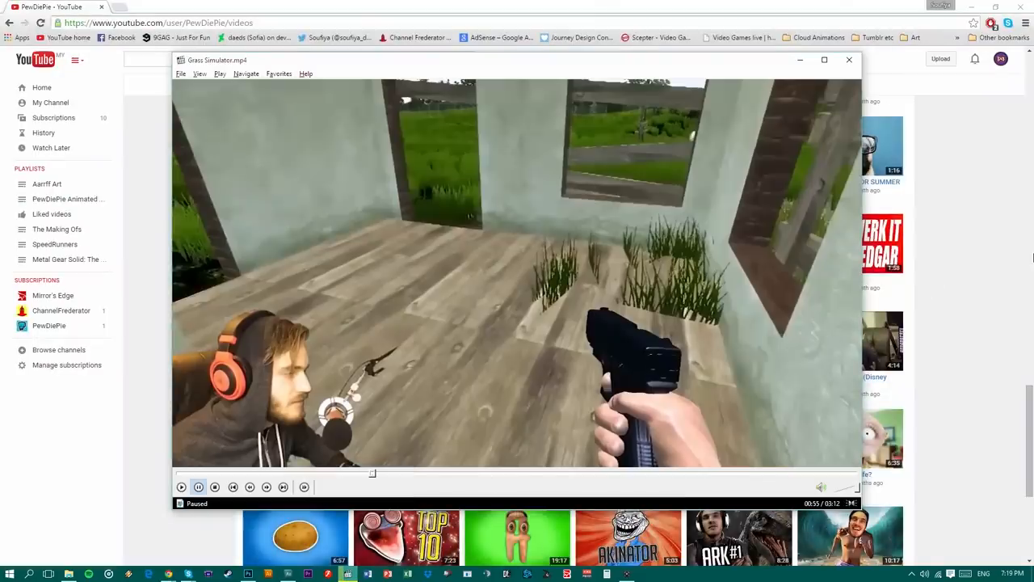
mouse_move(352, 410)
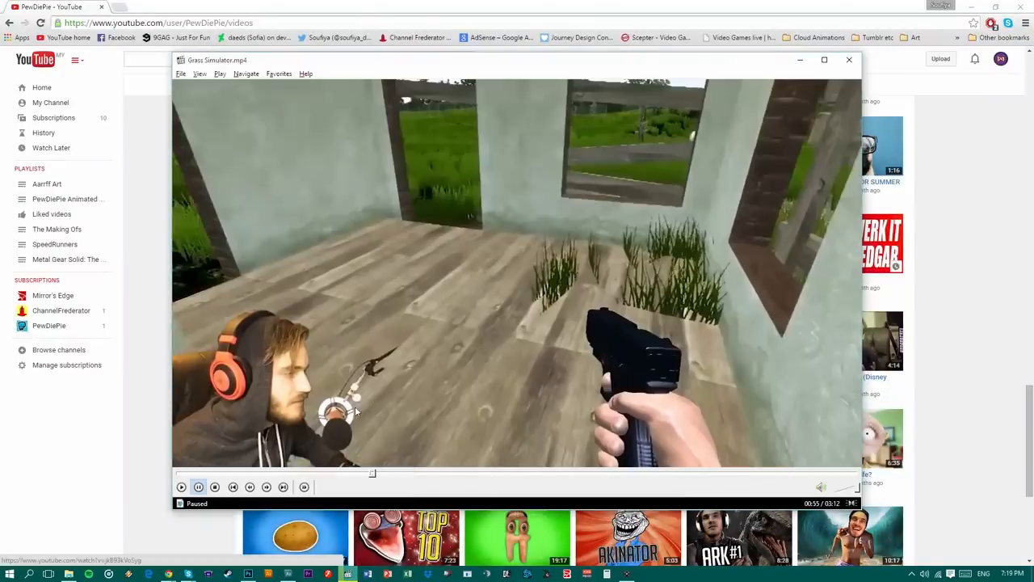
double_click(517, 283)
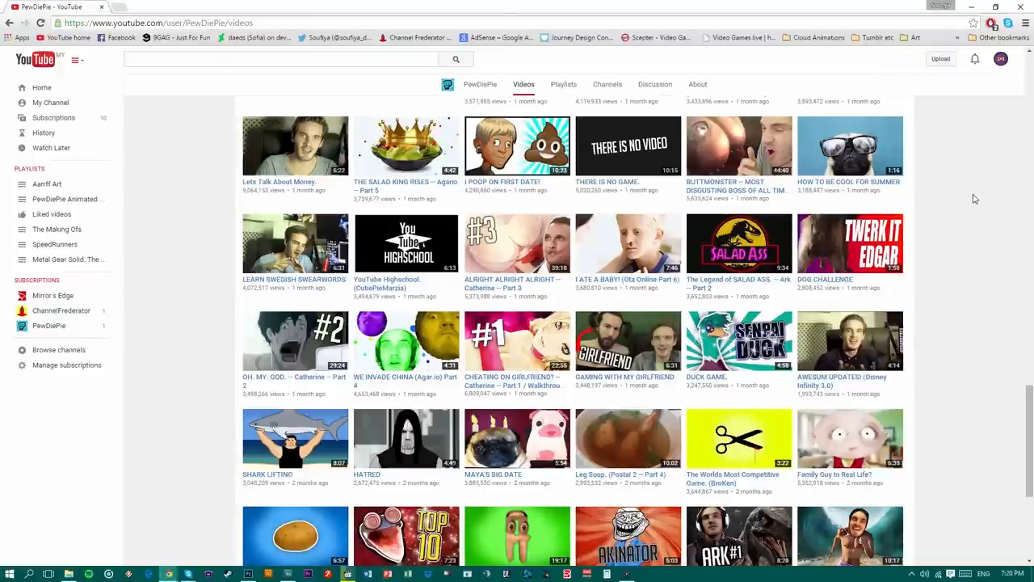
mouse_move(967, 203)
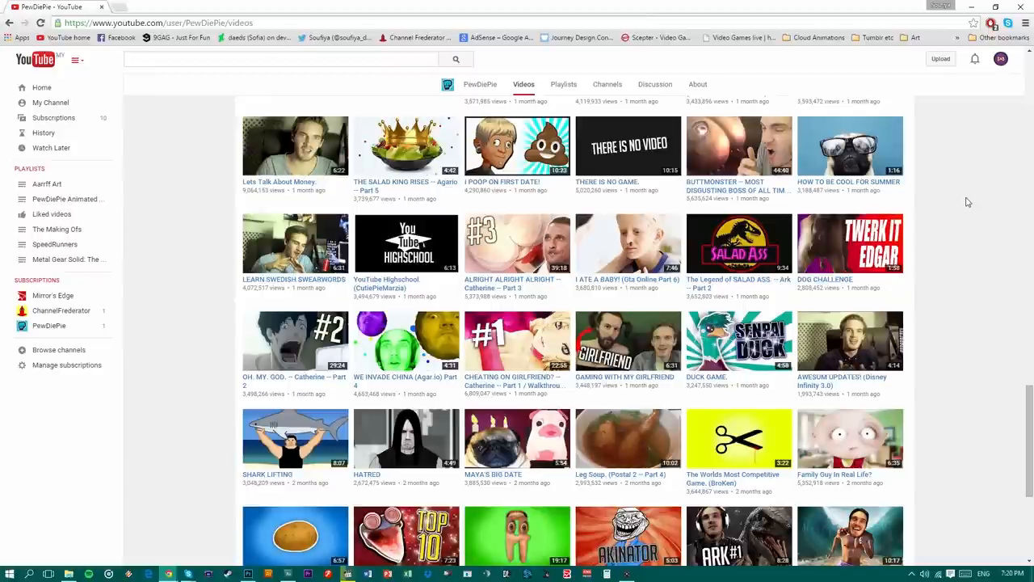
Scroll the uploads and start the YouTube Highschool (CutiePieMarzia) video.
scroll(down, 3)
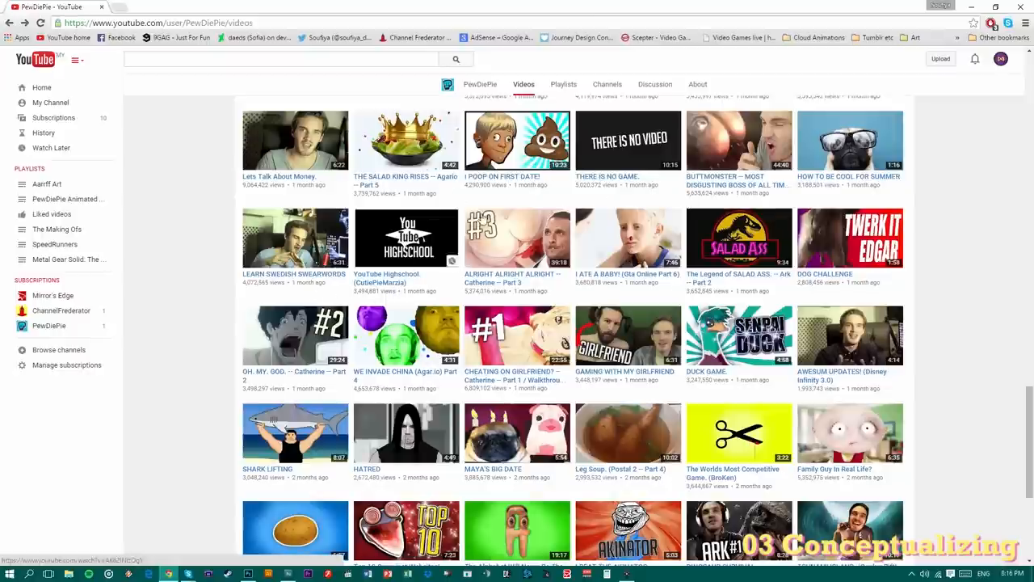
click(406, 237)
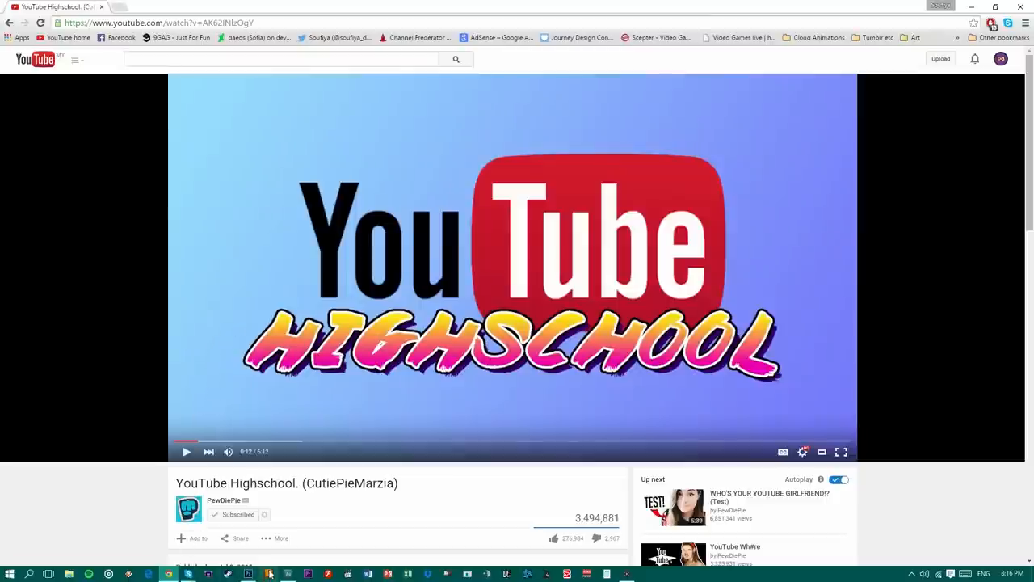
Back in Photoshop, discard the blank untitled document and return to the drawing document.
click(268, 574)
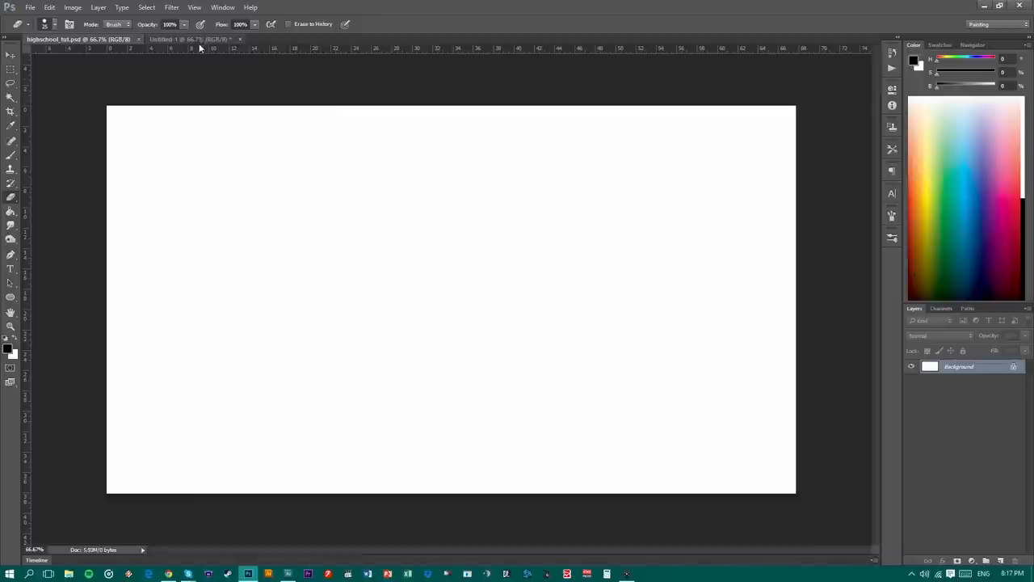
click(240, 39)
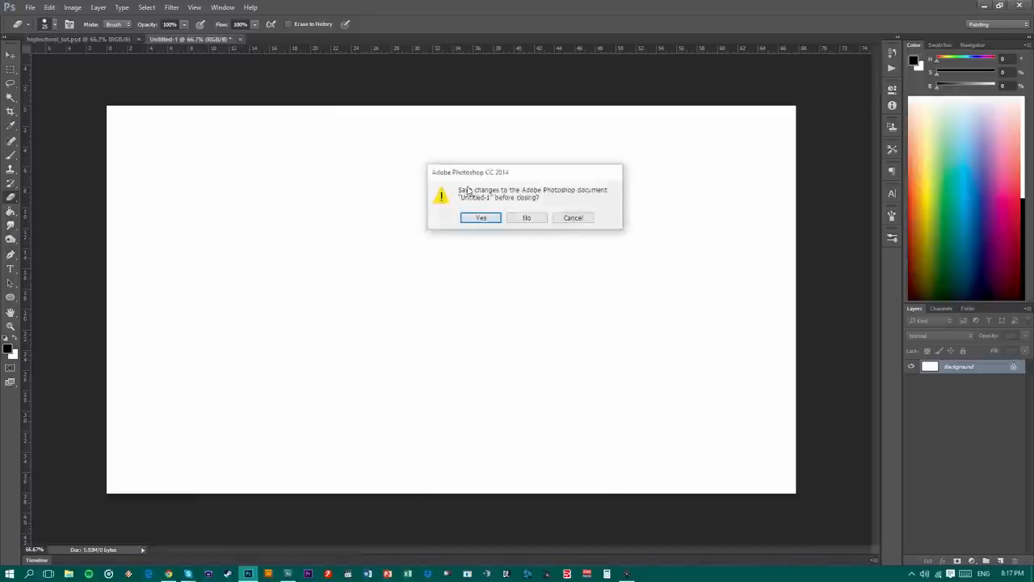
click(527, 217)
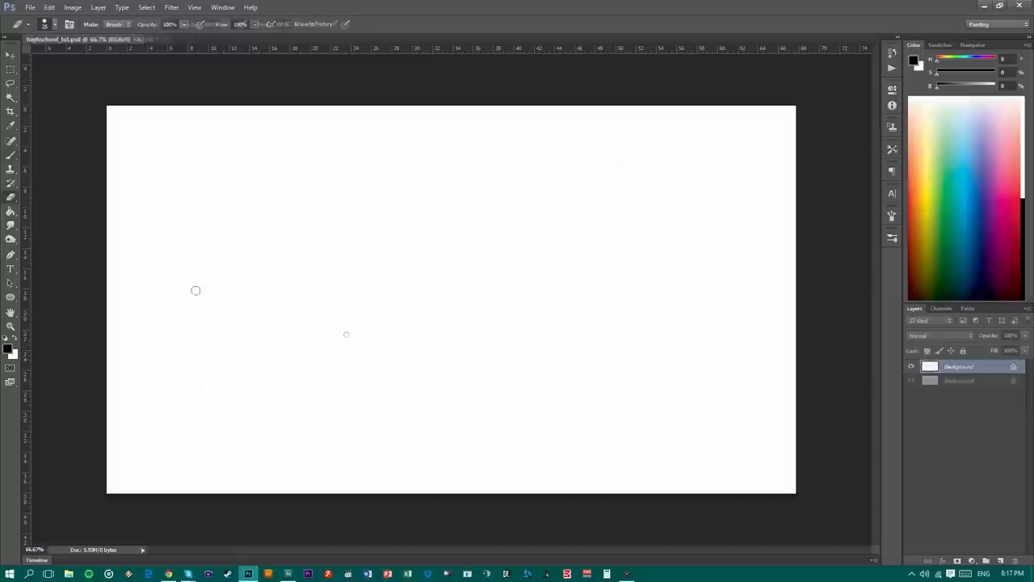
click(1000, 559)
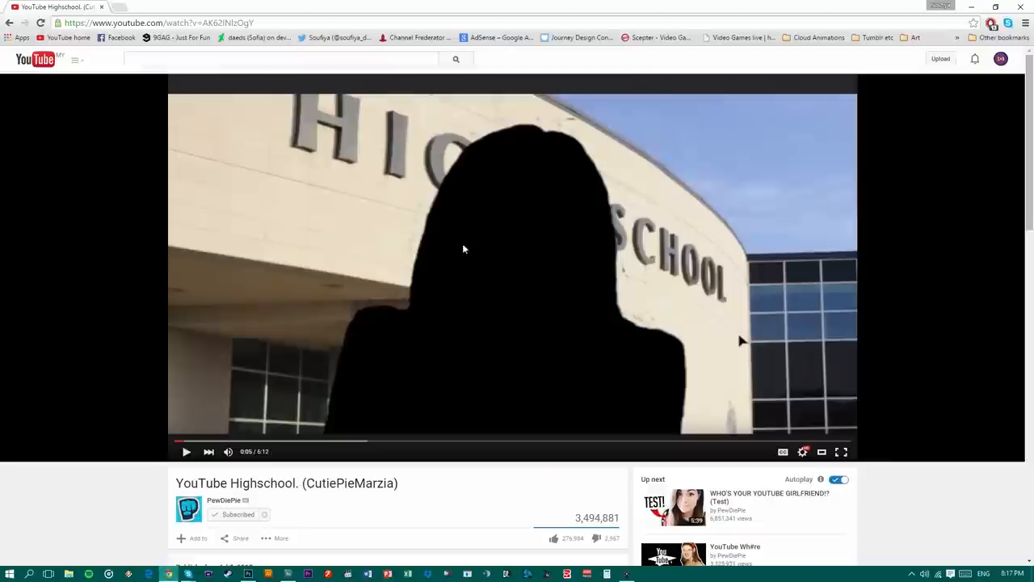
click(247, 574)
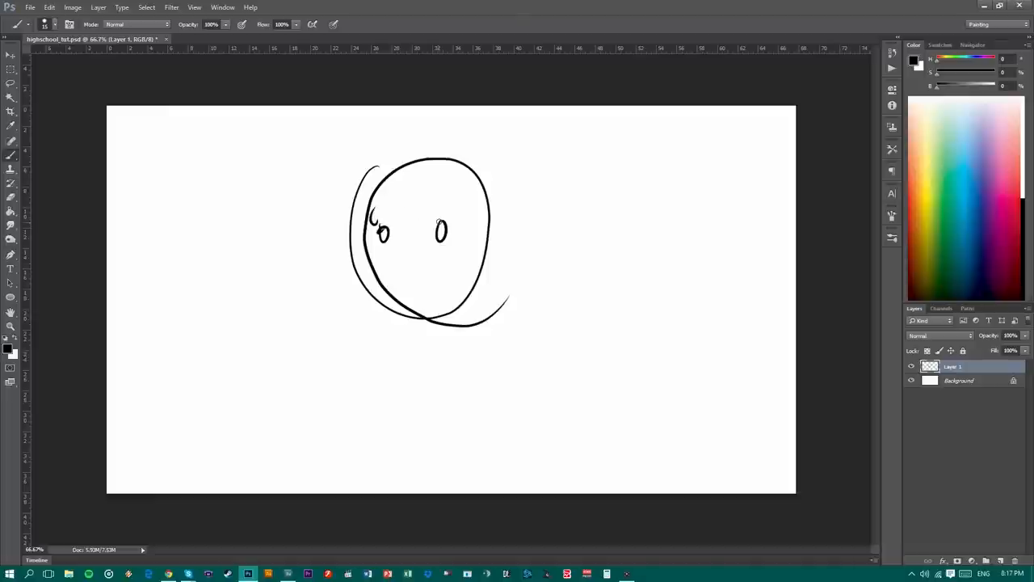
Add eyes and mouth strokes to the doodled face, then brush in the open book's right-hand edges.
drag(391, 272, 456, 274)
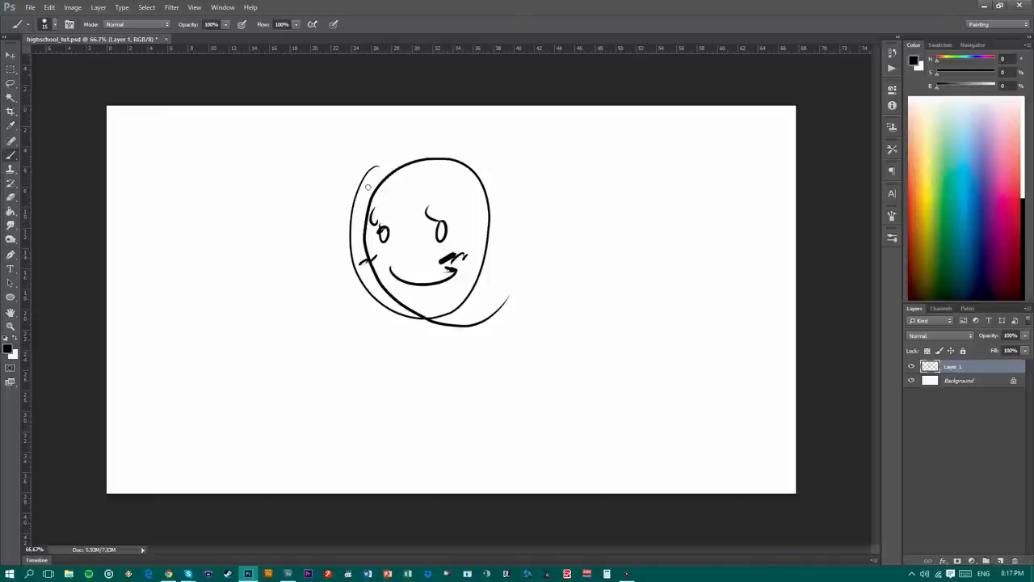
drag(371, 170, 352, 291)
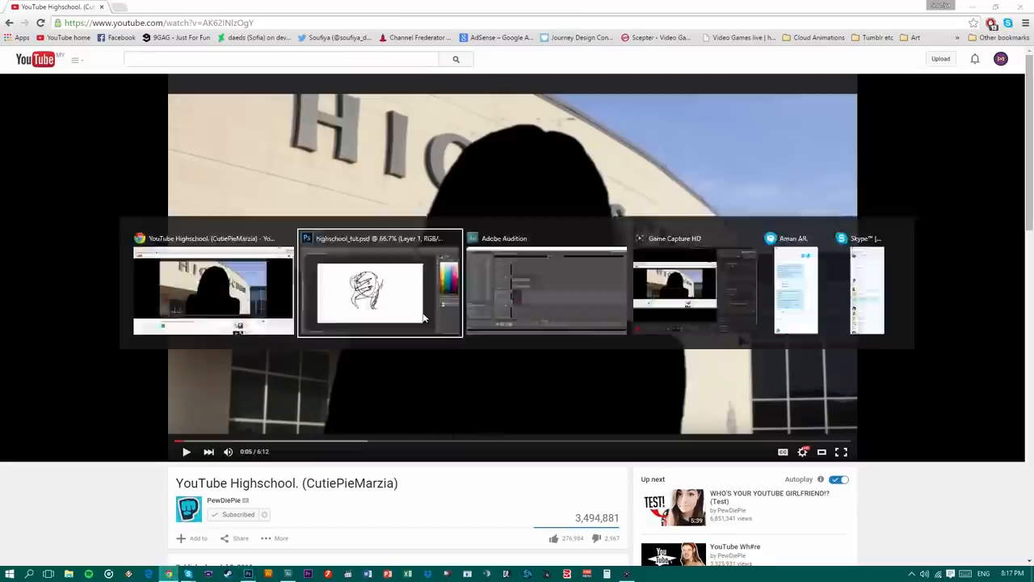
click(380, 283)
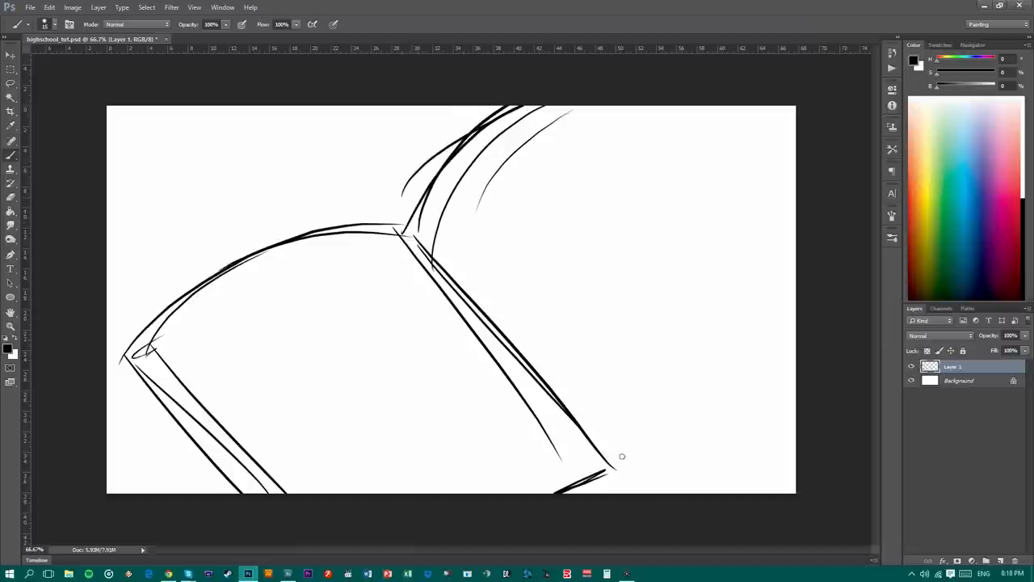
drag(601, 461, 795, 310)
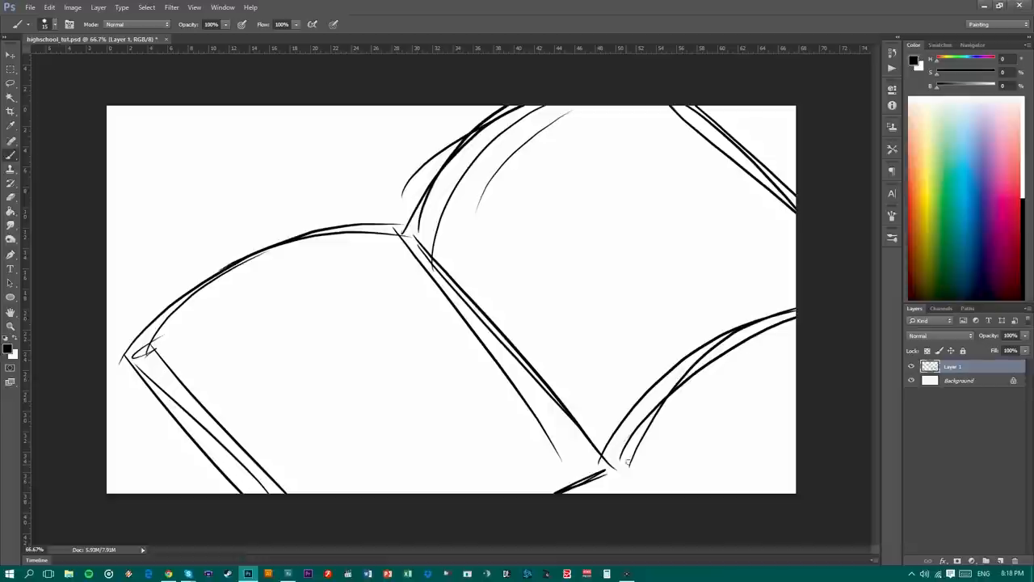
drag(601, 465, 633, 485)
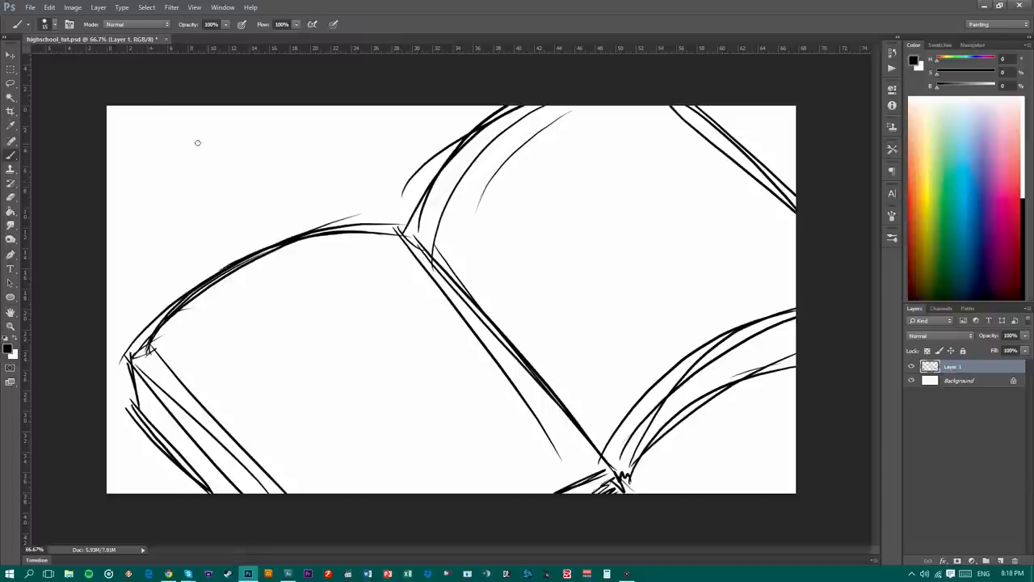
Draw rough guide lines and a note across the book, then remove them again.
drag(153, 110, 792, 372)
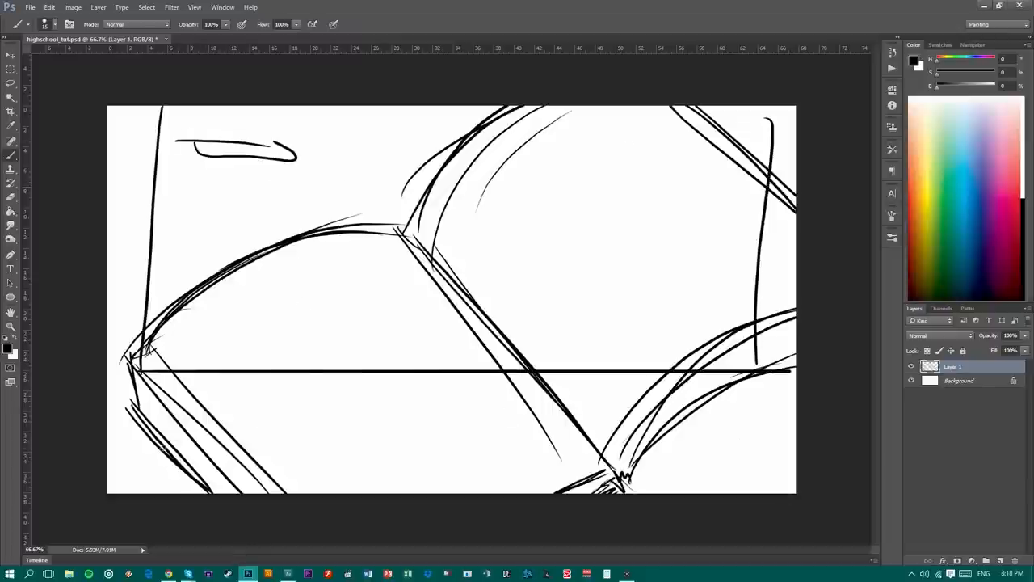
drag(186, 142, 274, 126)
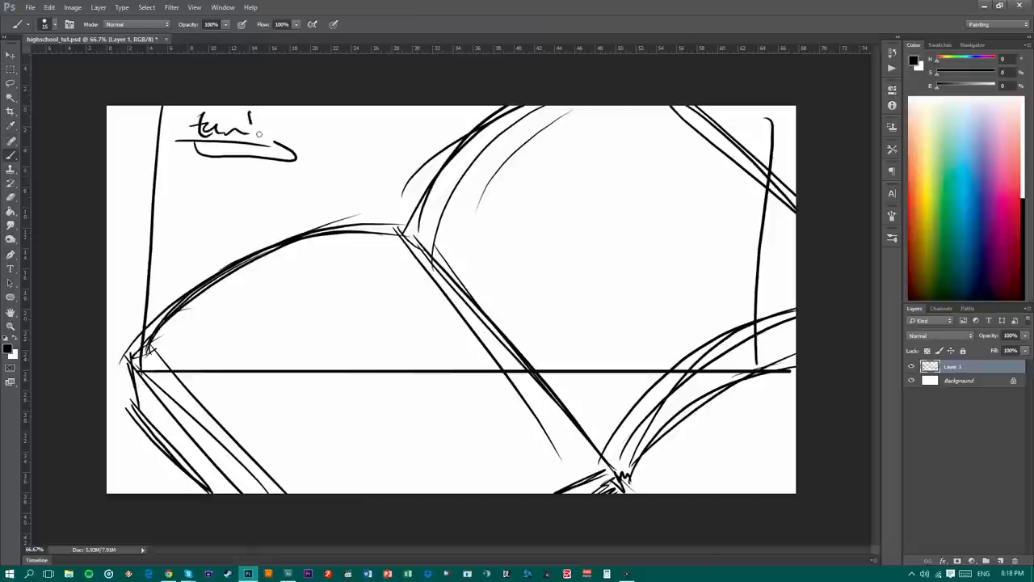
drag(251, 132, 304, 129)
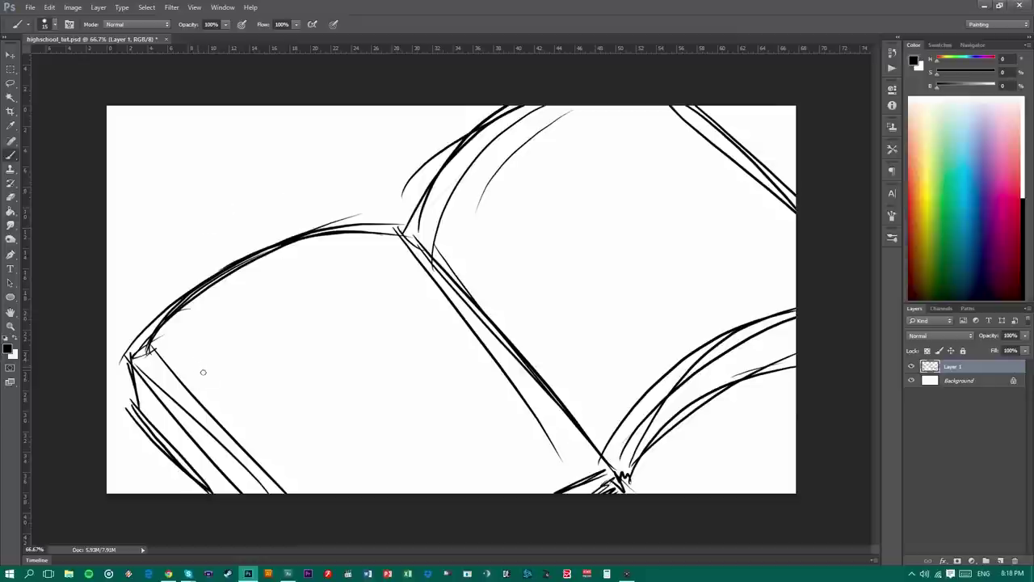
mouse_move(307, 271)
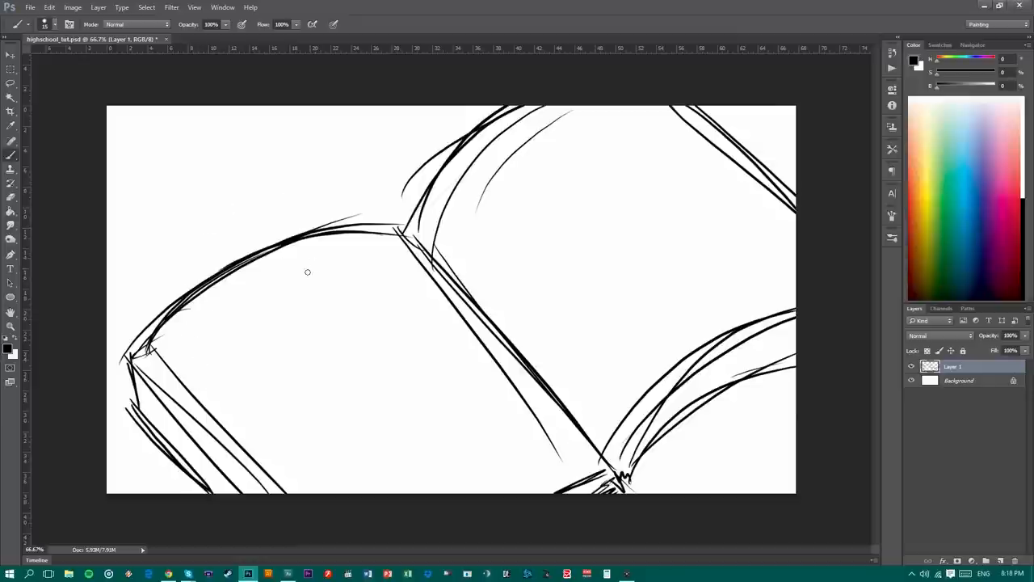
mouse_move(320, 262)
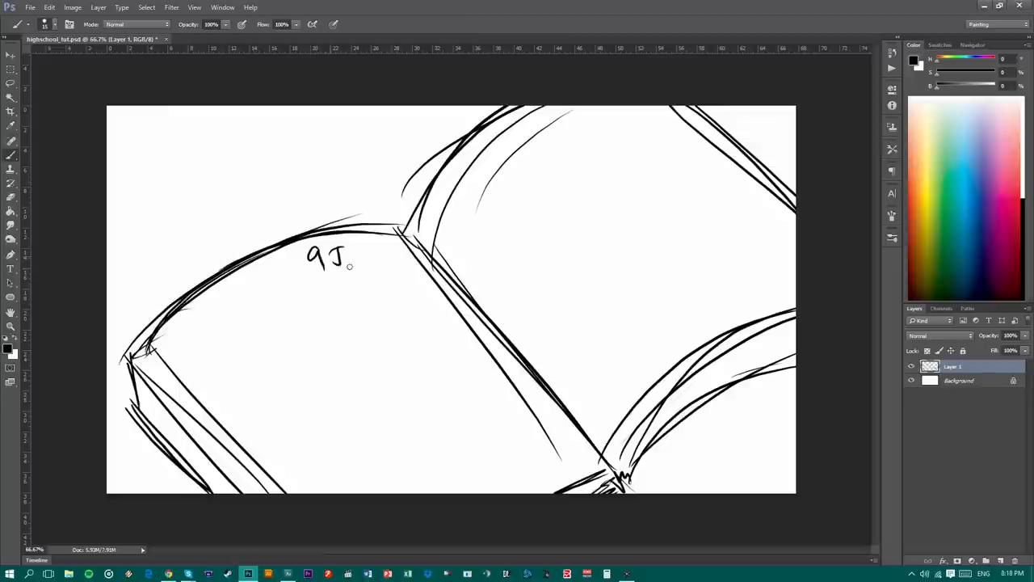
Hand-letter '9 JAN' and two squiggly diary lines on the book's left page.
drag(331, 259, 364, 258)
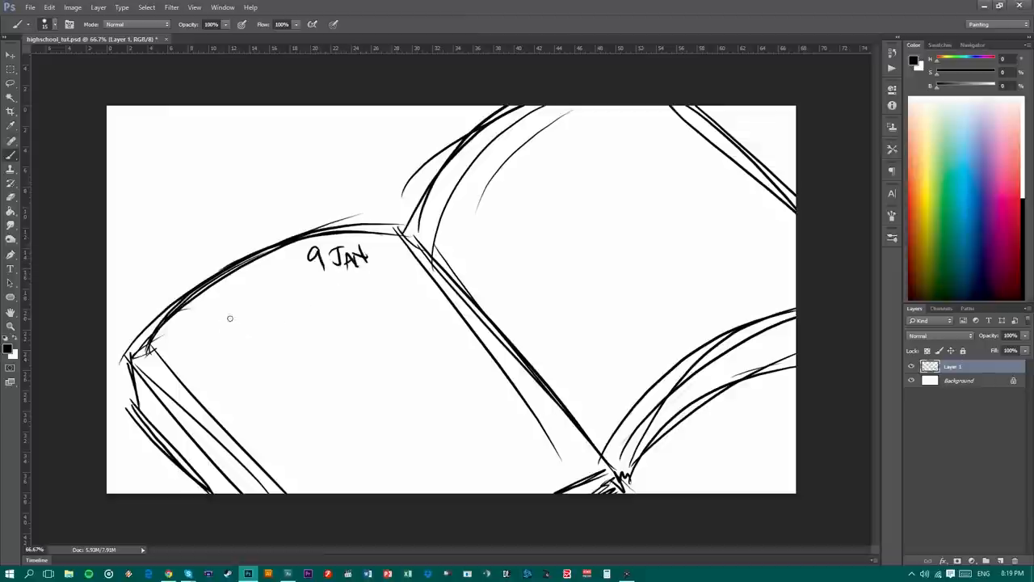
drag(336, 278, 380, 262)
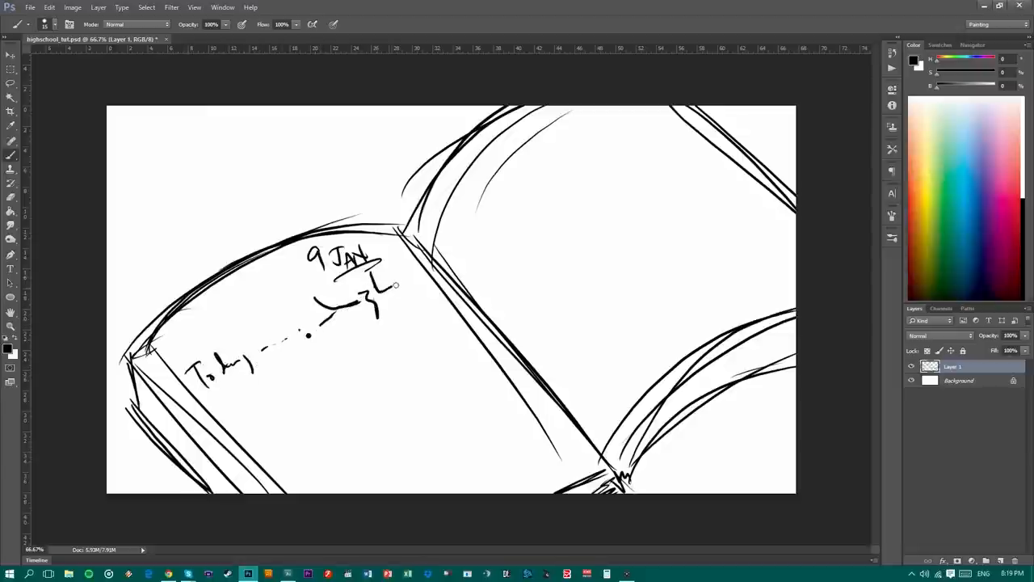
drag(384, 288, 404, 291)
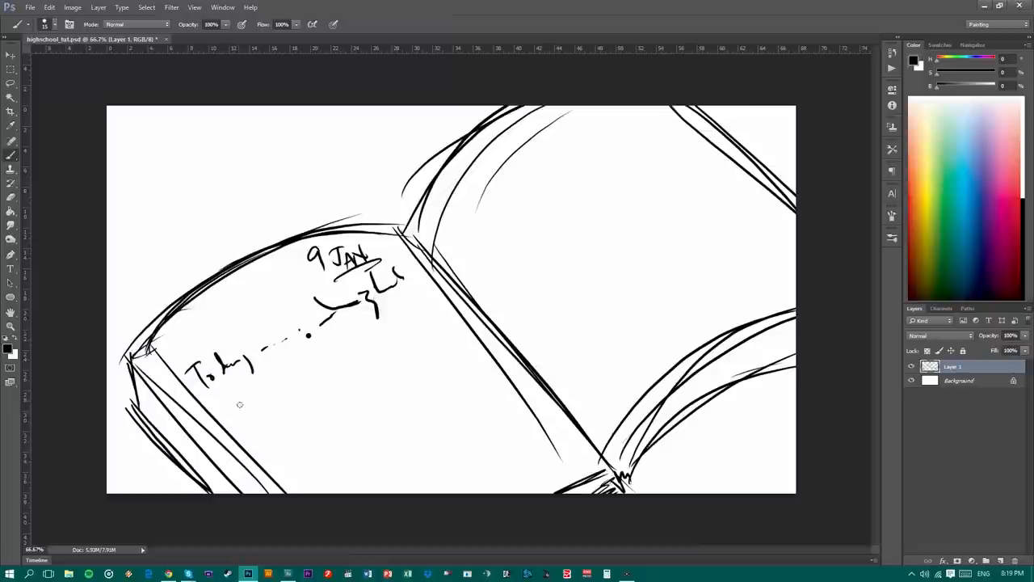
drag(242, 408, 407, 323)
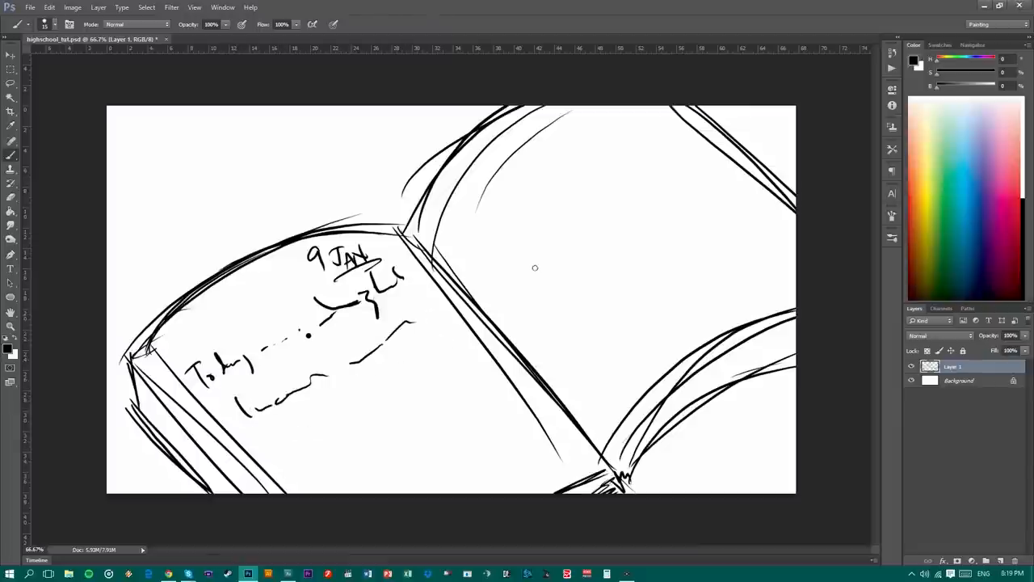
mouse_move(477, 352)
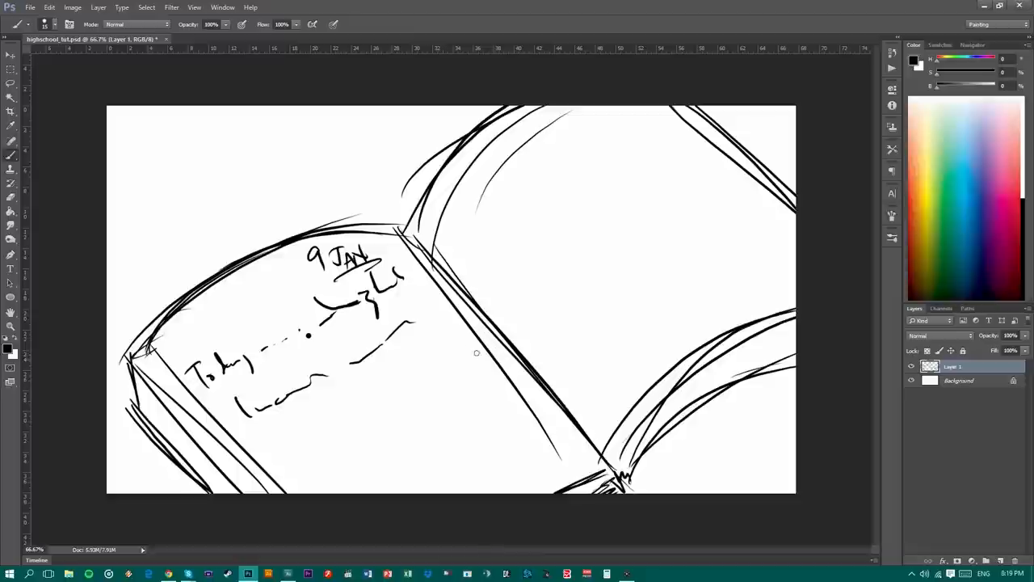
Rough in a pen and hand on the right page, erase them, then redraw the pen and gripping hand cleanly.
drag(477, 352, 638, 176)
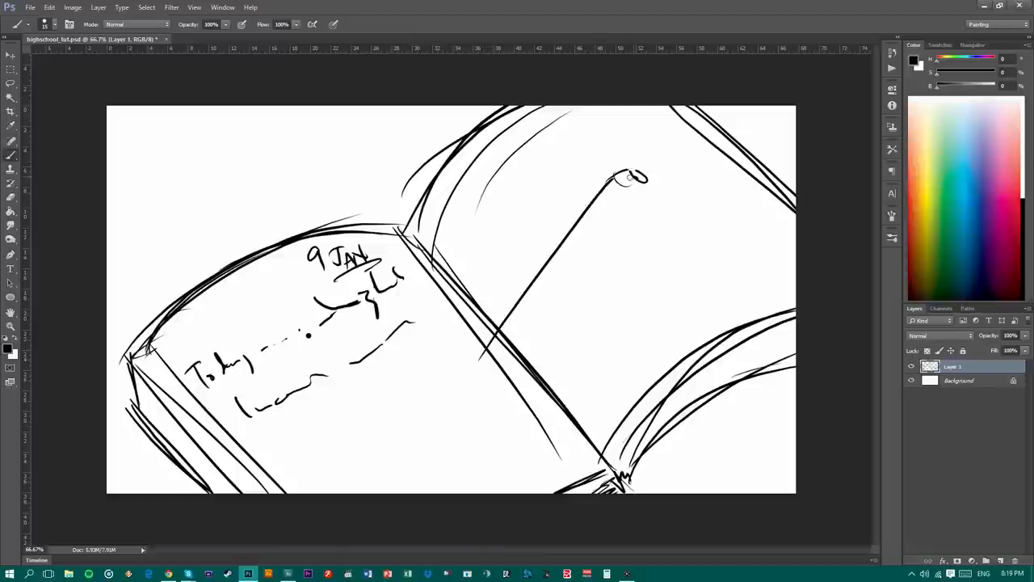
drag(639, 174, 465, 385)
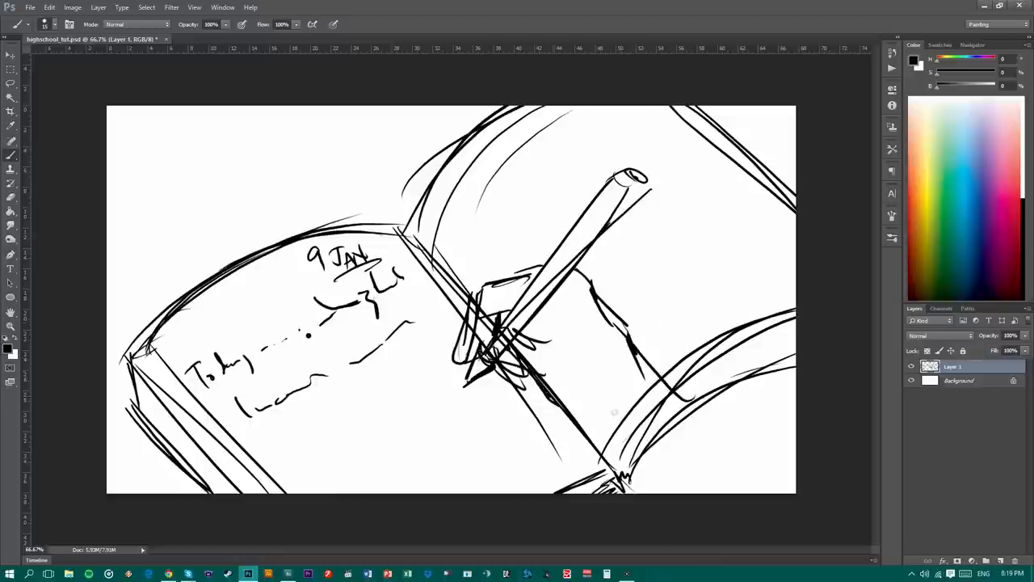
drag(662, 372, 792, 468)
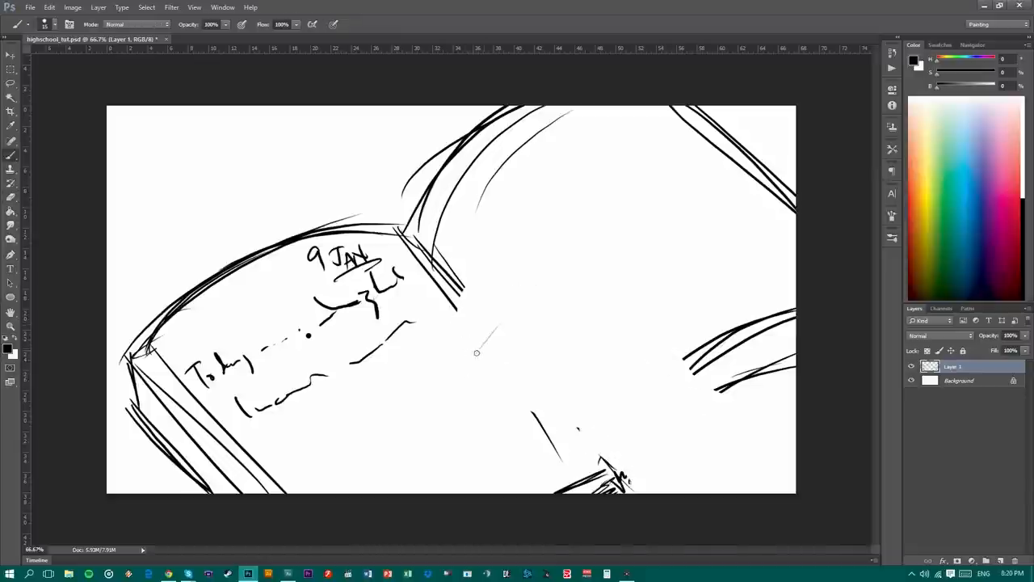
drag(471, 358, 633, 181)
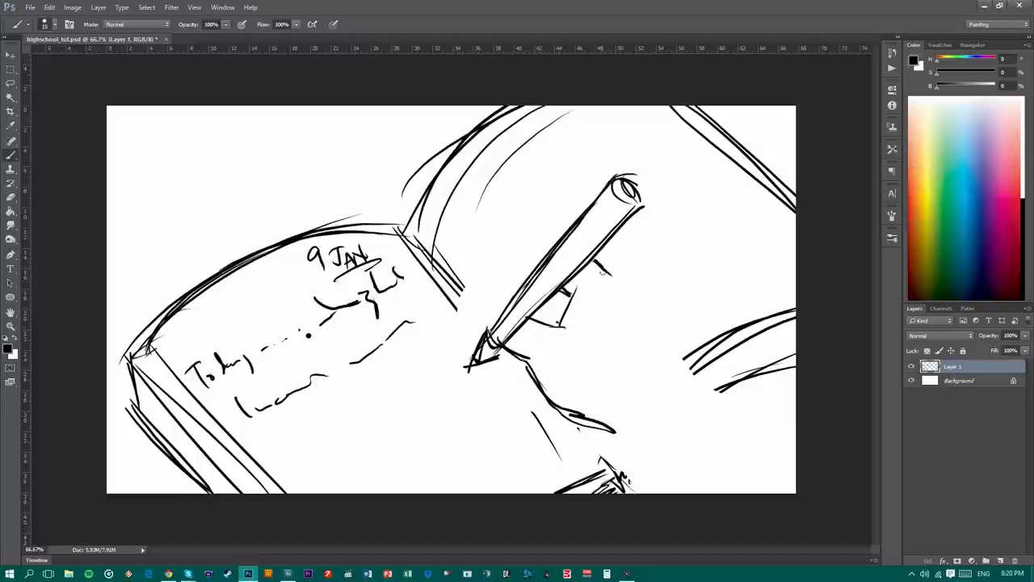
drag(598, 255, 654, 310)
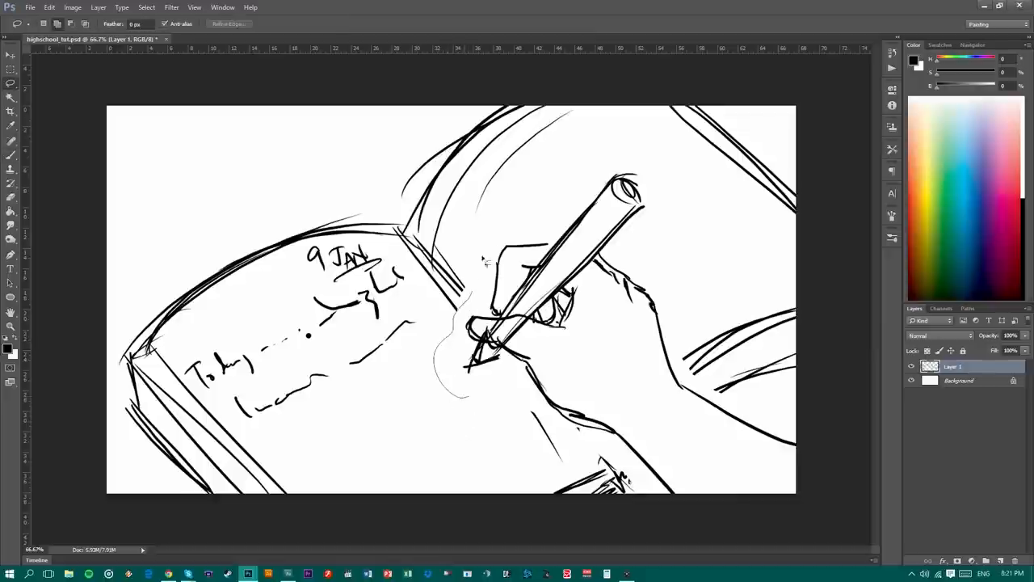
Lasso the hand and pen, free-transform and commit it, then add a new blank layer above the sketch.
drag(477, 274, 795, 444)
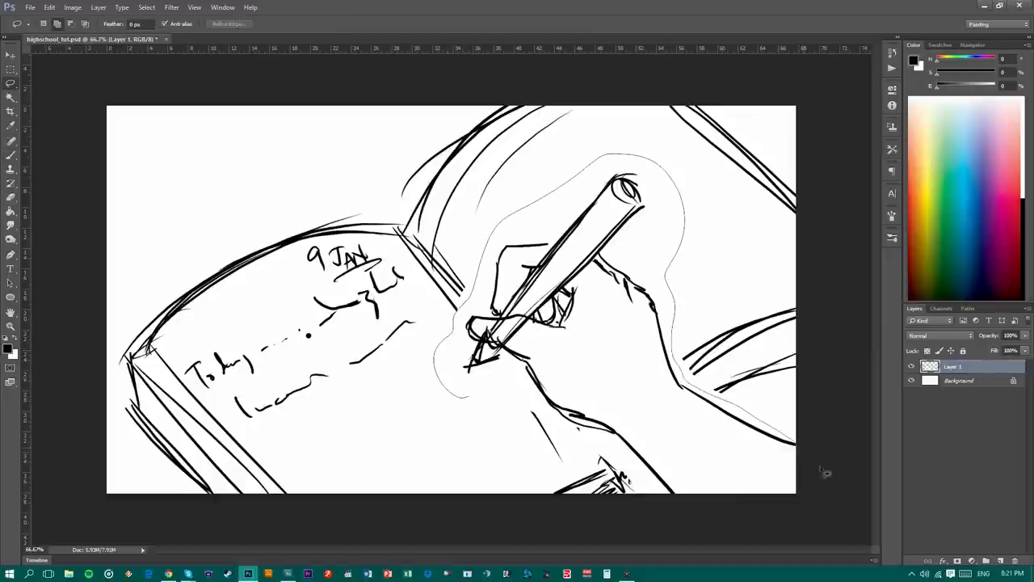
click(10, 55)
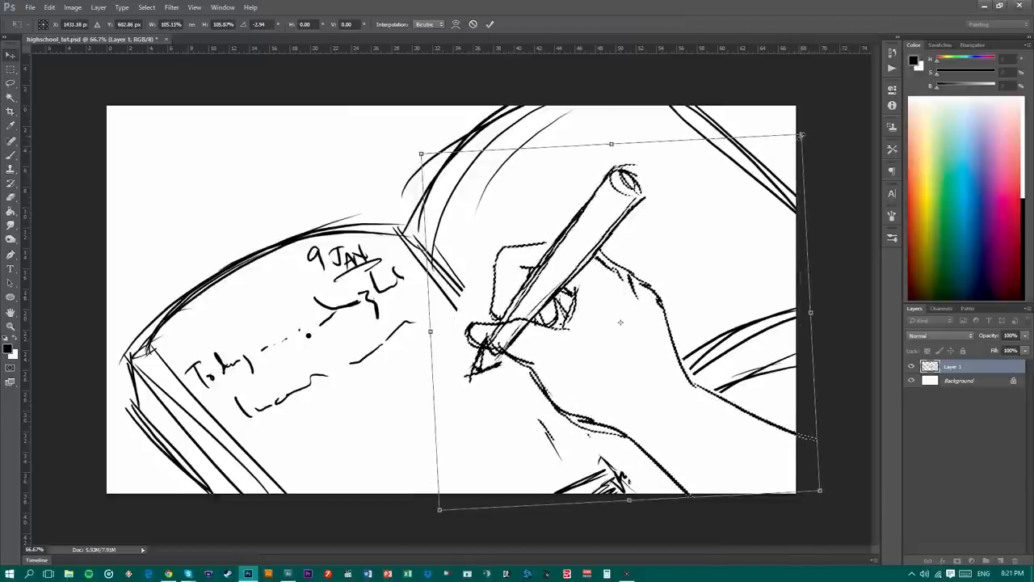
key(Return)
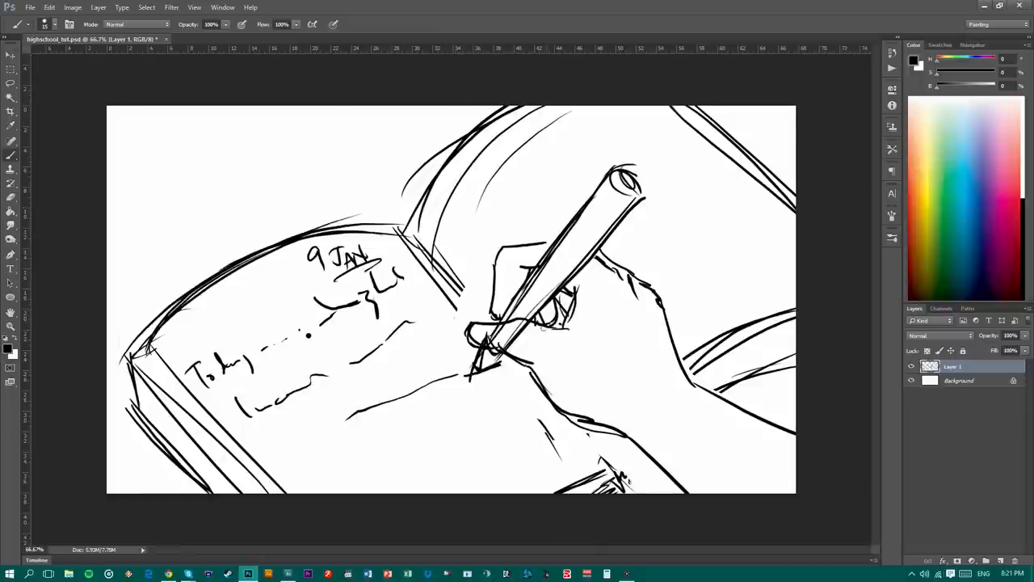
click(10, 55)
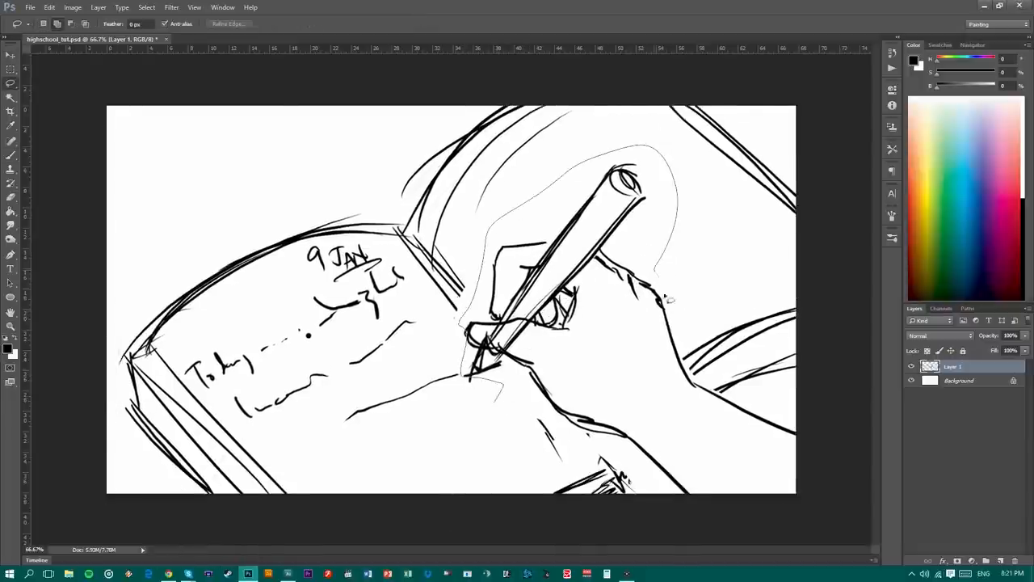
click(10, 55)
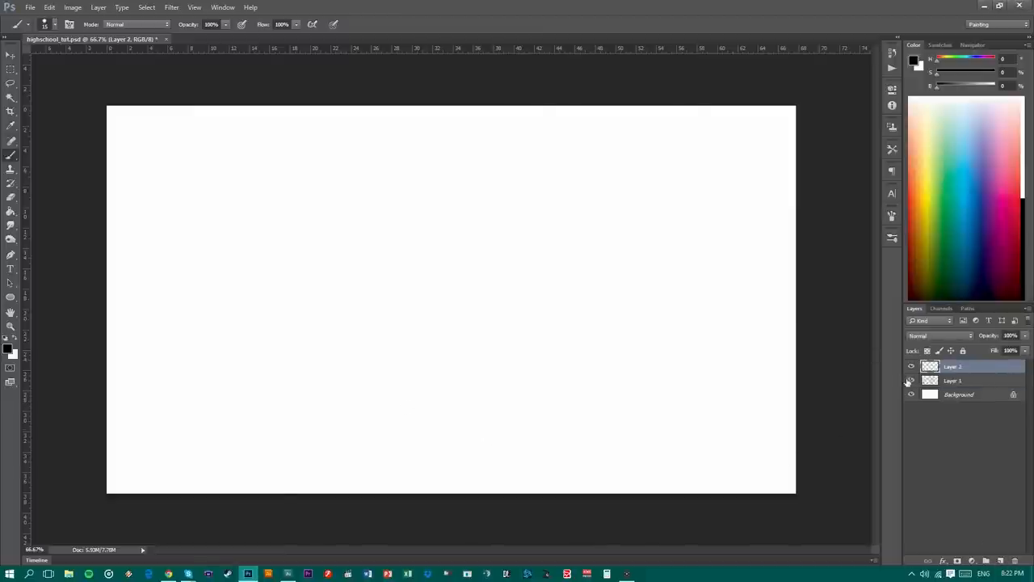
Hide the book sketch layer and handwrite 'Today is the first day of highschool' at the top left.
click(911, 381)
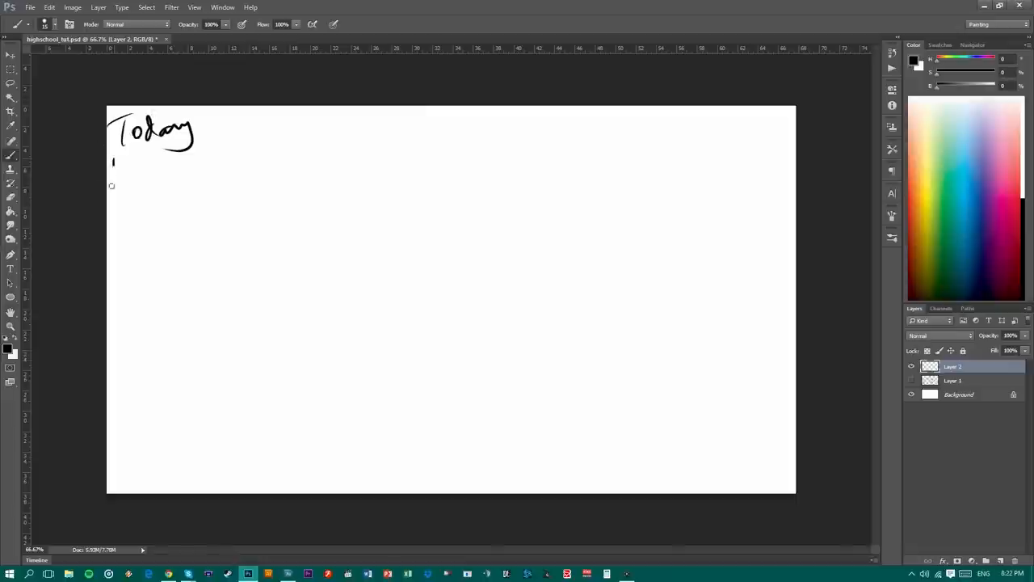
drag(110, 174, 191, 170)
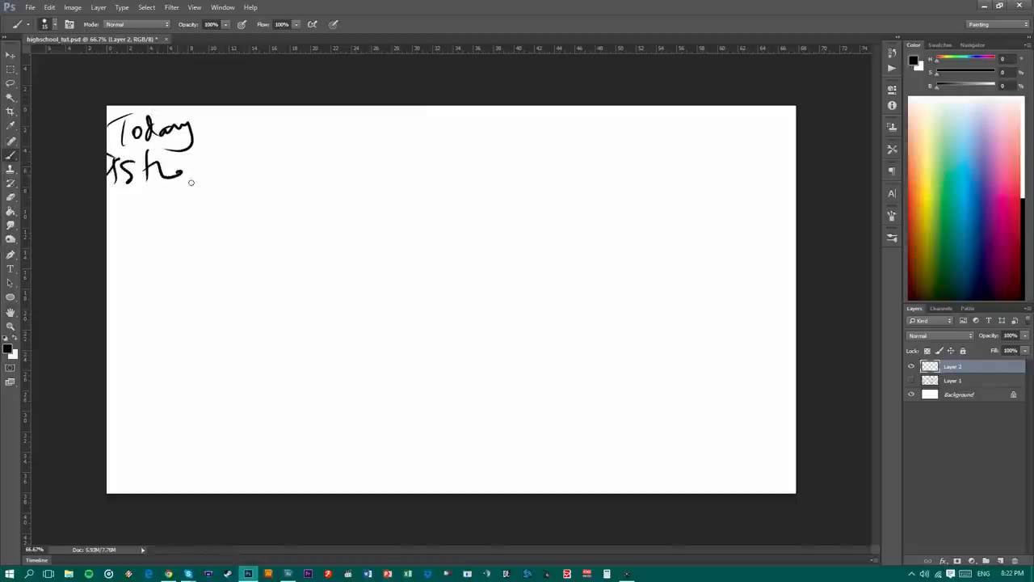
drag(194, 181, 255, 162)
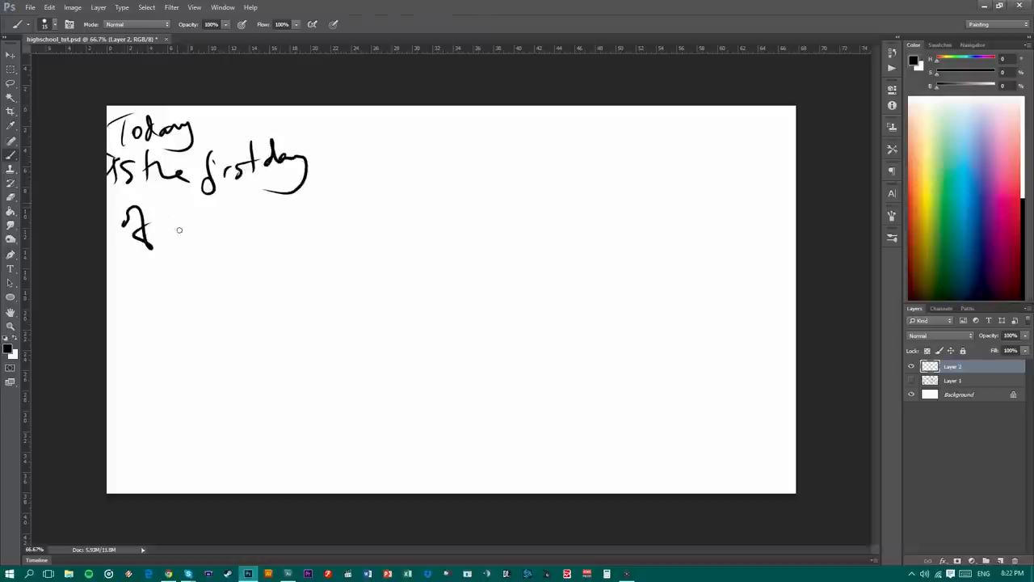
drag(175, 218, 261, 218)
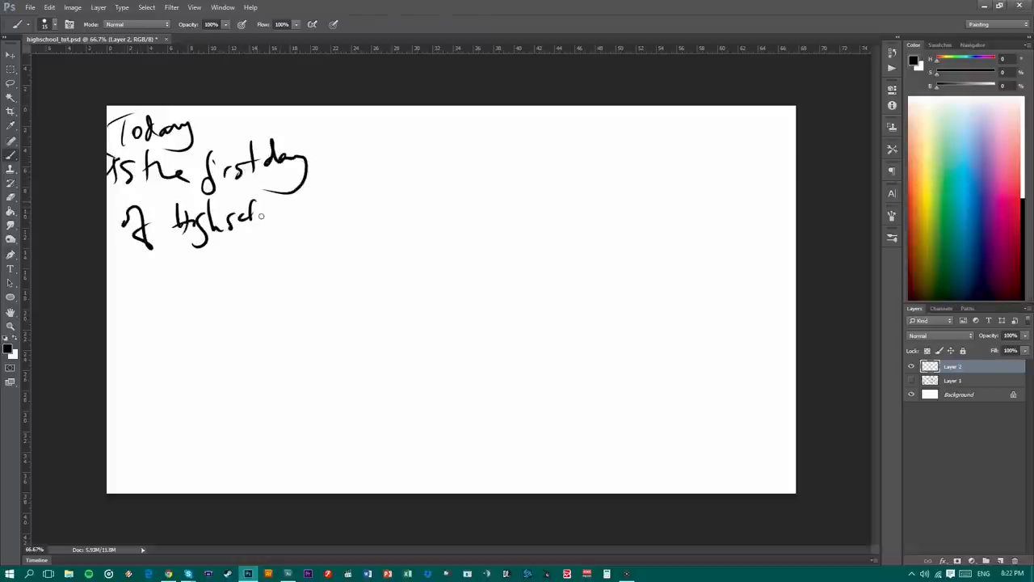
drag(245, 219, 287, 223)
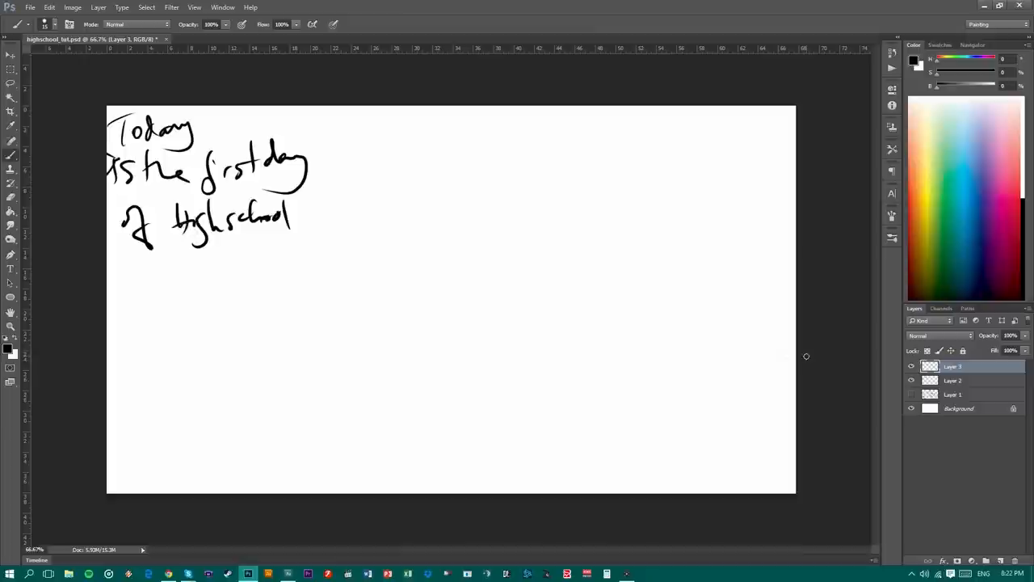
mouse_move(275, 142)
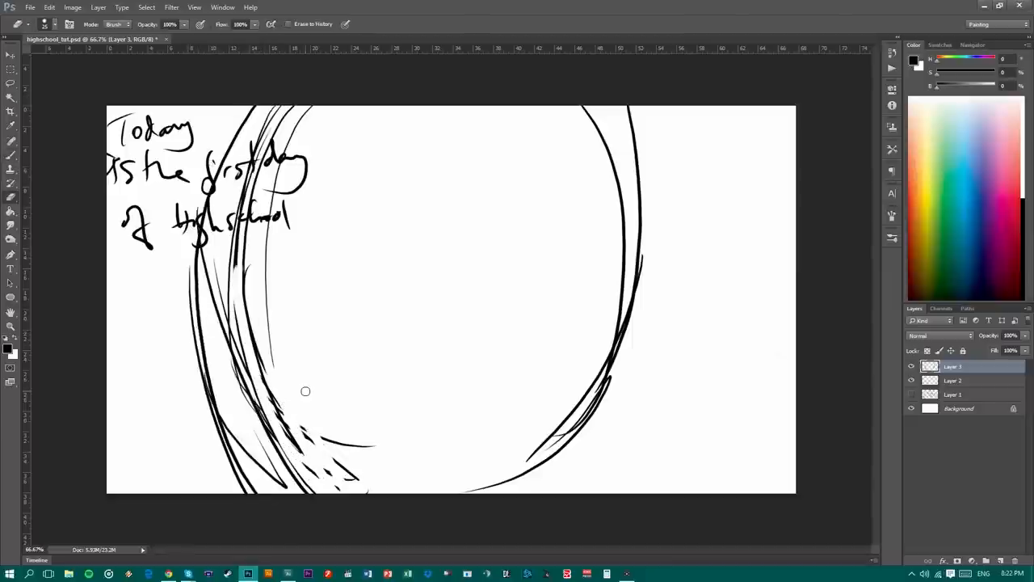
Brush a large oval mirror outline with scalloped edging beside the caption.
drag(306, 391, 342, 429)
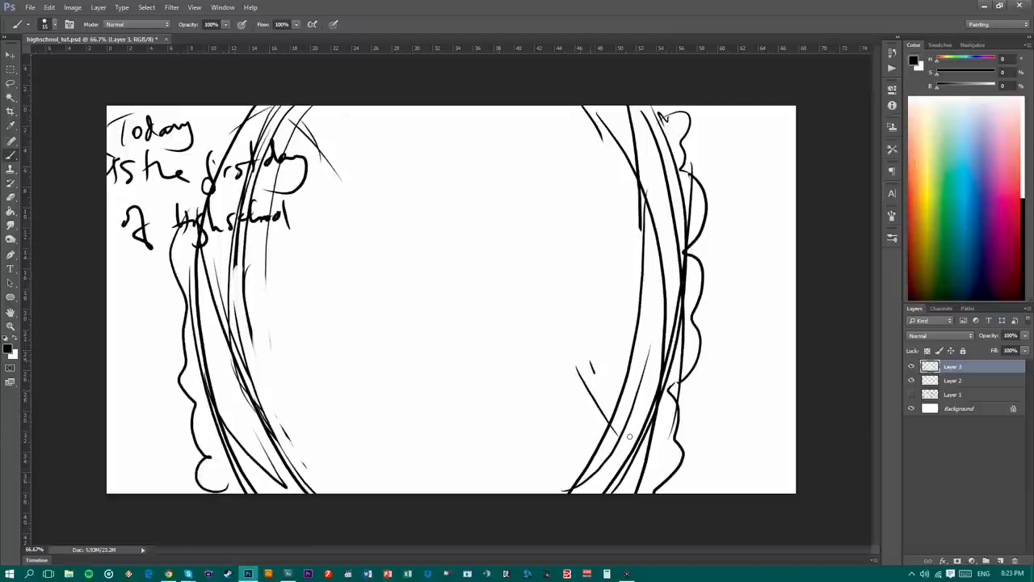
drag(582, 379, 629, 437)
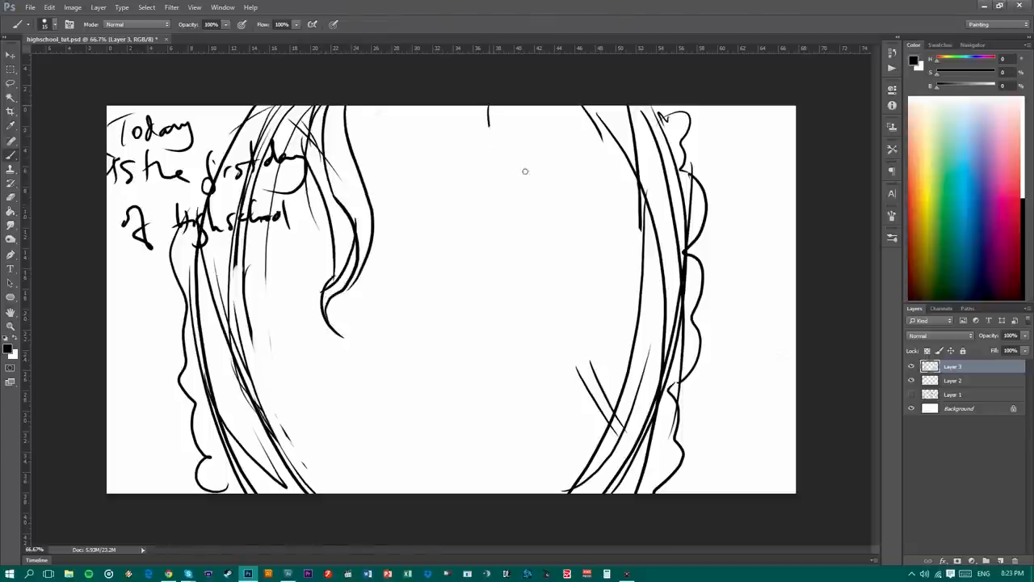
Brush the girl's wavy hair, raised hand, collar ribbon bow and torso in the mirror, then add a layer for grey shading.
drag(492, 121, 481, 323)
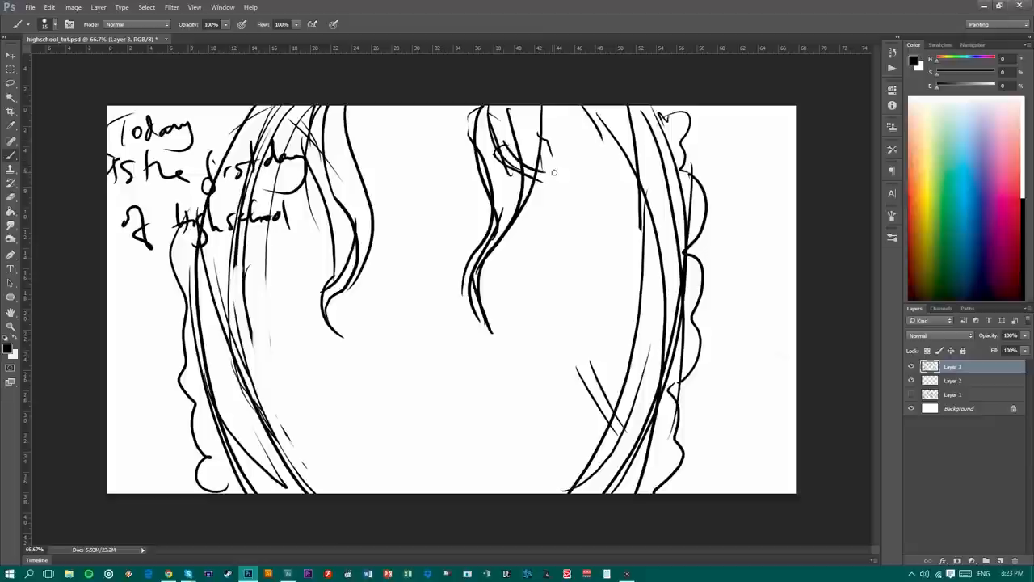
drag(557, 126, 569, 223)
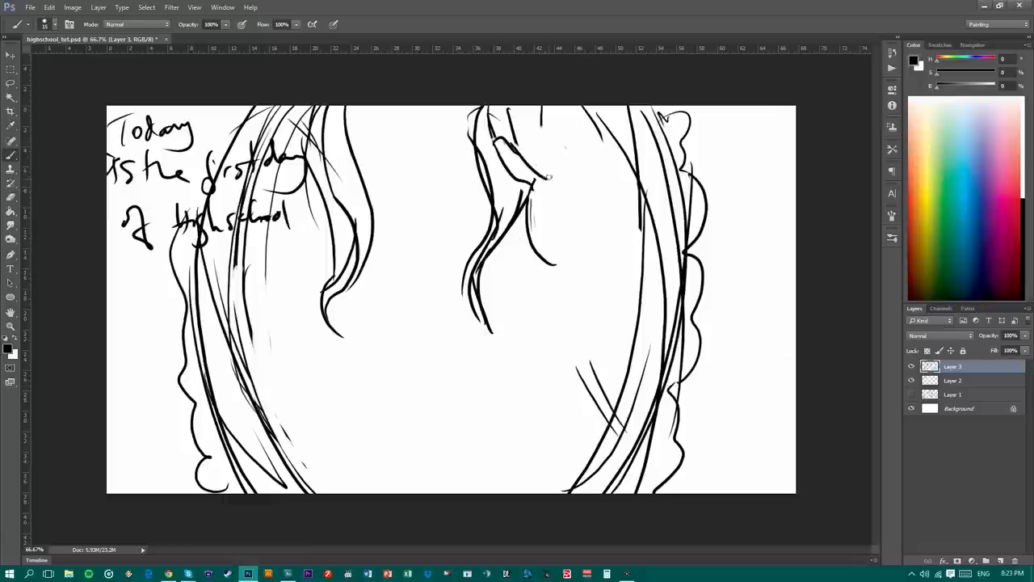
mouse_move(555, 181)
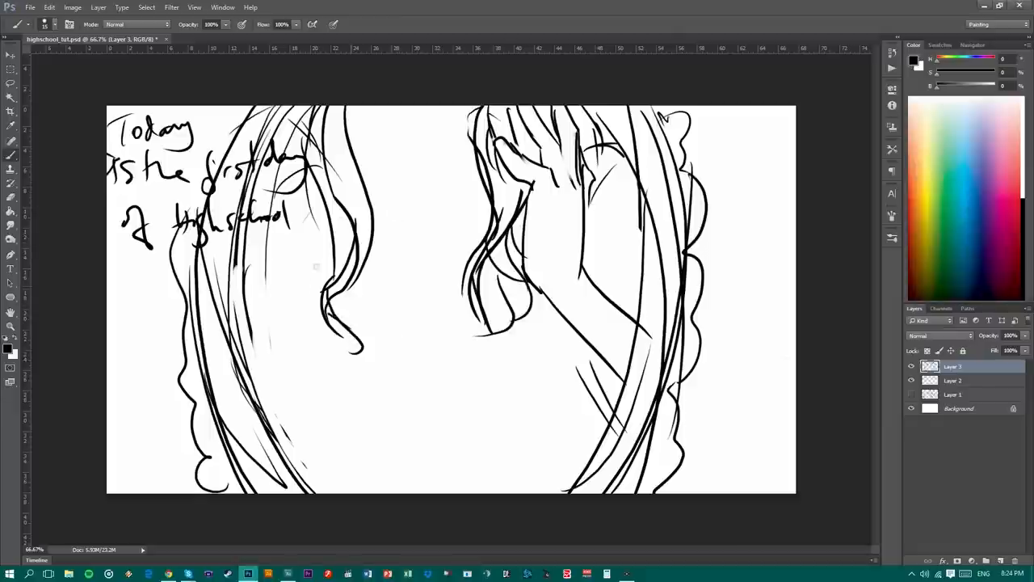
drag(342, 144, 407, 179)
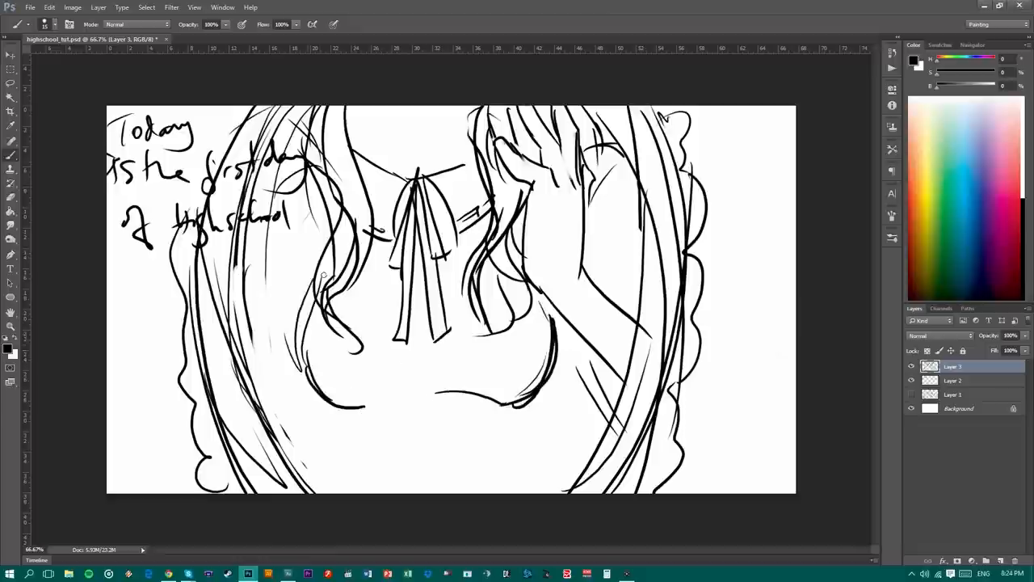
drag(323, 291, 332, 485)
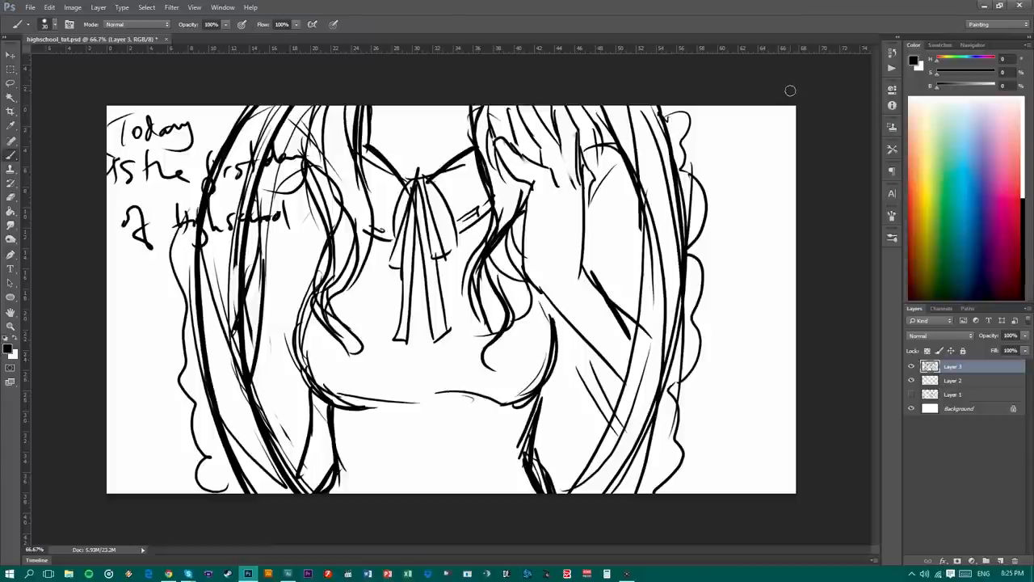
click(951, 380)
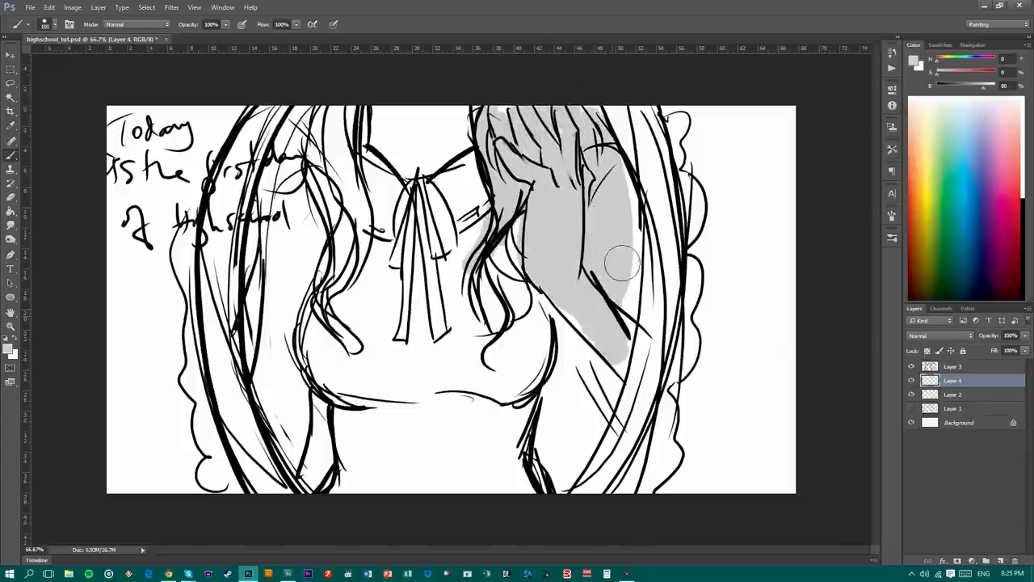
Brush flat grey tone over the girl's arm on the separate layer.
drag(622, 258, 315, 371)
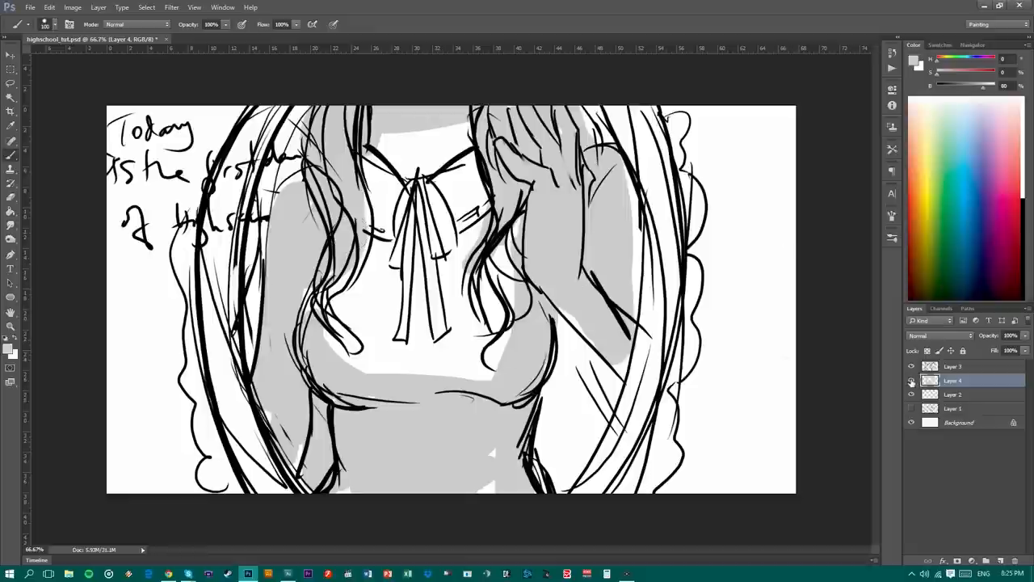
Hide the mirror-scene layers to reveal the diary sketch, then choose a panel from the Window menu.
click(911, 381)
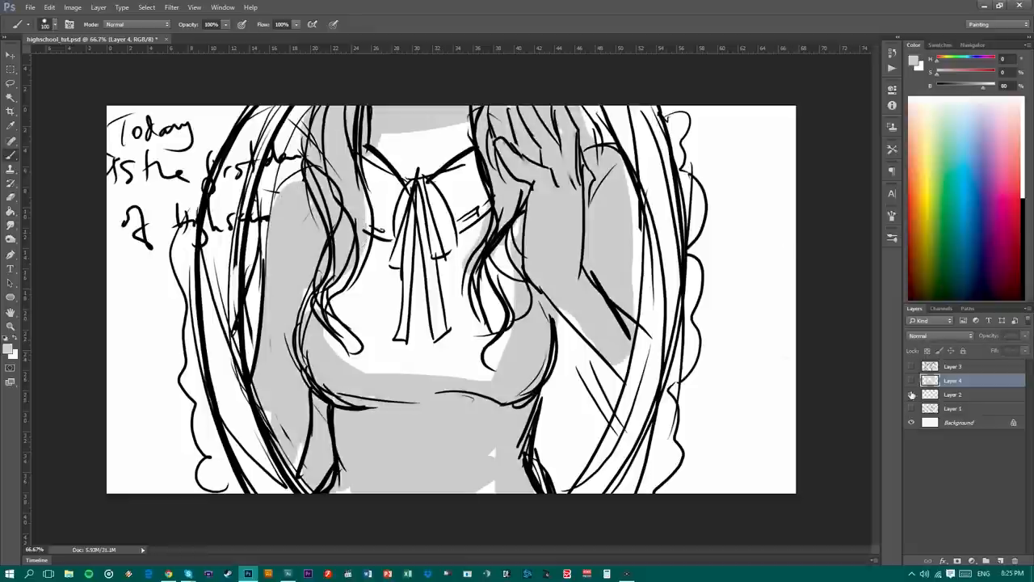
click(911, 407)
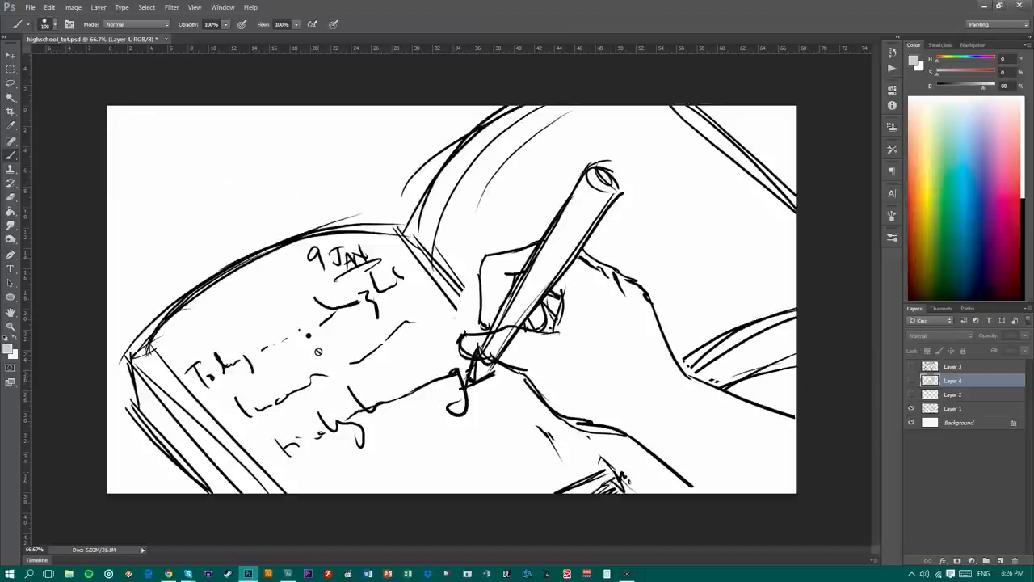
click(250, 6)
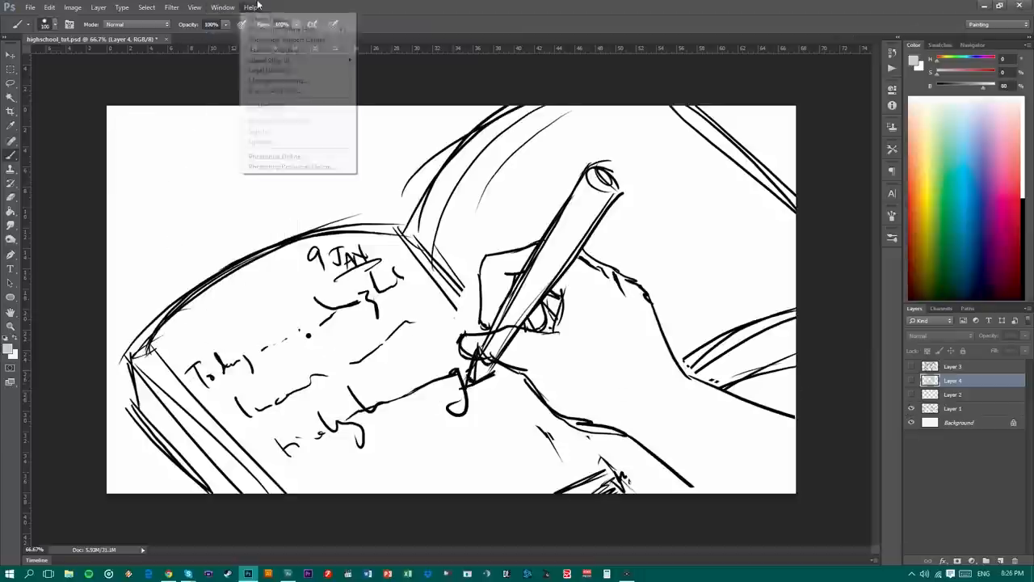
click(223, 7)
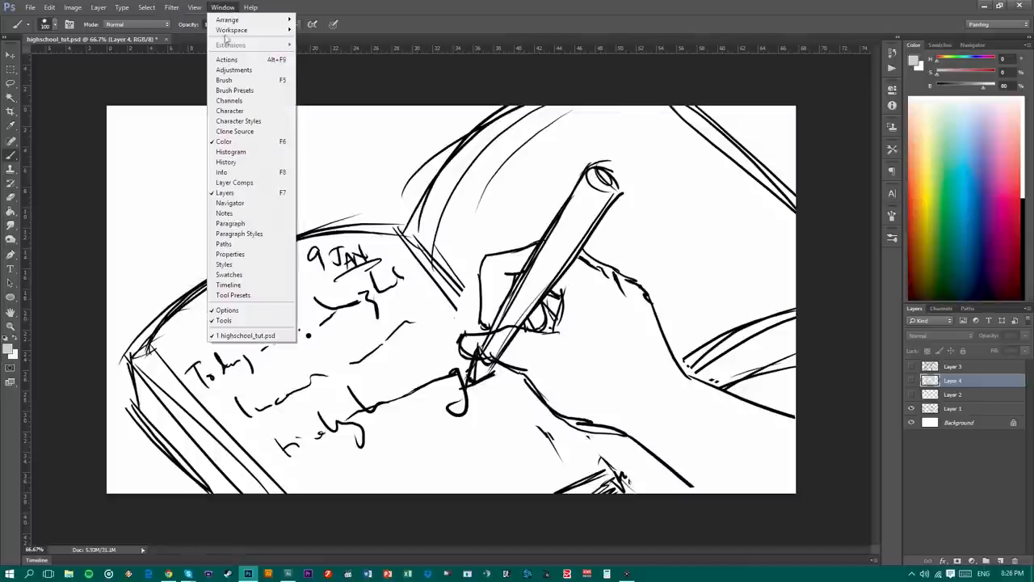
click(228, 284)
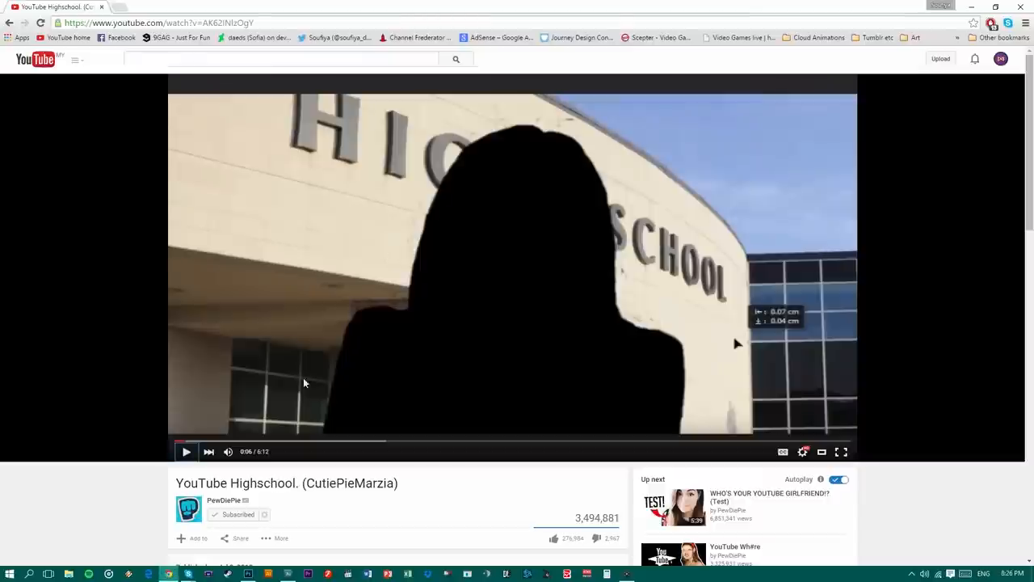
Play the YouTube Highschool video's building shot, then switch back to Photoshop.
click(184, 453)
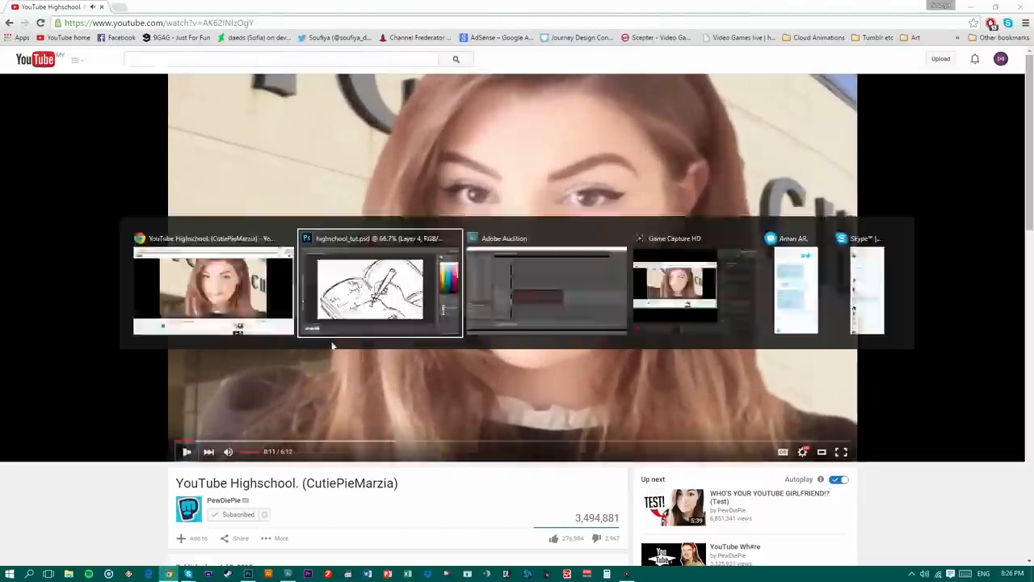
click(380, 283)
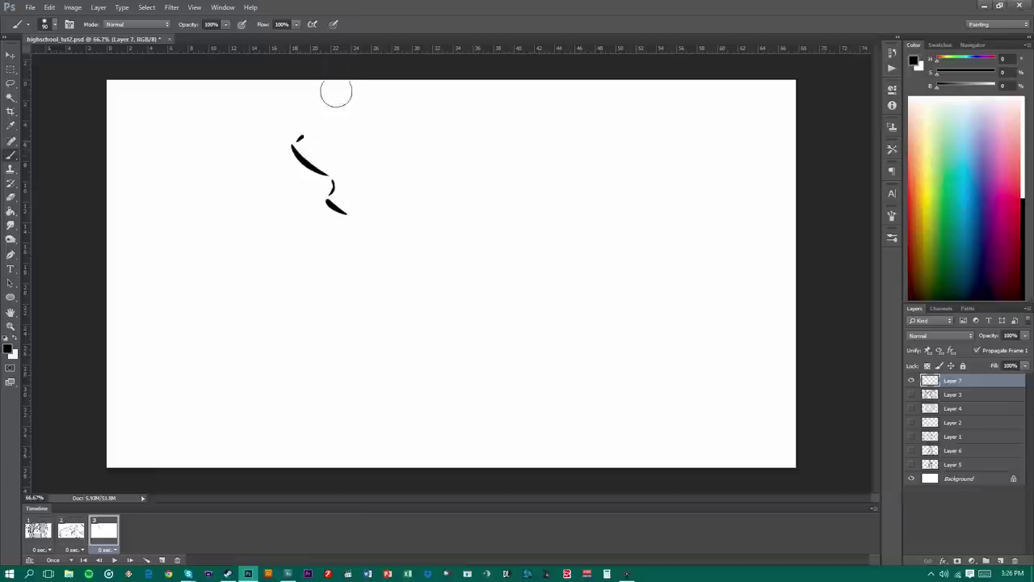
Draw the girl's face profile: forehead, nose, lips, chin, jaw and neck line.
drag(331, 81, 371, 235)
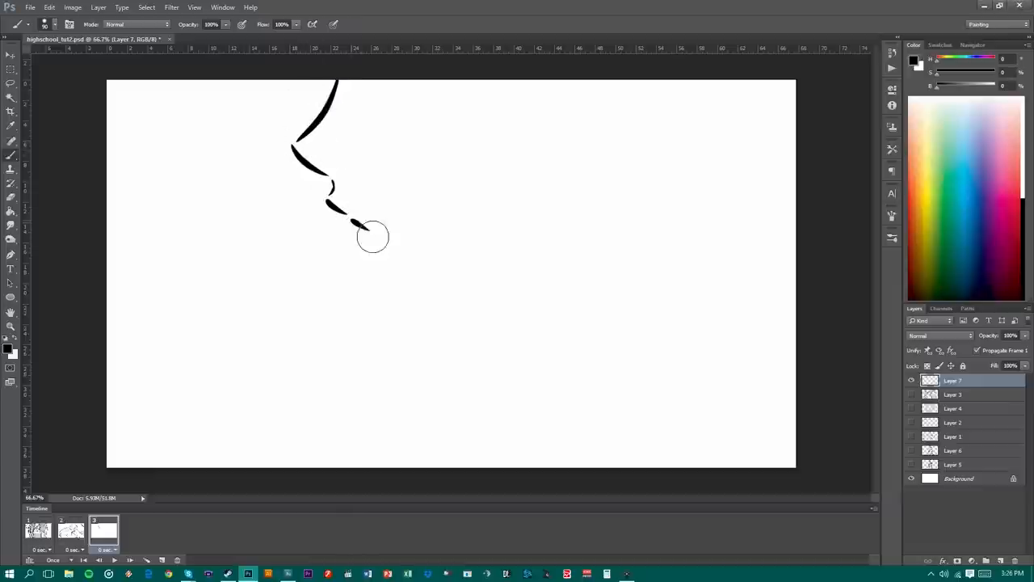
drag(369, 234, 371, 267)
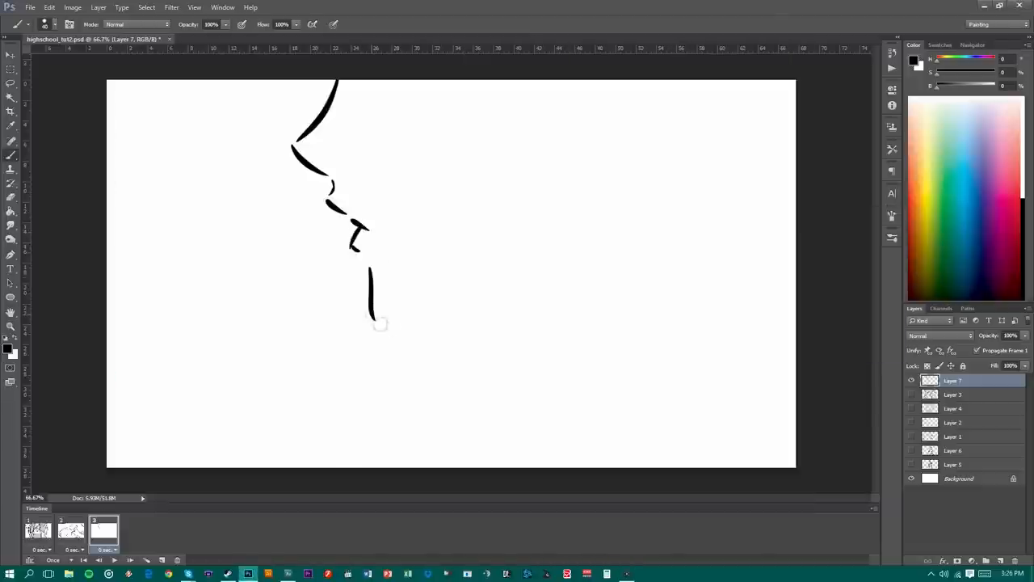
drag(372, 324, 527, 281)
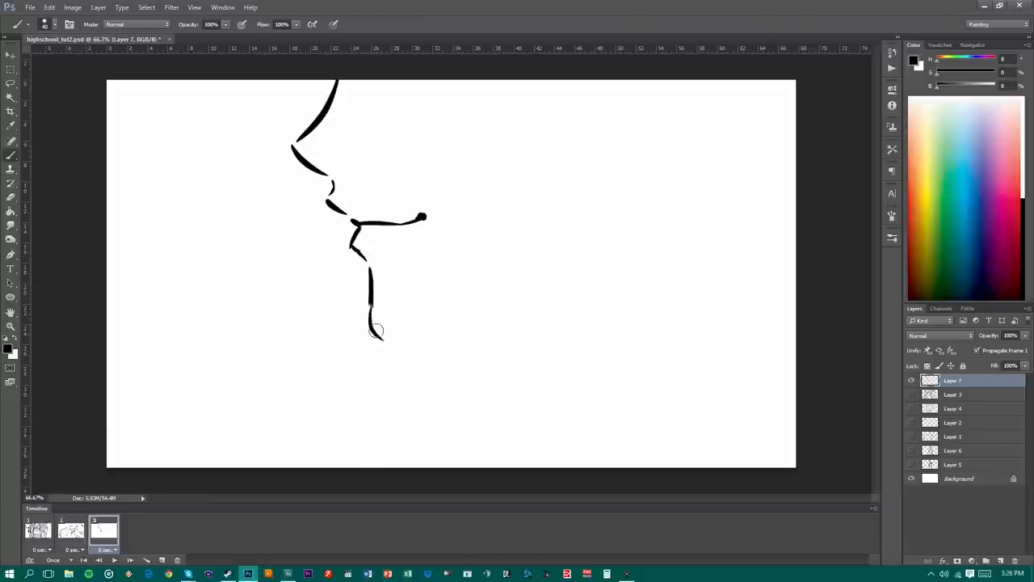
drag(371, 332, 533, 291)
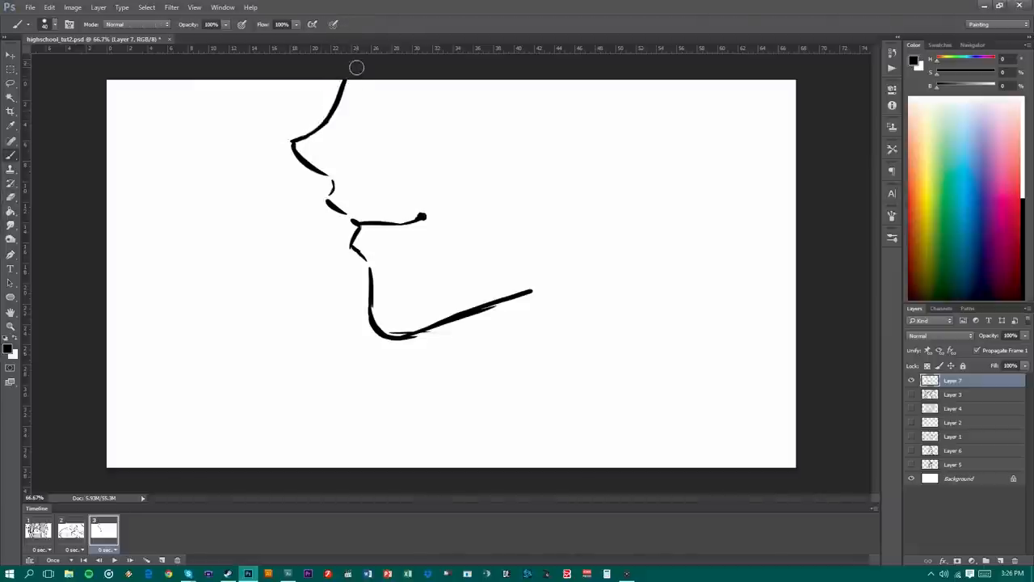
drag(517, 304, 527, 346)
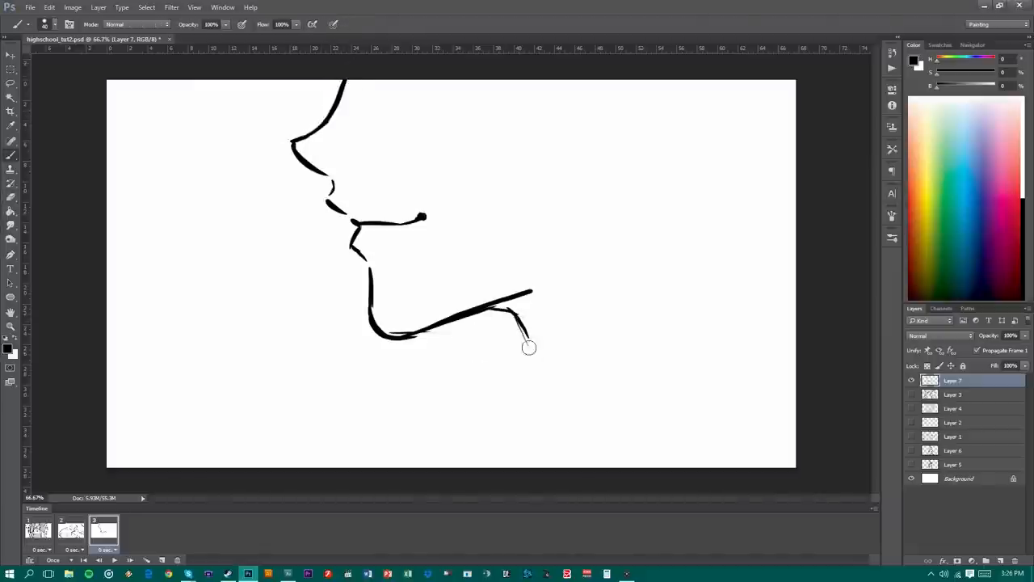
Hand-letter the 'I am CutiePie…' introduction to the left of the face.
click(10, 55)
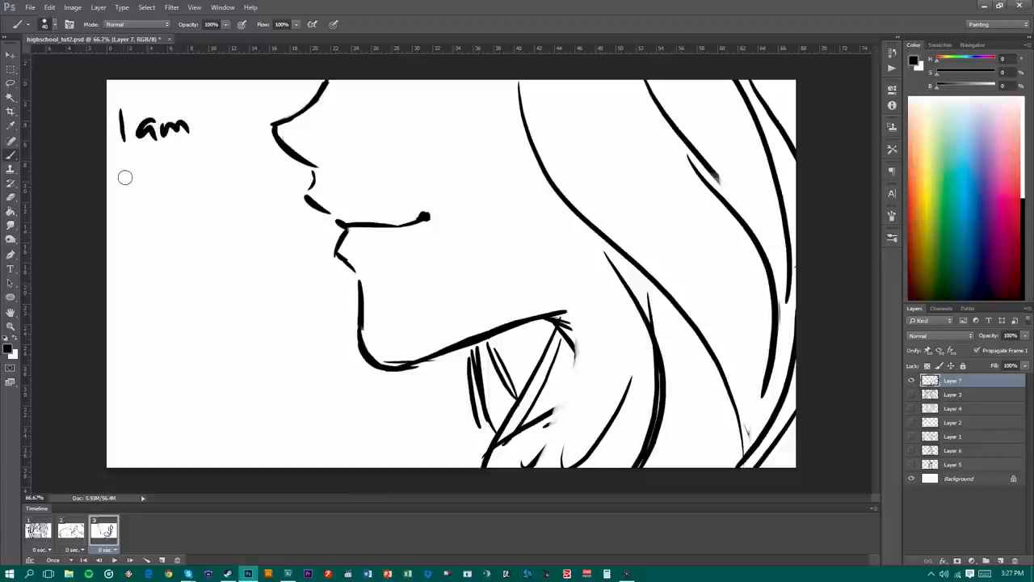
drag(121, 186, 210, 191)
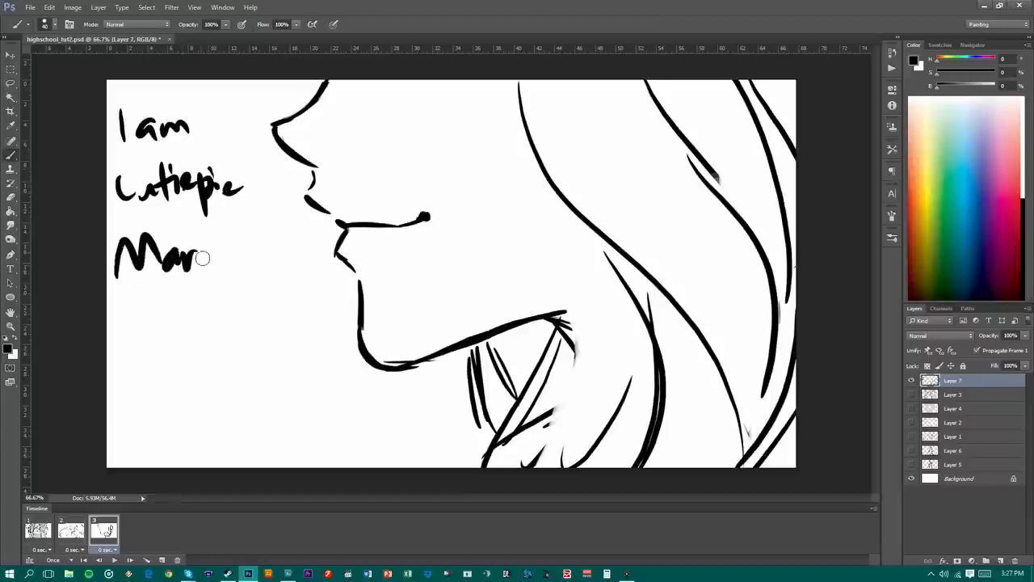
drag(211, 259, 283, 267)
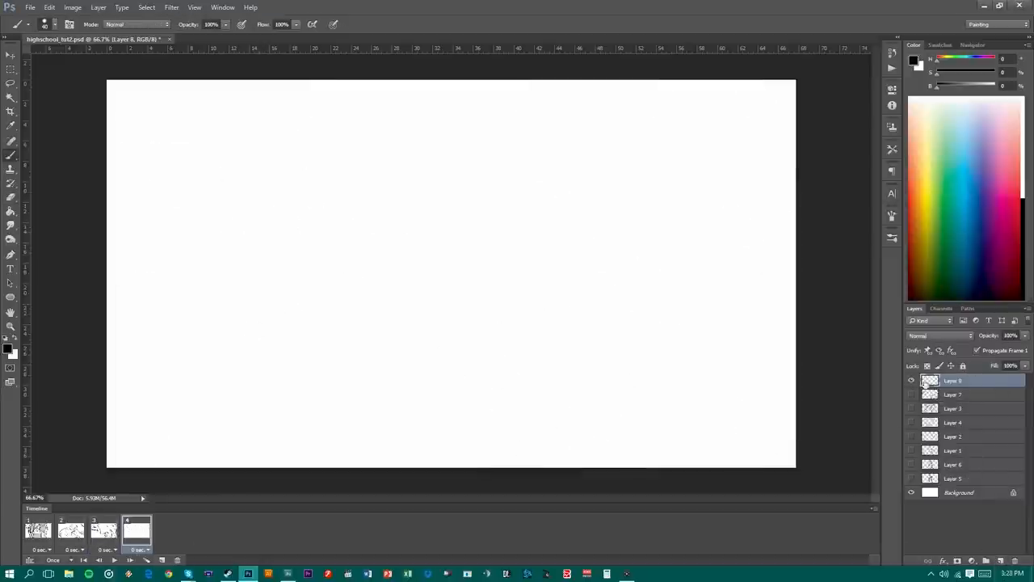
mouse_move(271, 197)
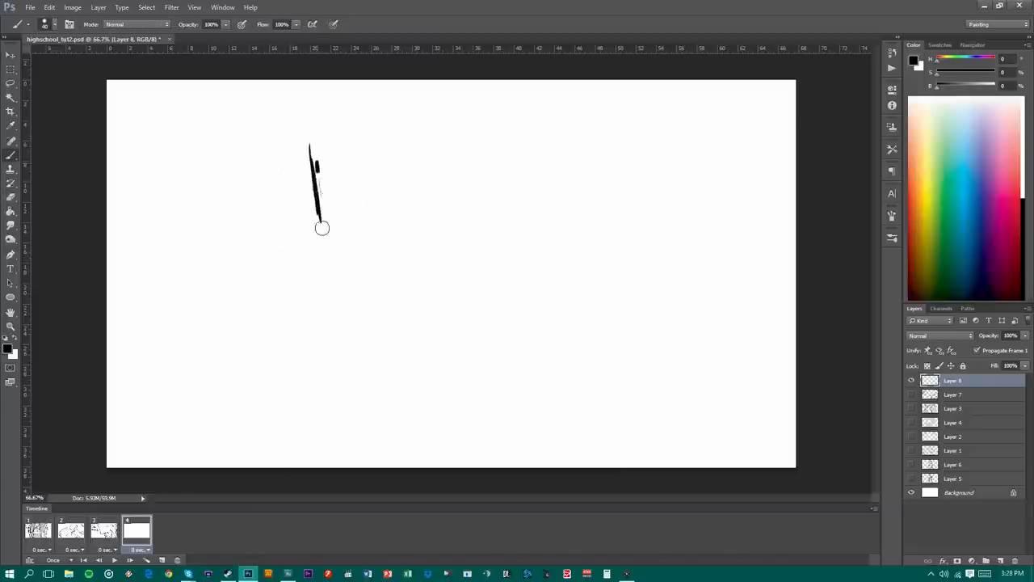
Sketch the face outline, jaw and smiling mouth in the fourth frame.
drag(322, 227, 250, 262)
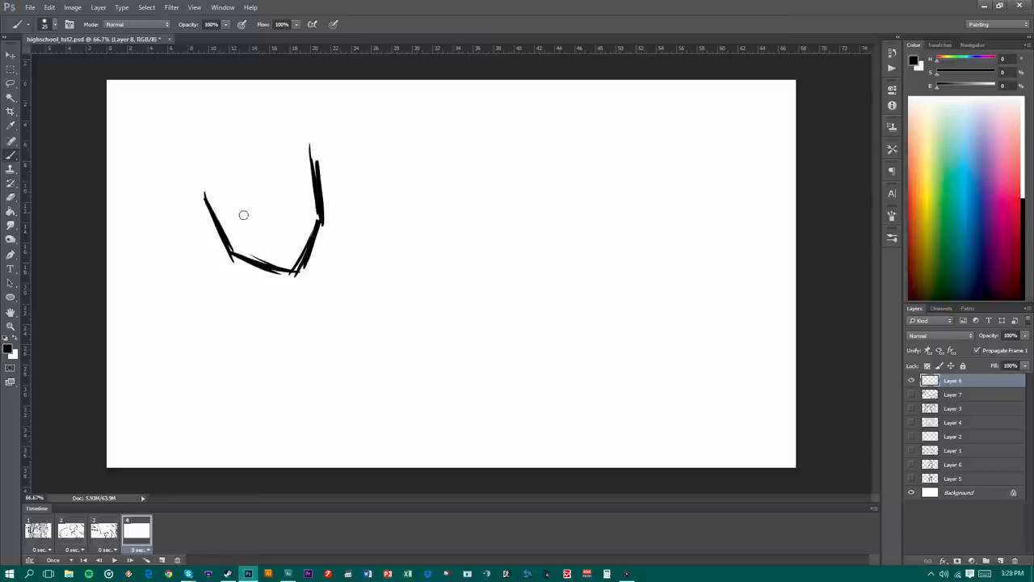
drag(218, 211, 272, 197)
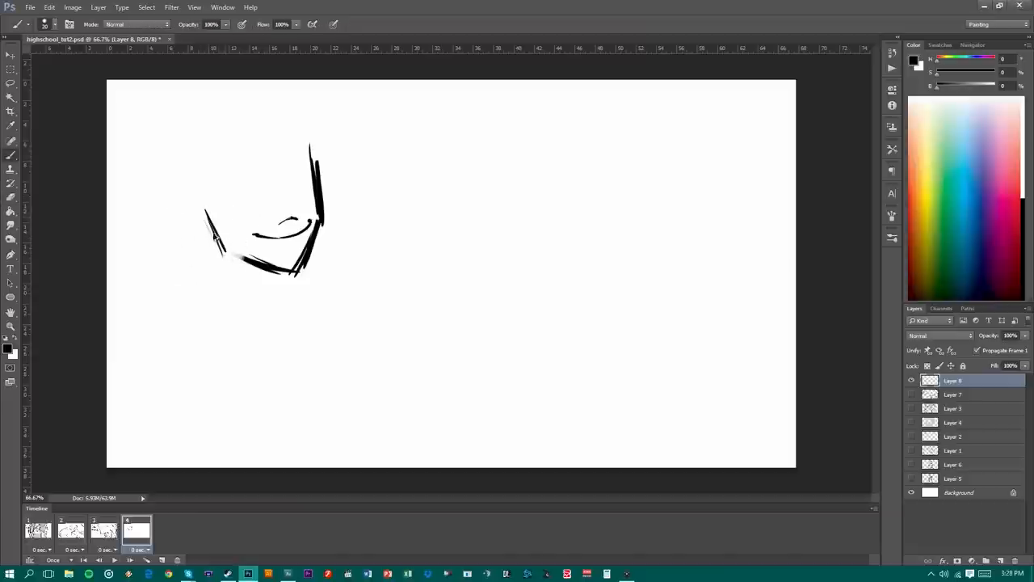
drag(226, 218, 210, 259)
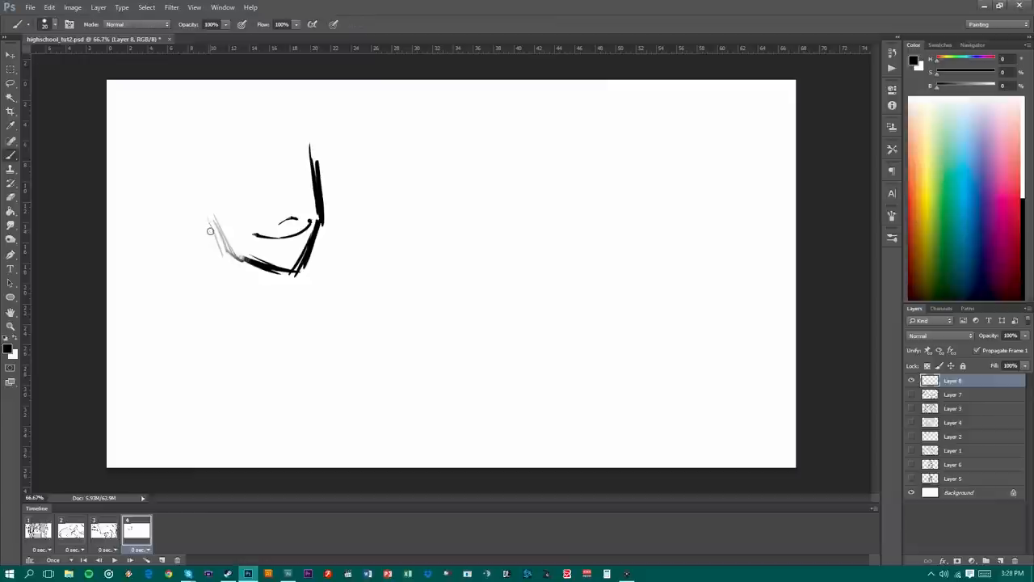
click(10, 170)
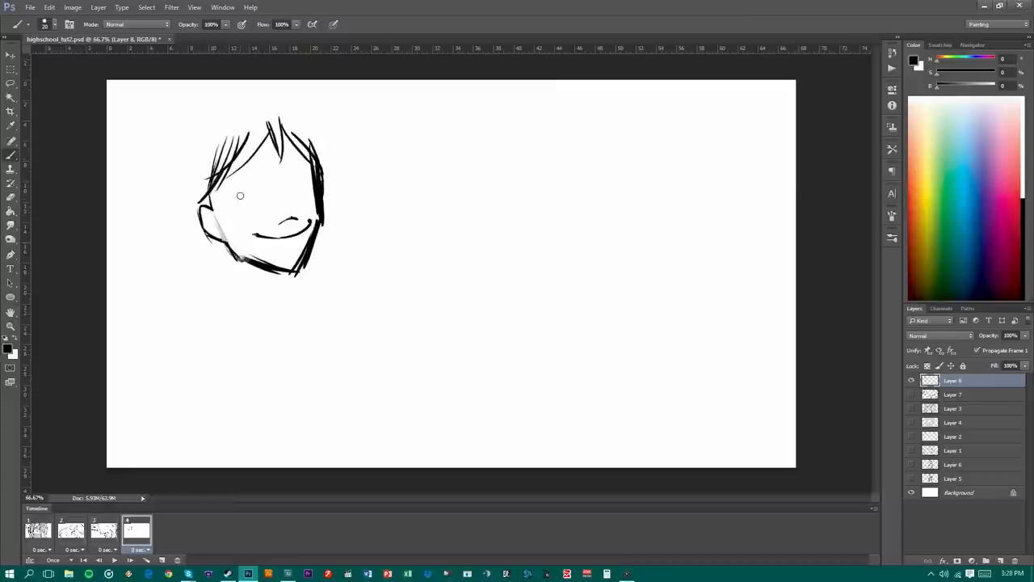
Add the hair fringe, eyes, face details and neck to the girl.
drag(242, 194, 267, 181)
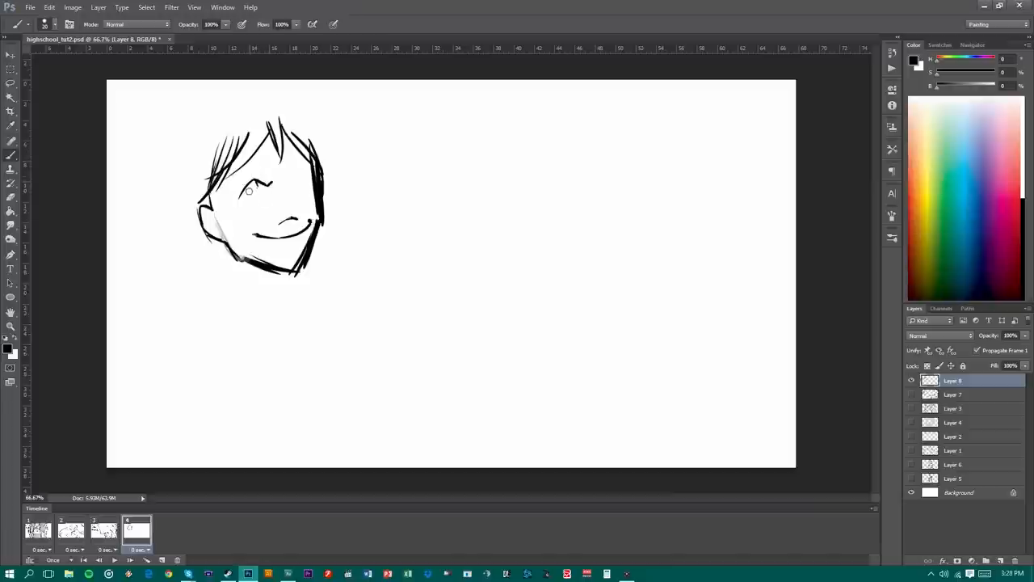
drag(242, 202, 259, 186)
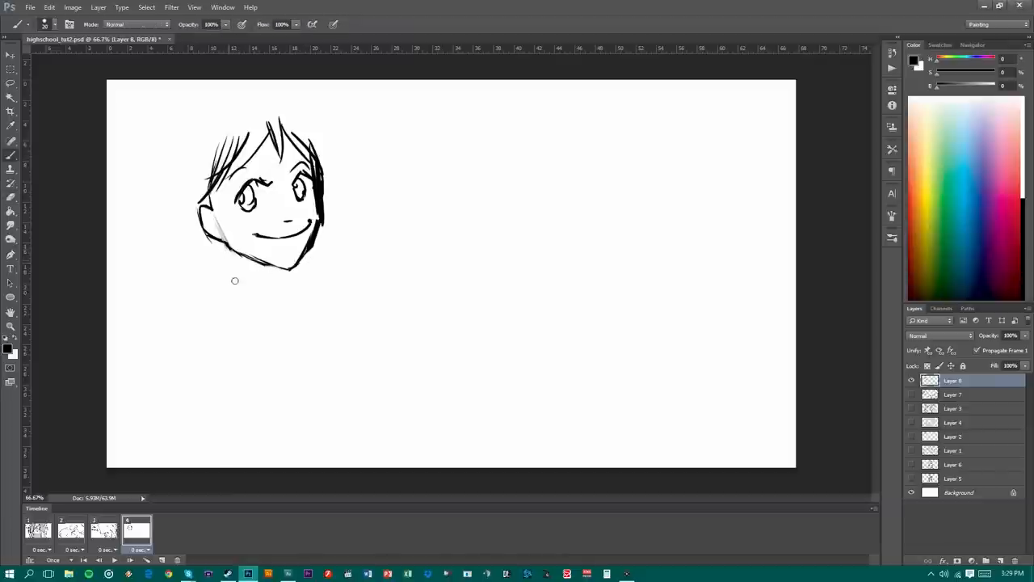
drag(229, 255, 239, 294)
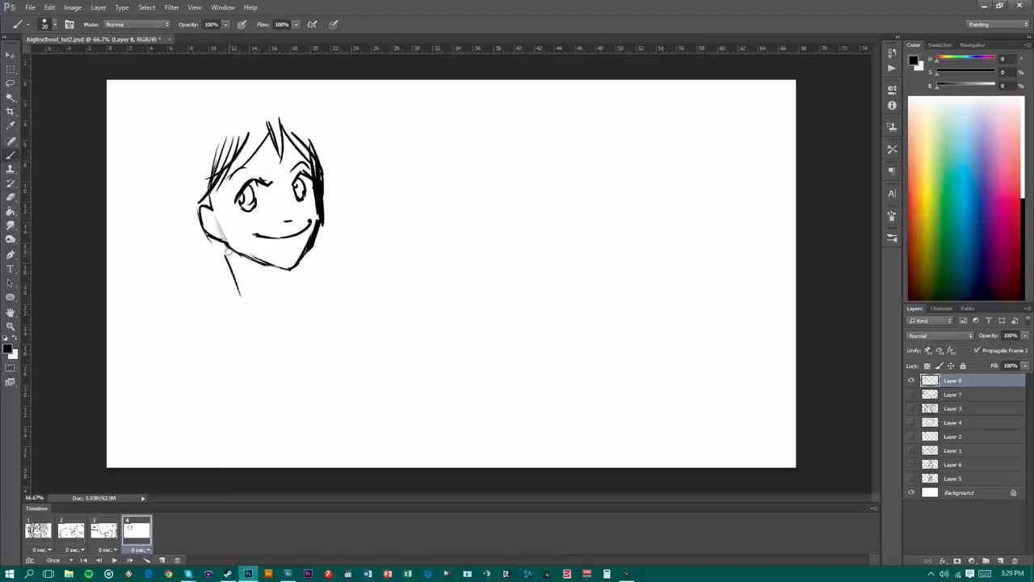
drag(227, 251, 295, 298)
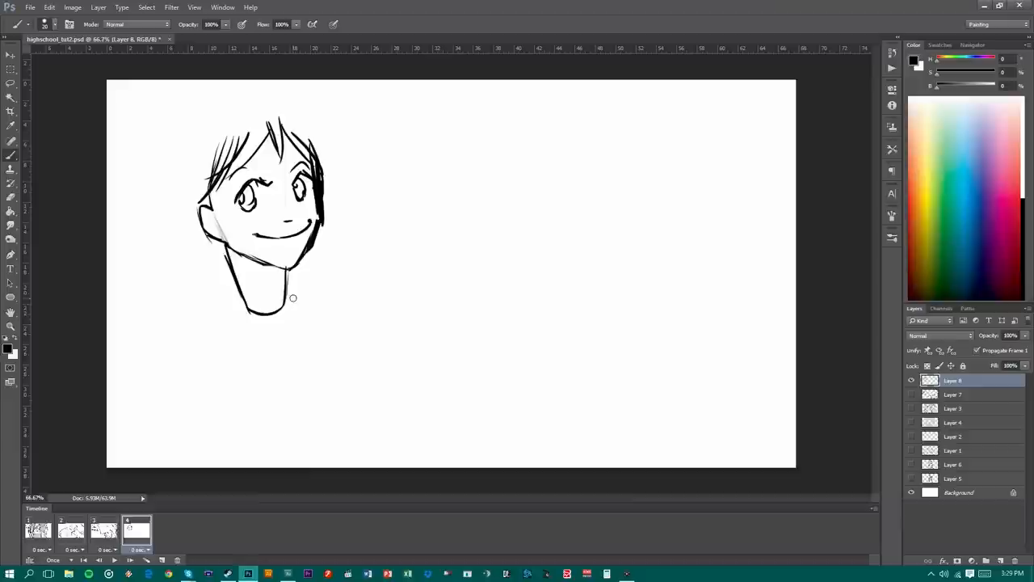
Review the first and third storyboard frames, then return to the fourth.
click(71, 530)
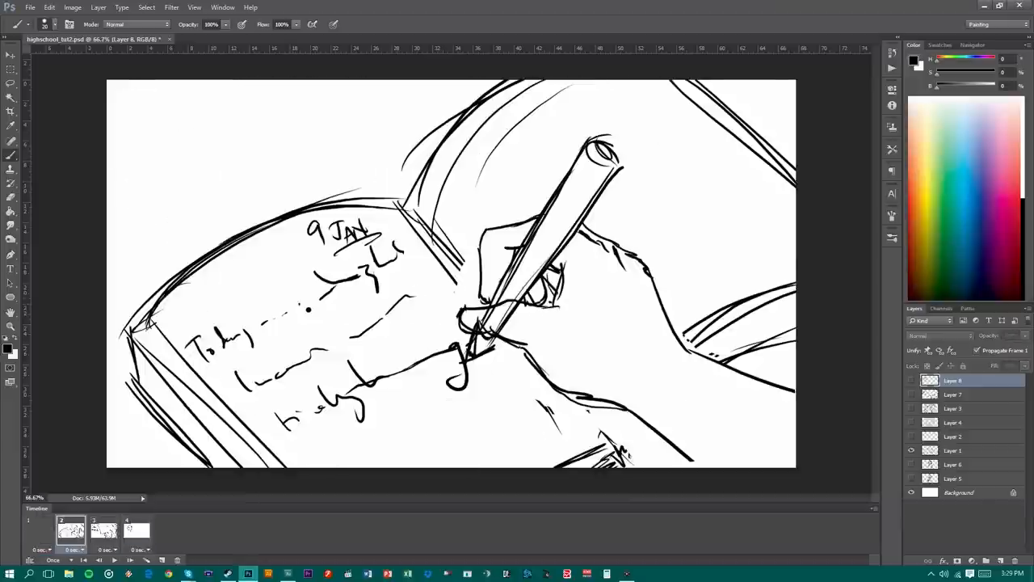
click(103, 530)
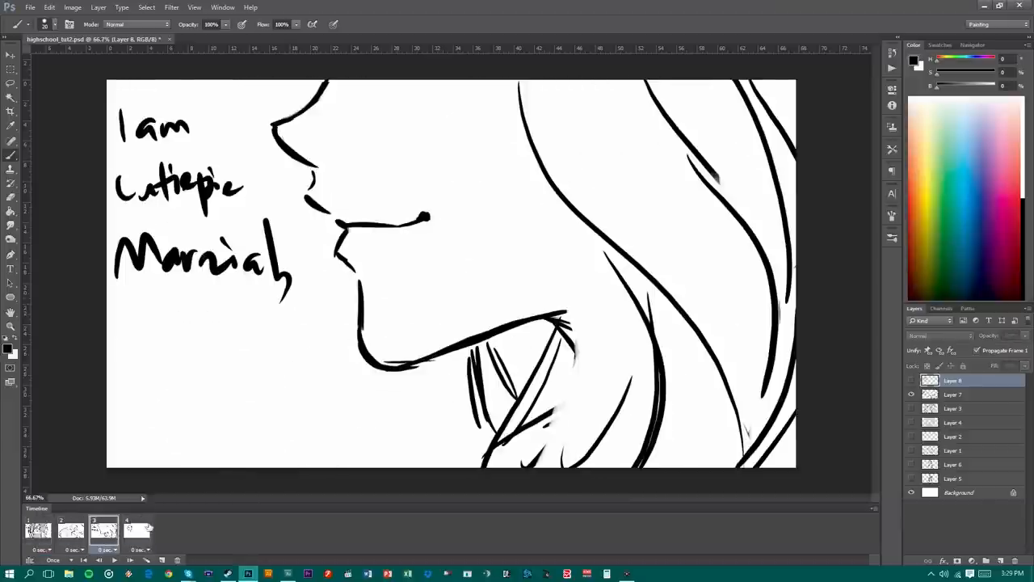
click(136, 530)
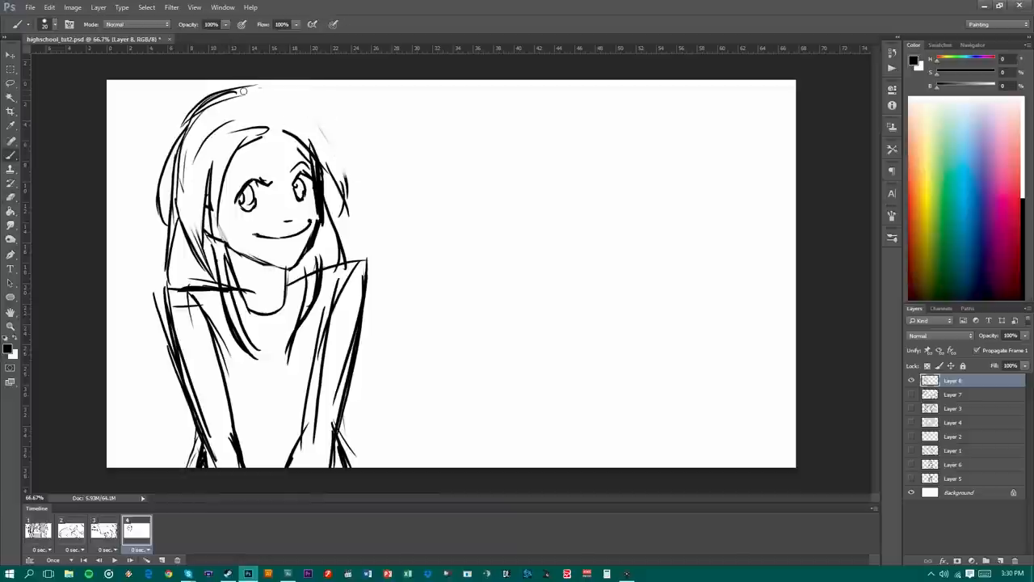
Sketch the girl's long hair, shoulders and torso below the head.
drag(242, 89, 337, 251)
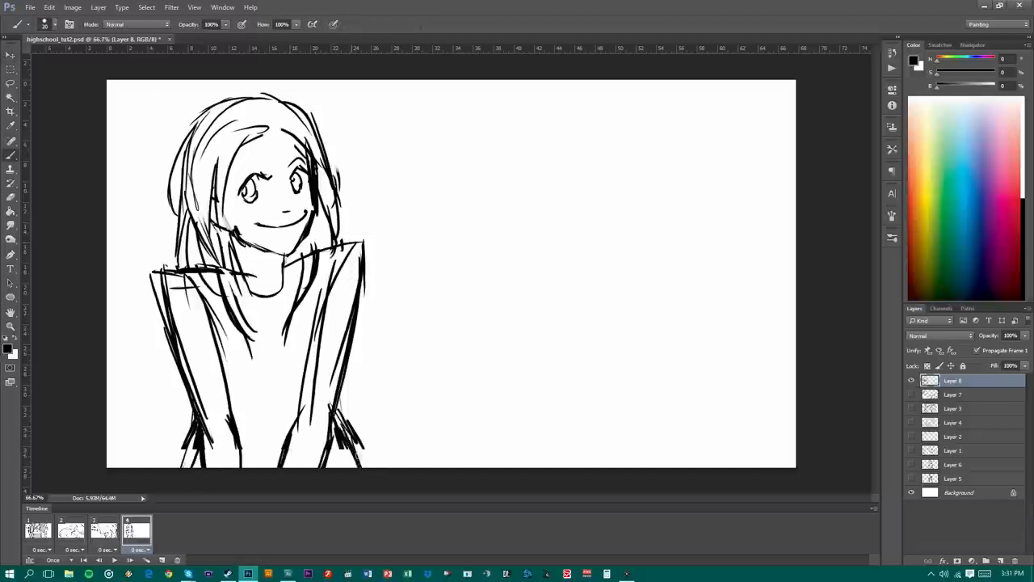
mouse_move(530, 147)
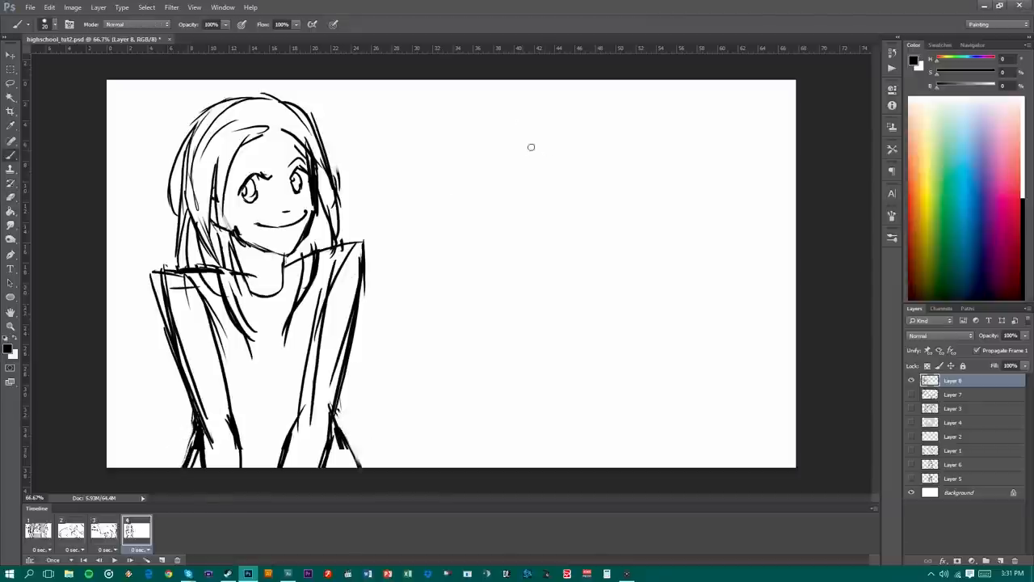
drag(443, 201, 774, 81)
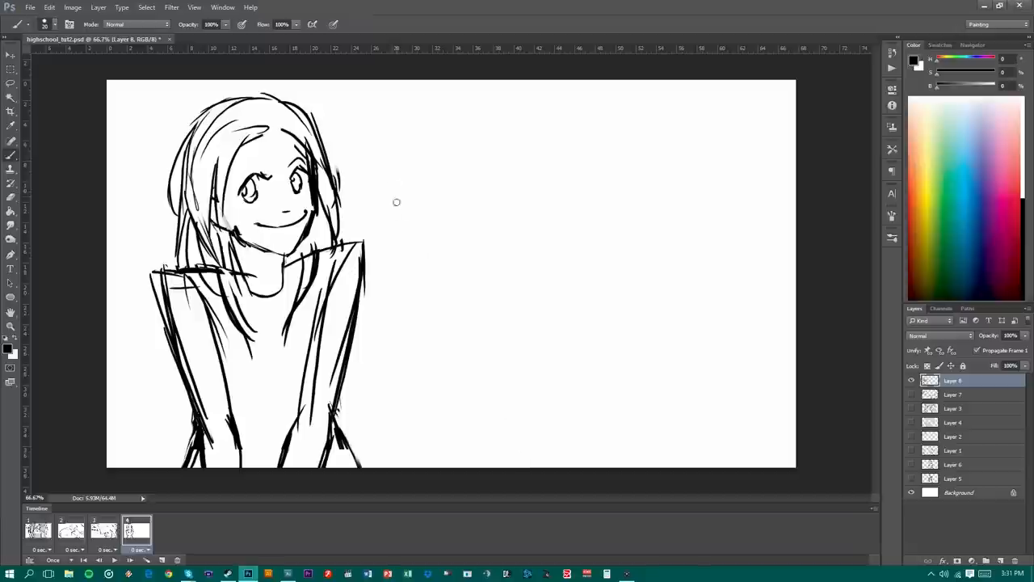
drag(396, 148, 412, 465)
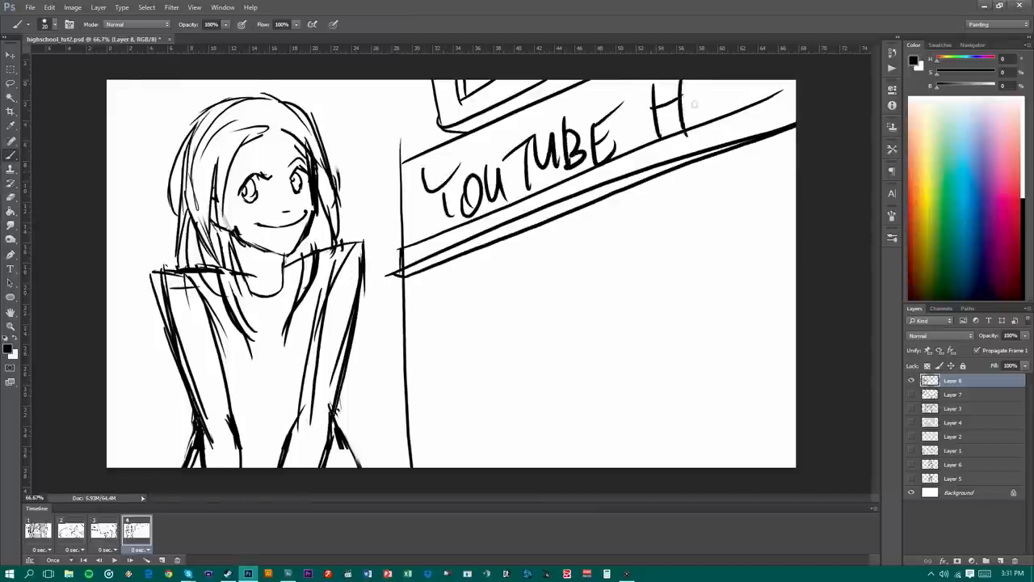
Letter YOUTUBE HIGH on the school building's sign.
drag(687, 106, 775, 113)
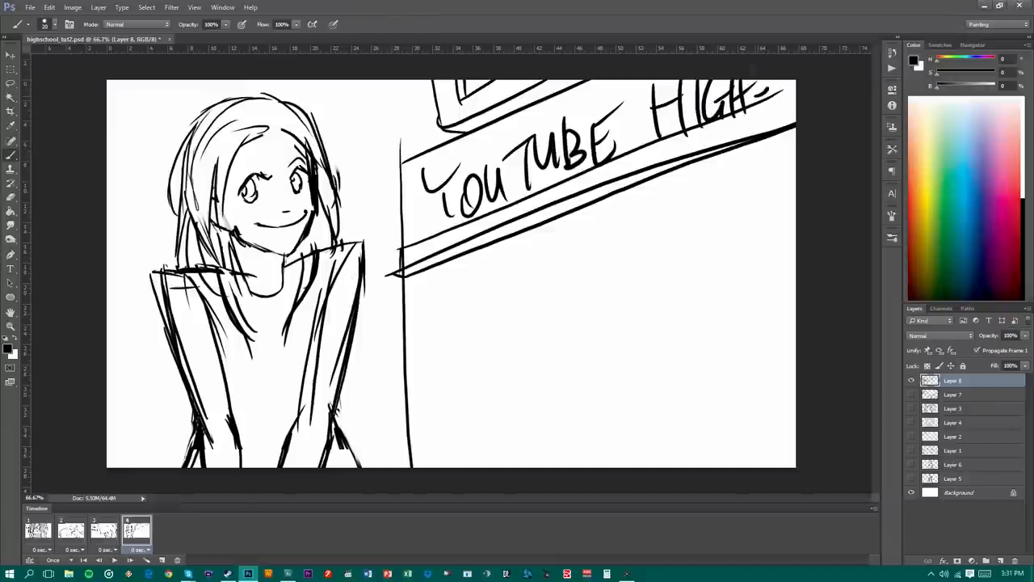
drag(452, 299, 452, 393)
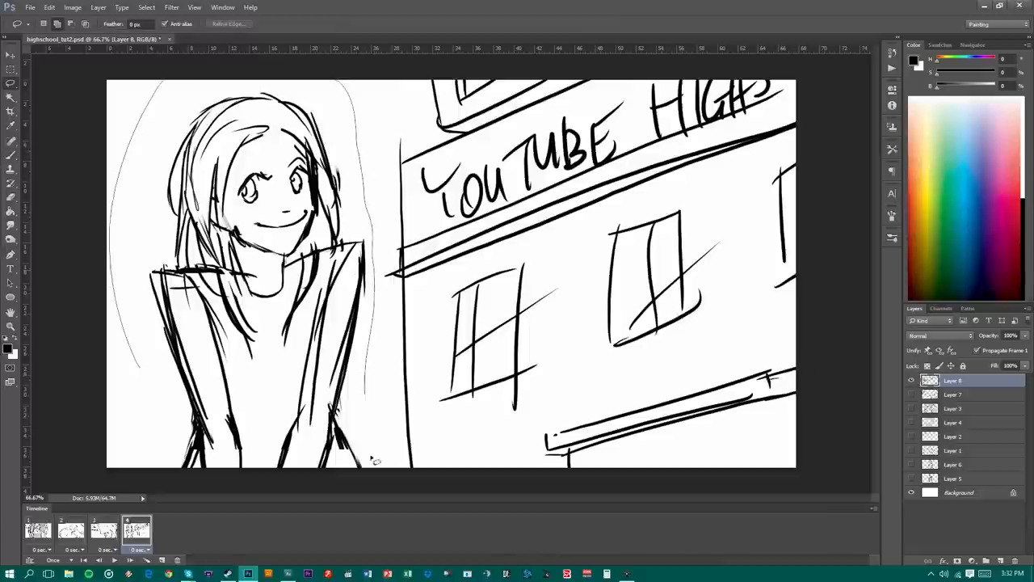
Free-transform the building into place, then lower its layer opacity to light grey.
key(ctrl+t)
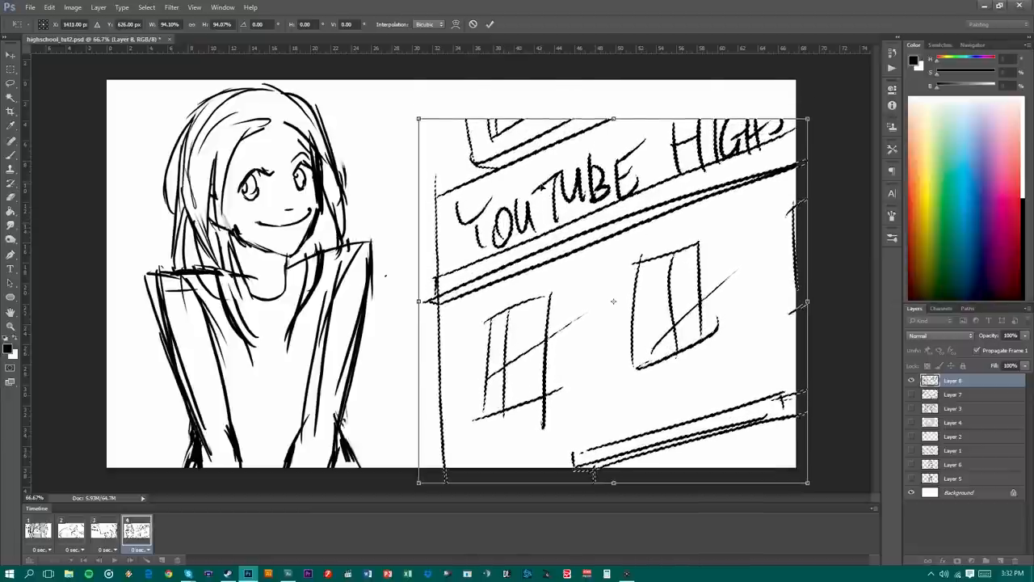
key(Return)
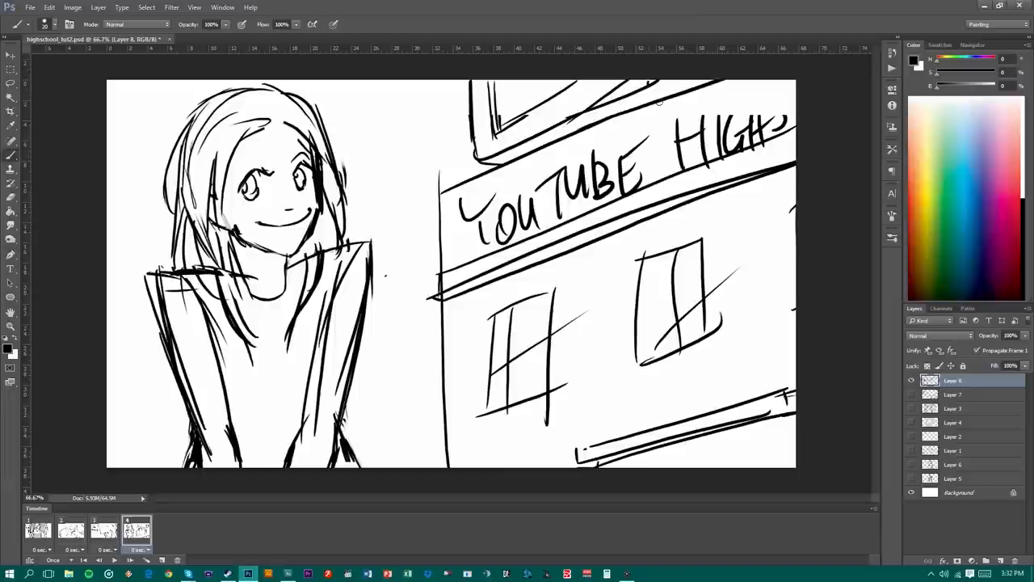
click(9, 67)
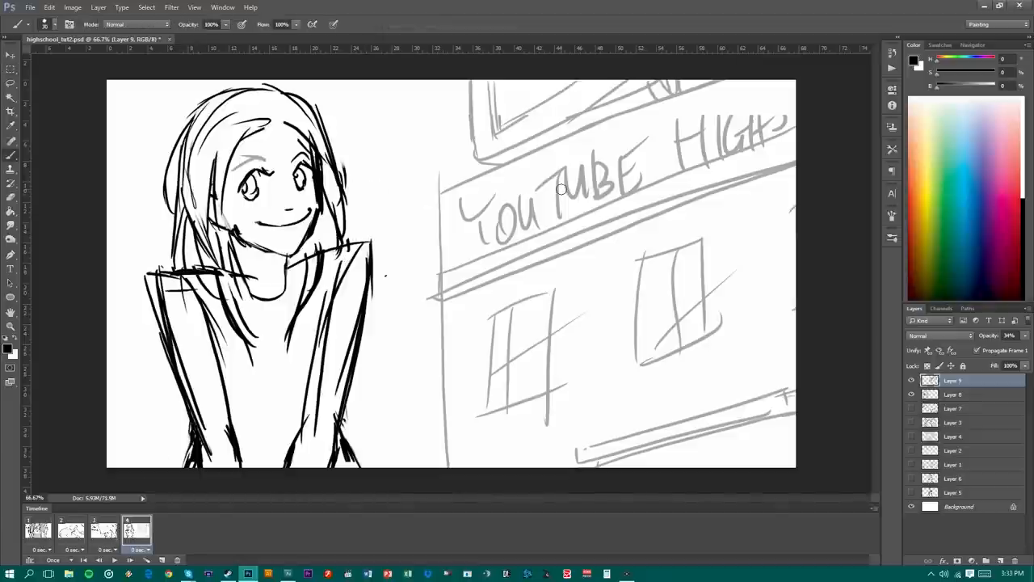
click(953, 395)
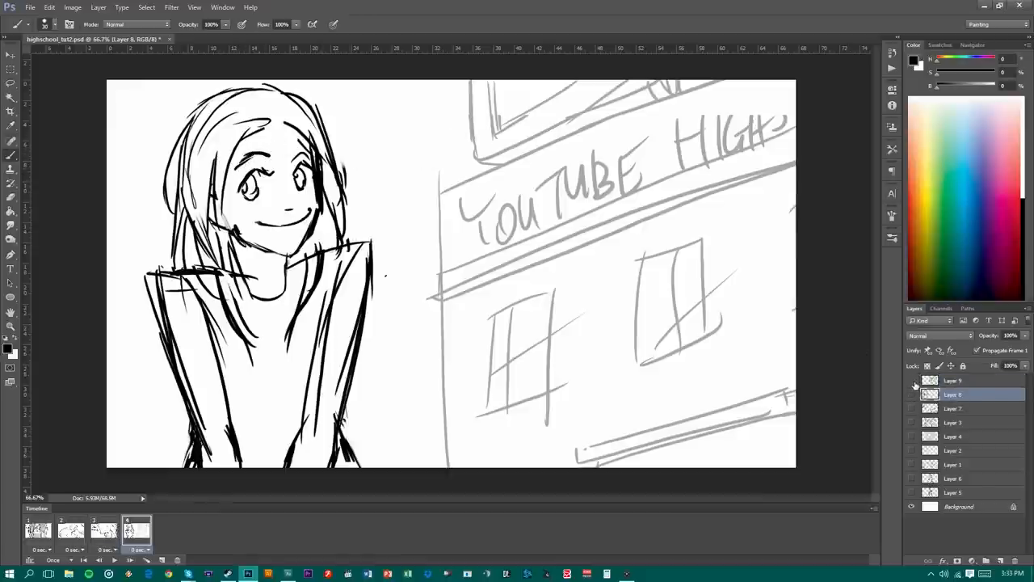
On frame 3, toggle sketch layers to try the front-facing girl.
click(911, 380)
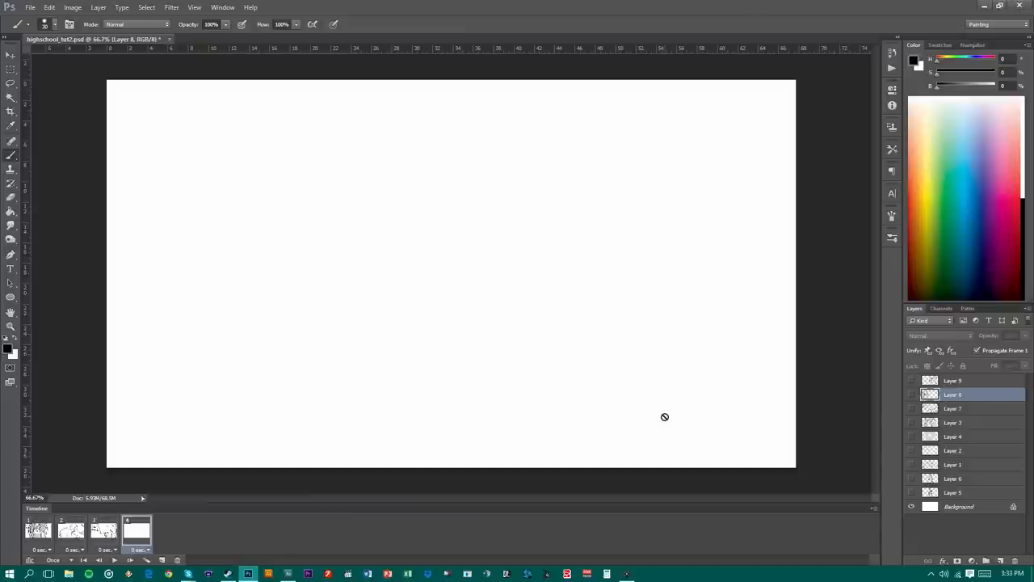
click(103, 530)
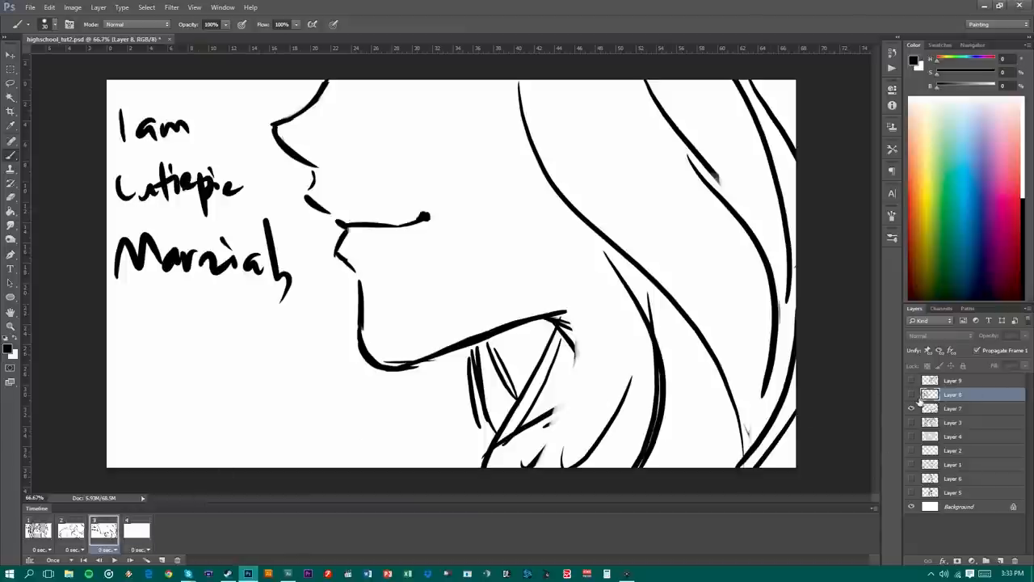
click(912, 407)
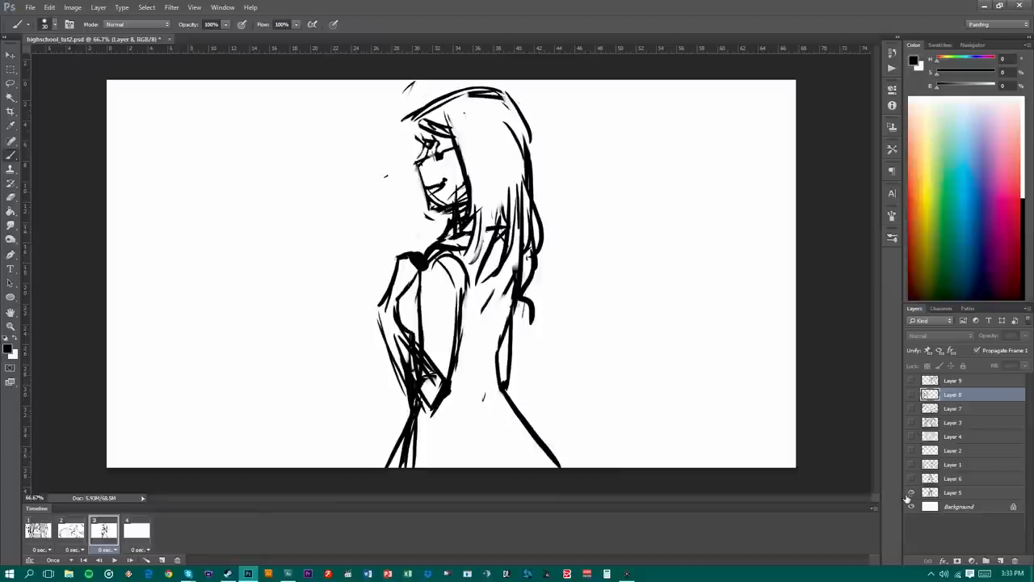
click(911, 507)
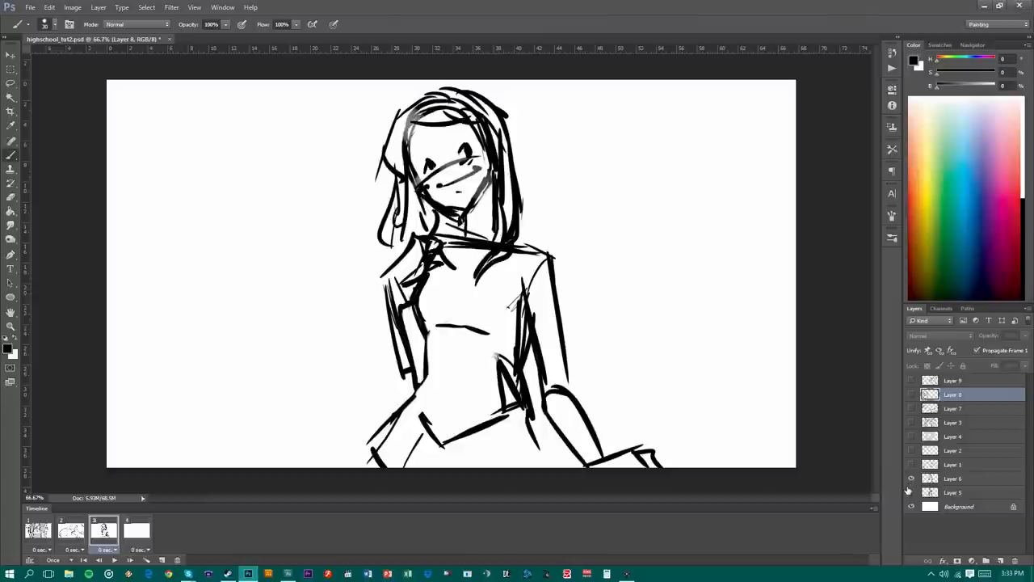
Settle on the smiling girl sketch for frame 3 and move to frame 4.
click(912, 478)
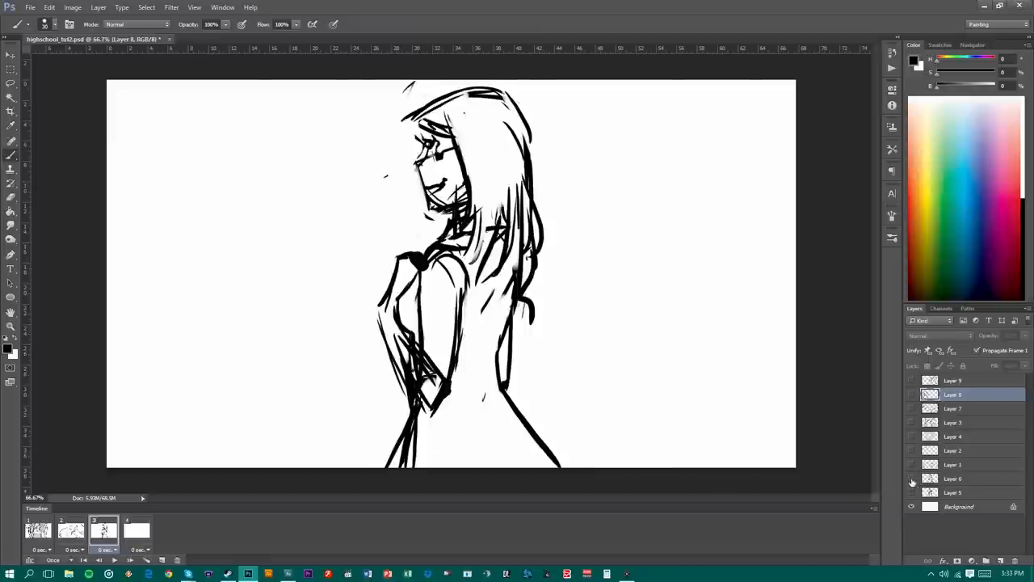
click(911, 394)
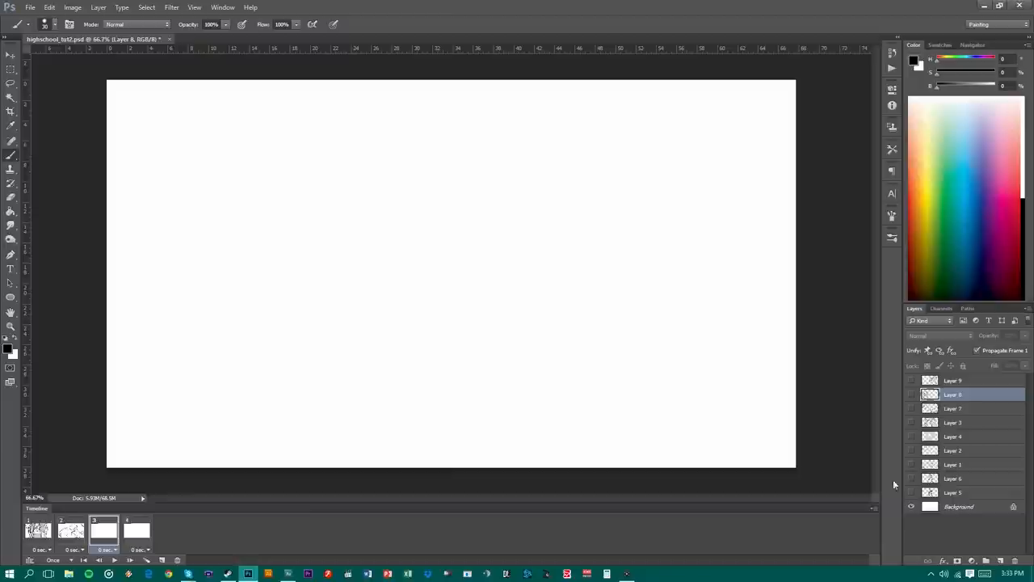
click(911, 395)
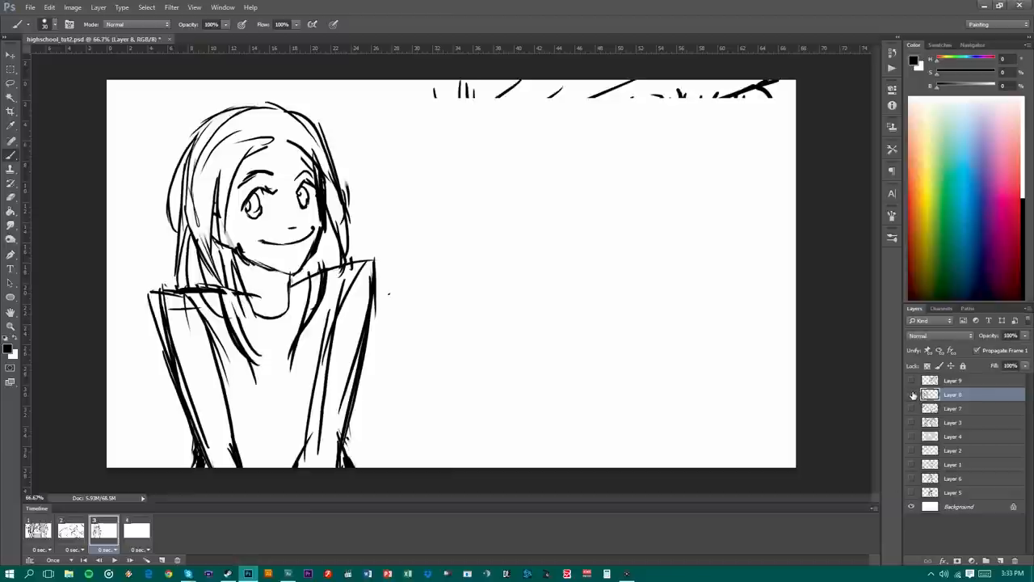
click(912, 394)
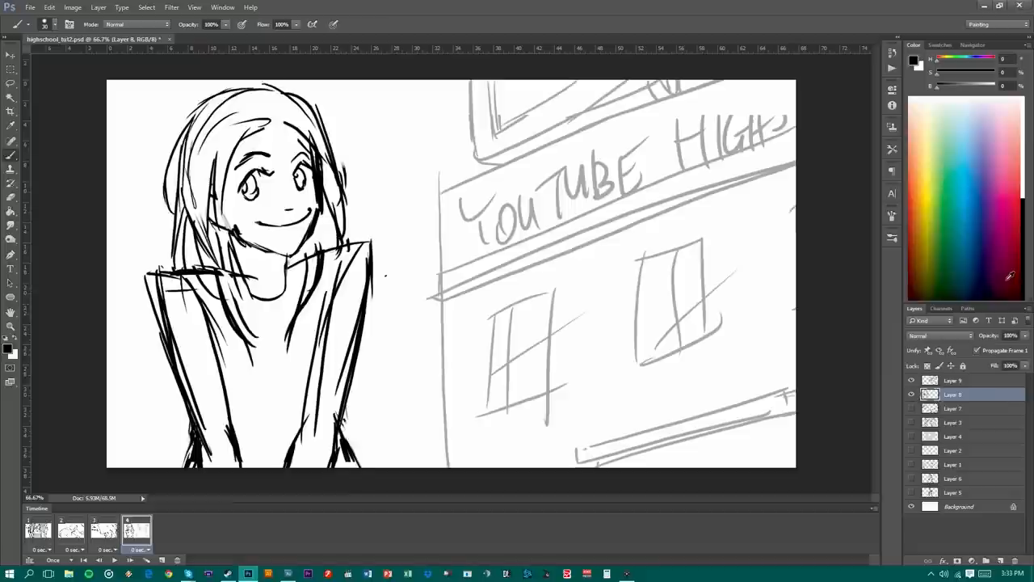
mouse_move(704, 294)
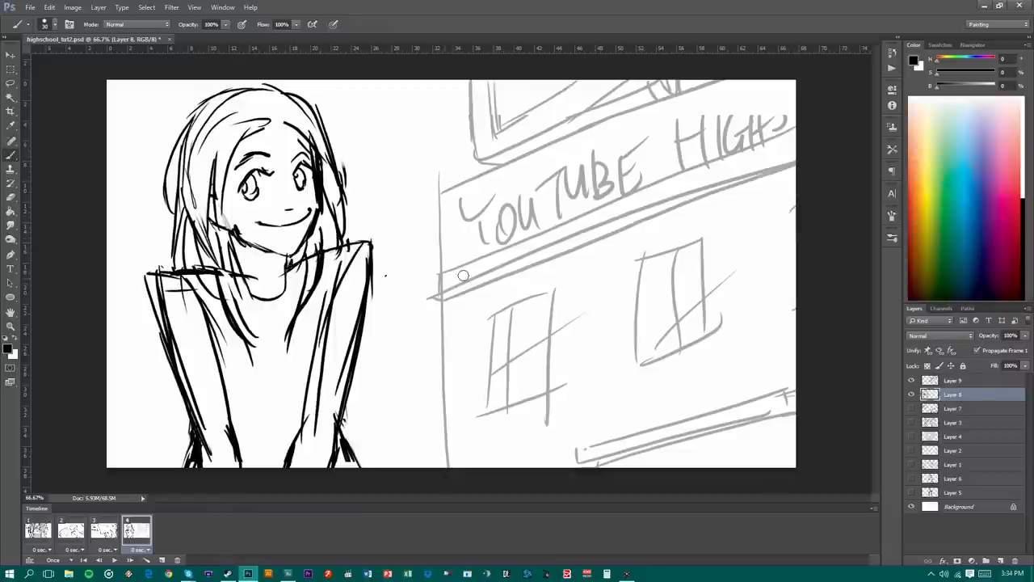
Draw and erase a trial arrow, then jump to the first storyboard frame.
drag(462, 275, 533, 265)
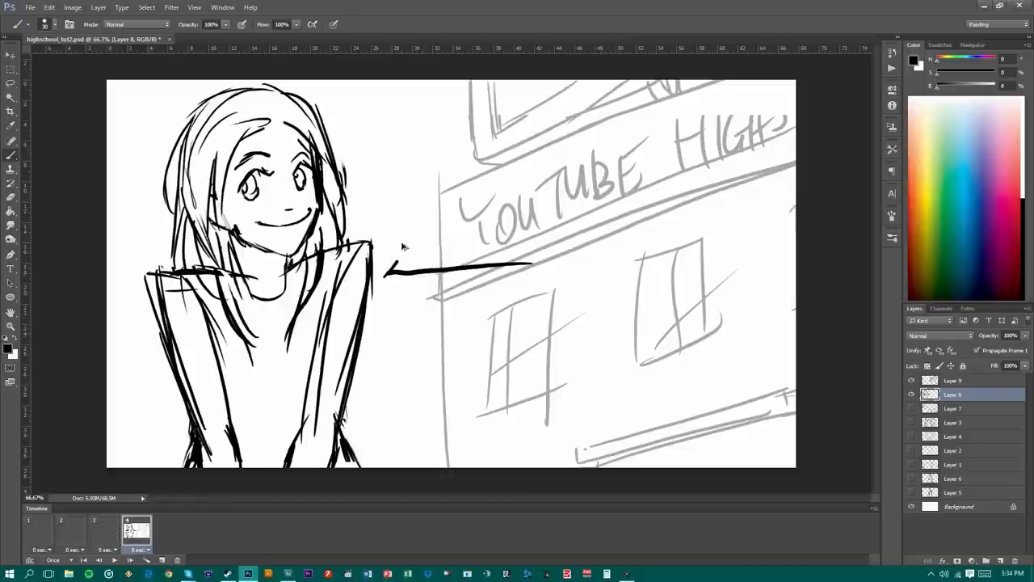
drag(391, 273, 525, 266)
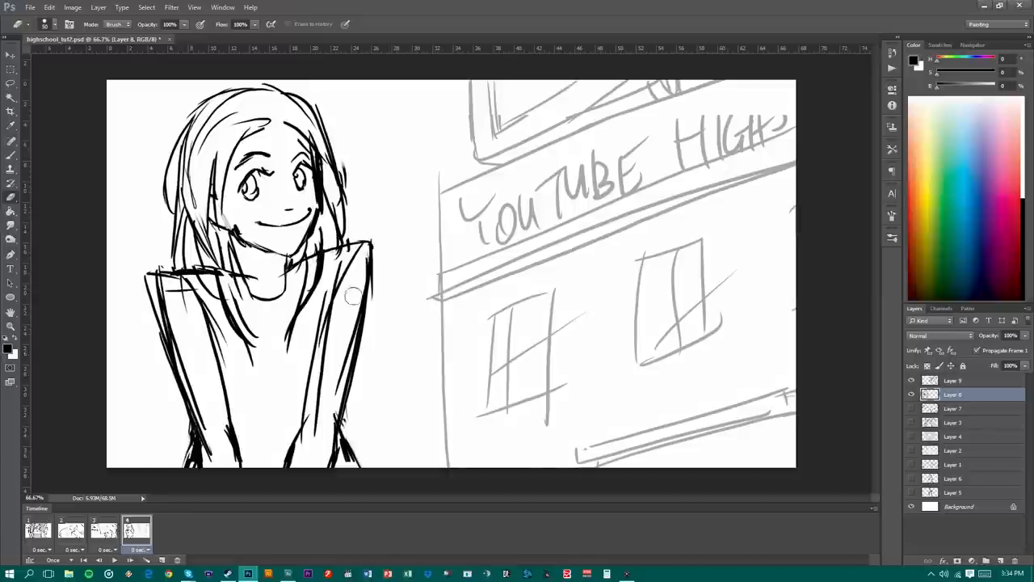
mouse_move(352, 304)
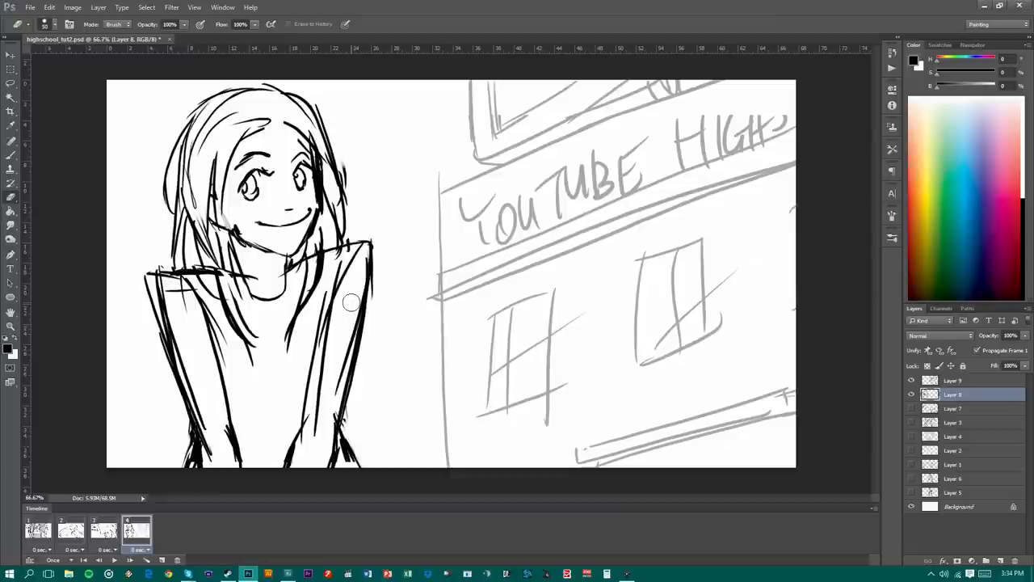
click(37, 530)
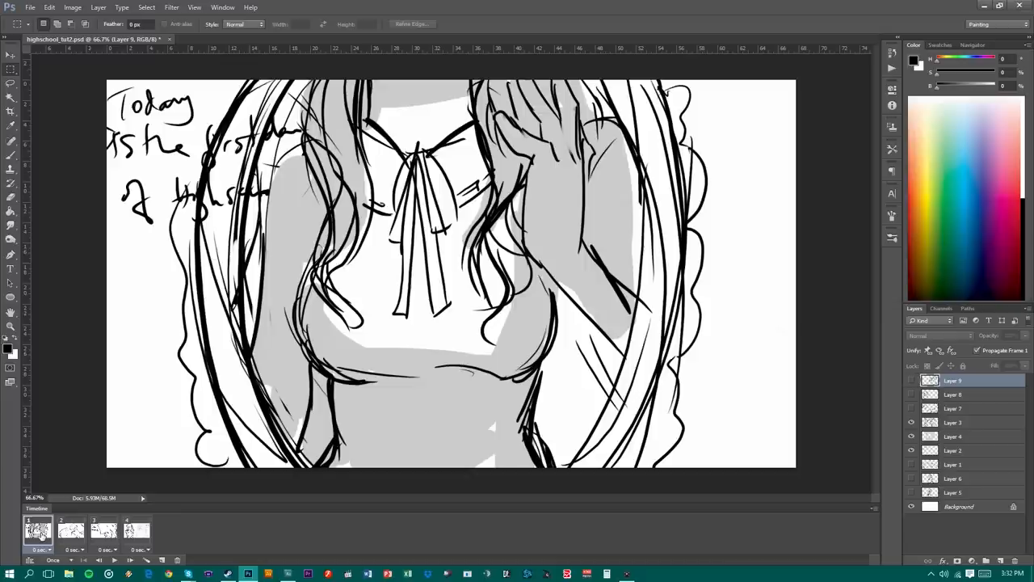
Step through frames 2, 3 and 4, then switch to the making-of folder.
click(71, 530)
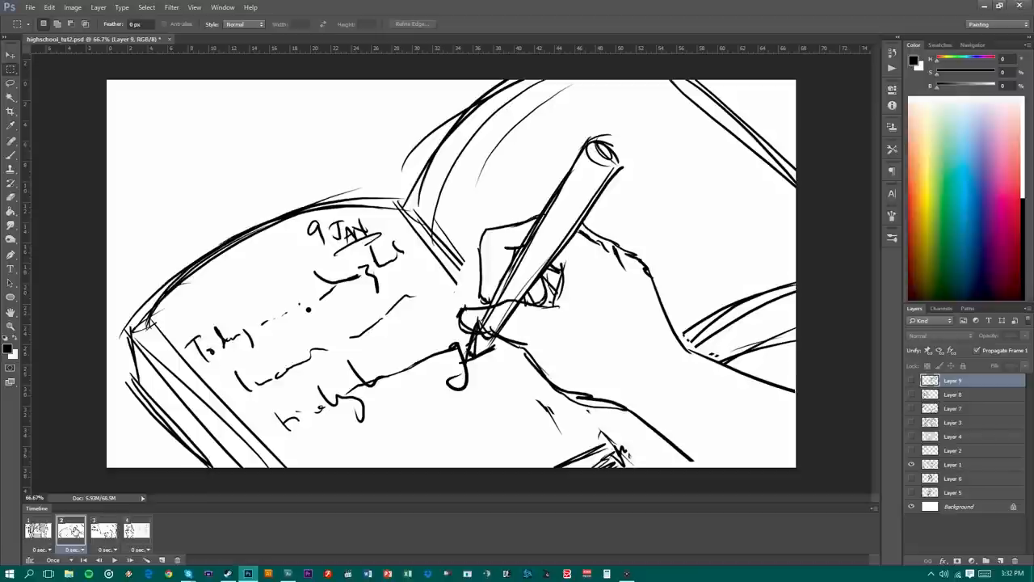
click(103, 529)
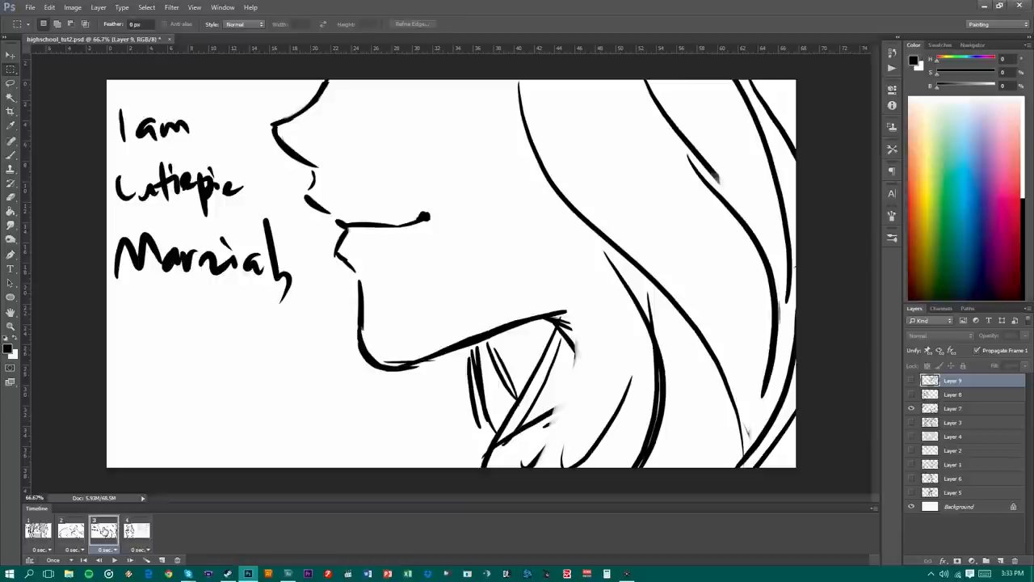
click(135, 530)
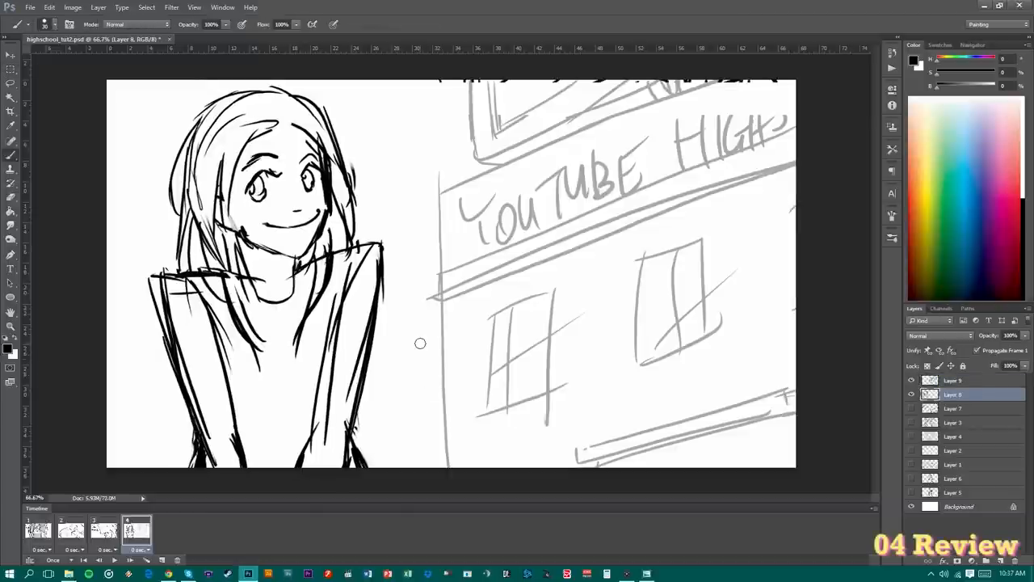
click(39, 530)
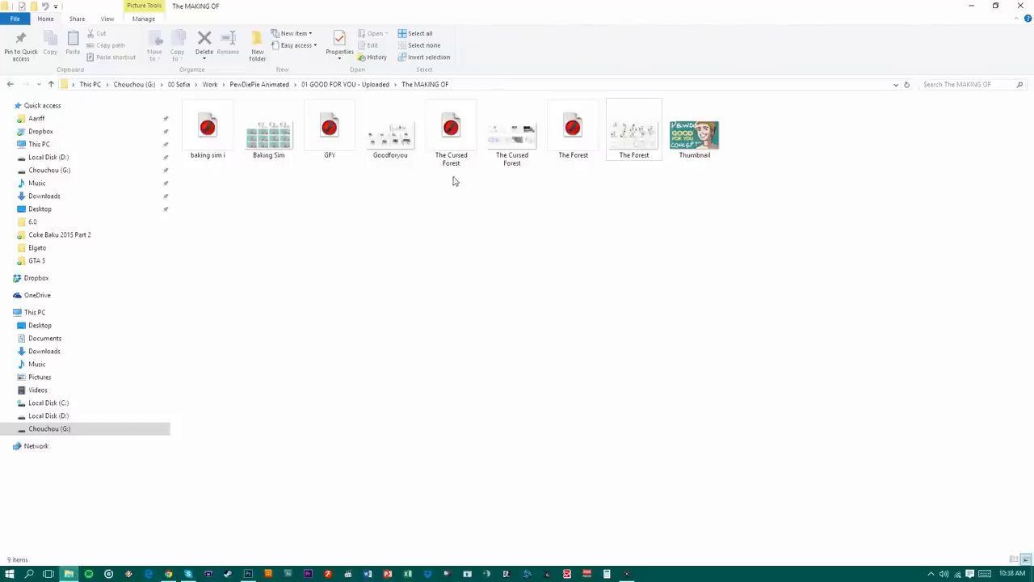
Play The Forest gameplay video from the MAKING OF folder.
click(633, 129)
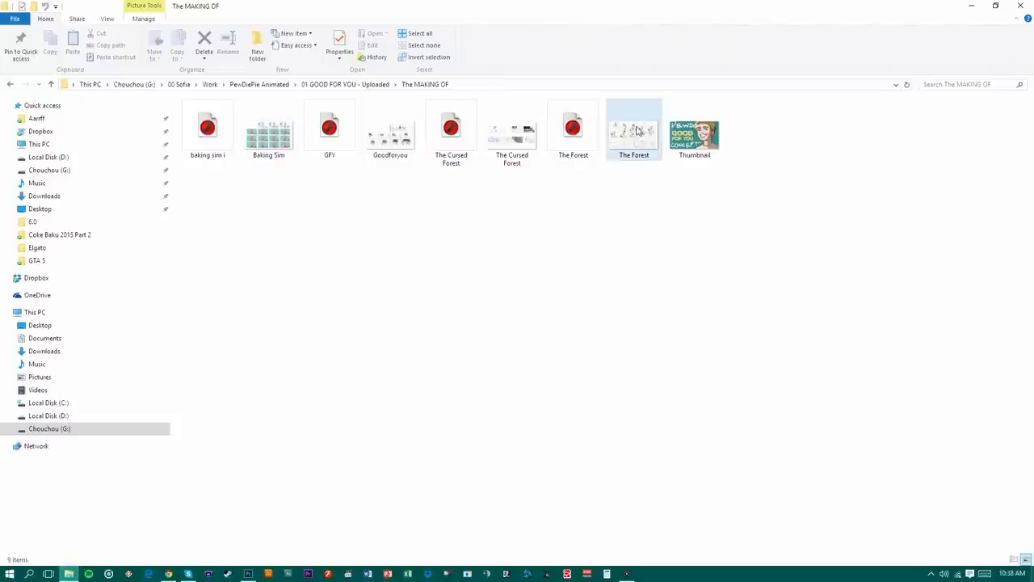
double_click(633, 126)
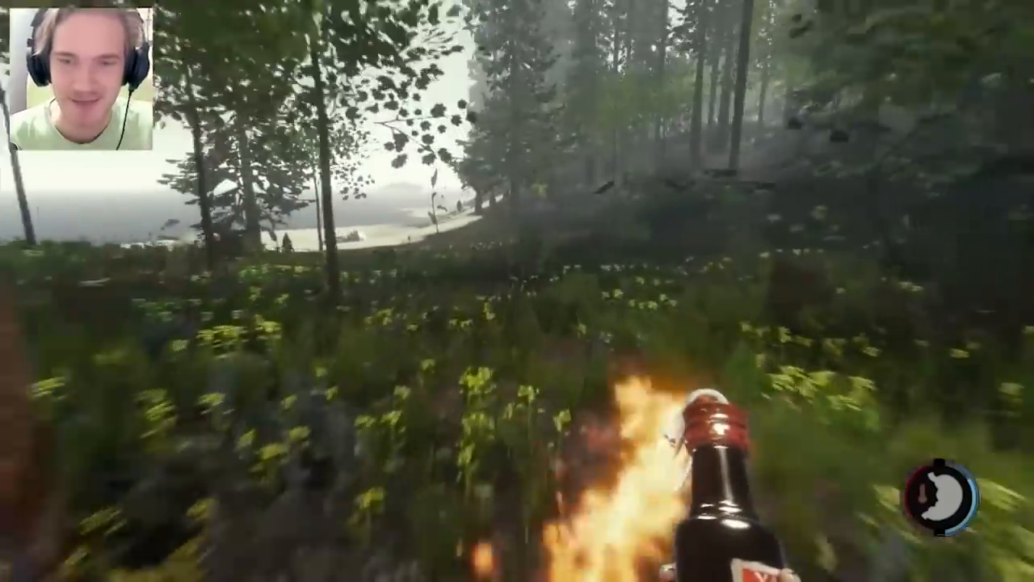
Skip ahead in The Forest clip, then close the player back to the Storyboard folder.
key(i)
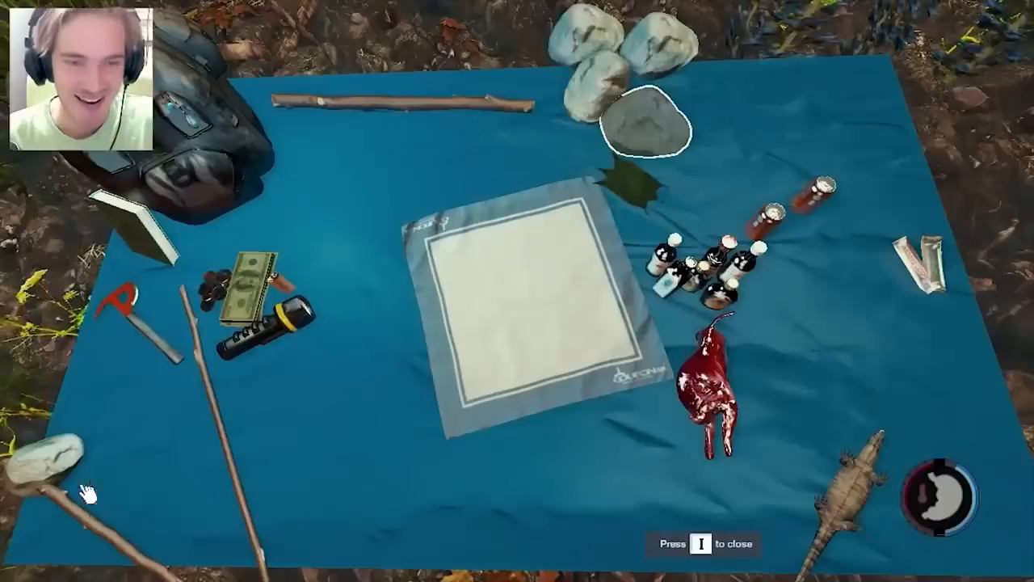
key(i)
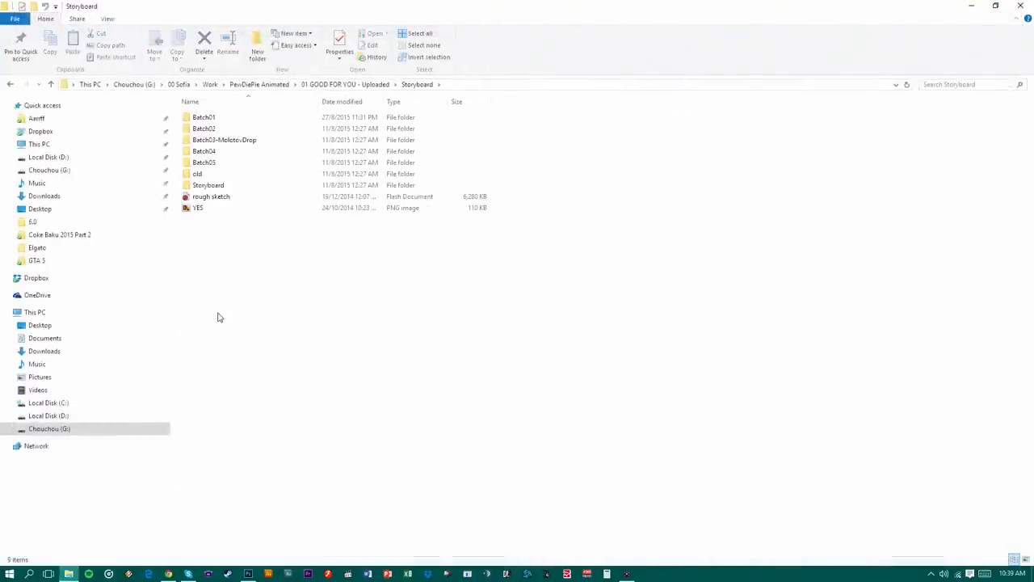
View the Batch01 sketch batch01012 full size in Windows Photo Viewer.
double_click(203, 116)
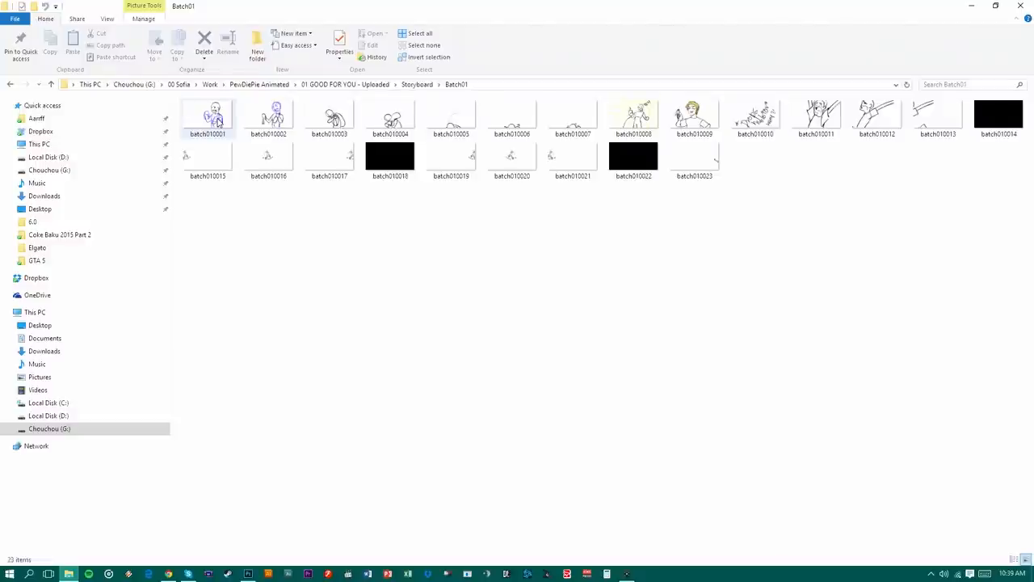
click(633, 116)
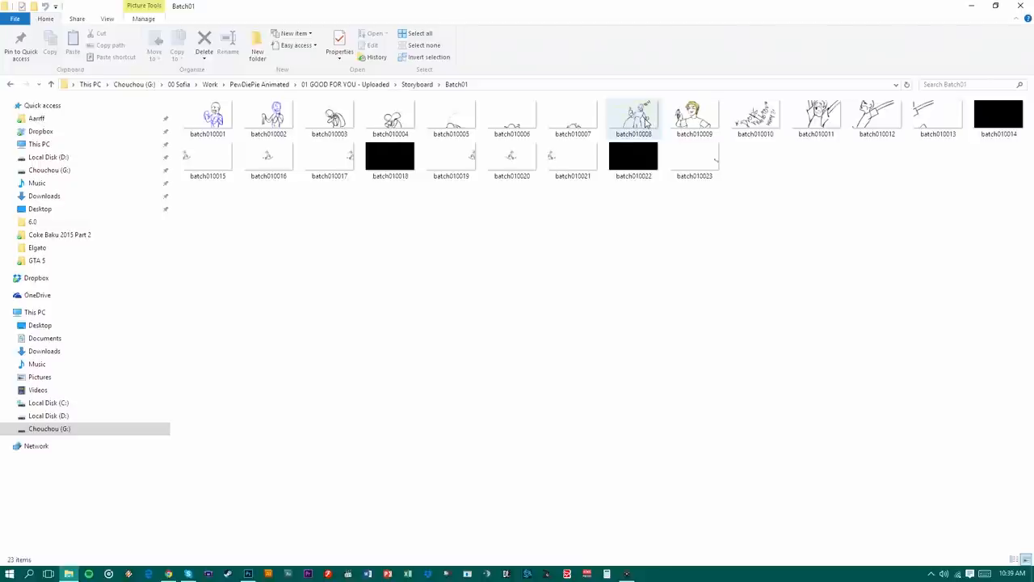
double_click(633, 117)
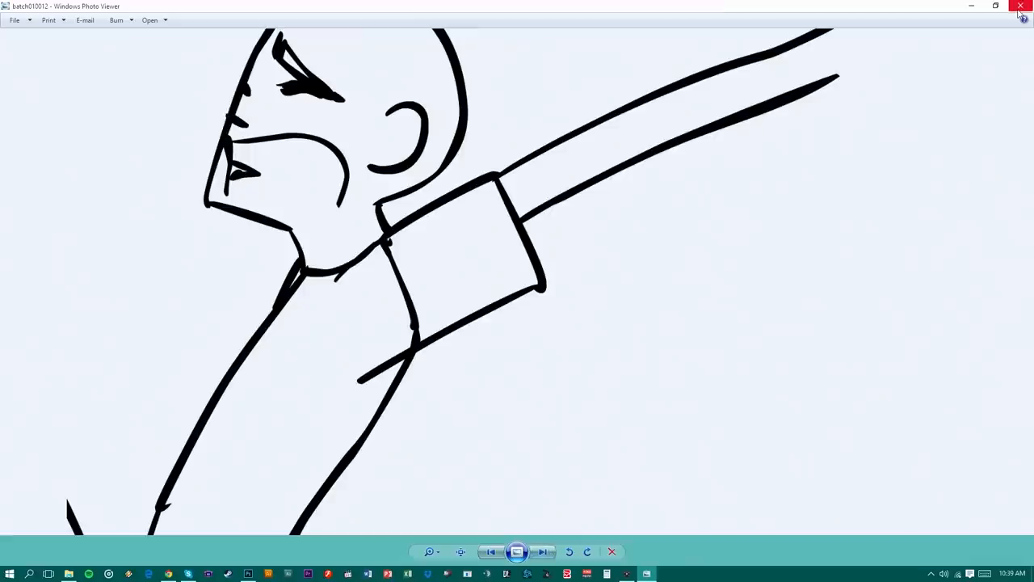
Browse Batch02 sketches to batch02008, the blond guy holding a bottle.
click(1022, 7)
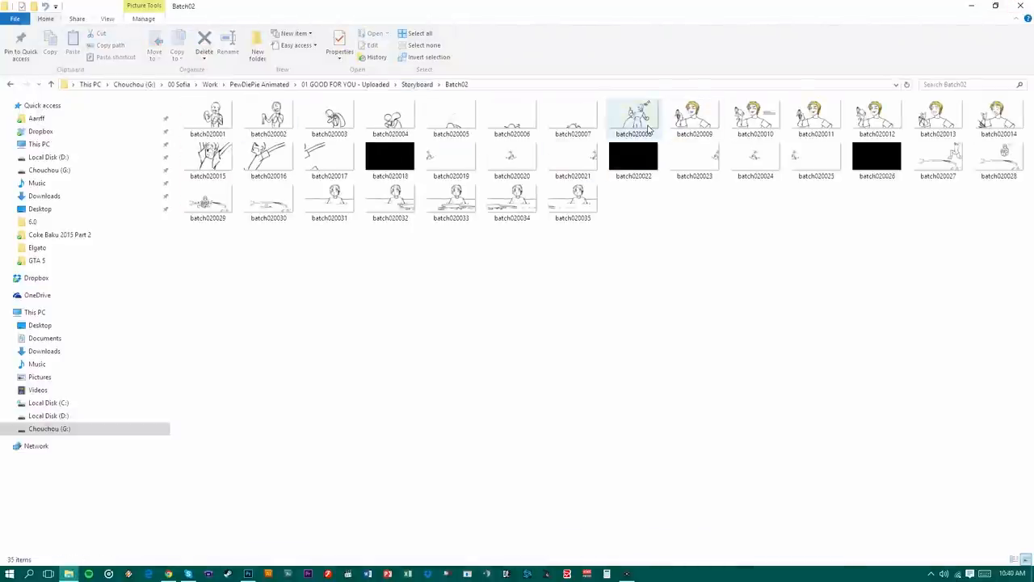
double_click(634, 114)
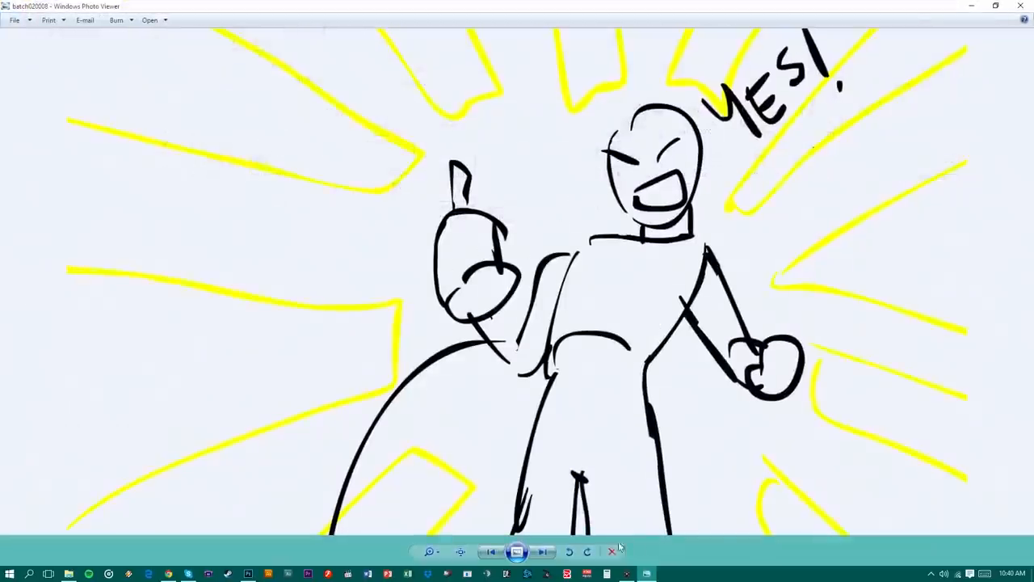
click(543, 552)
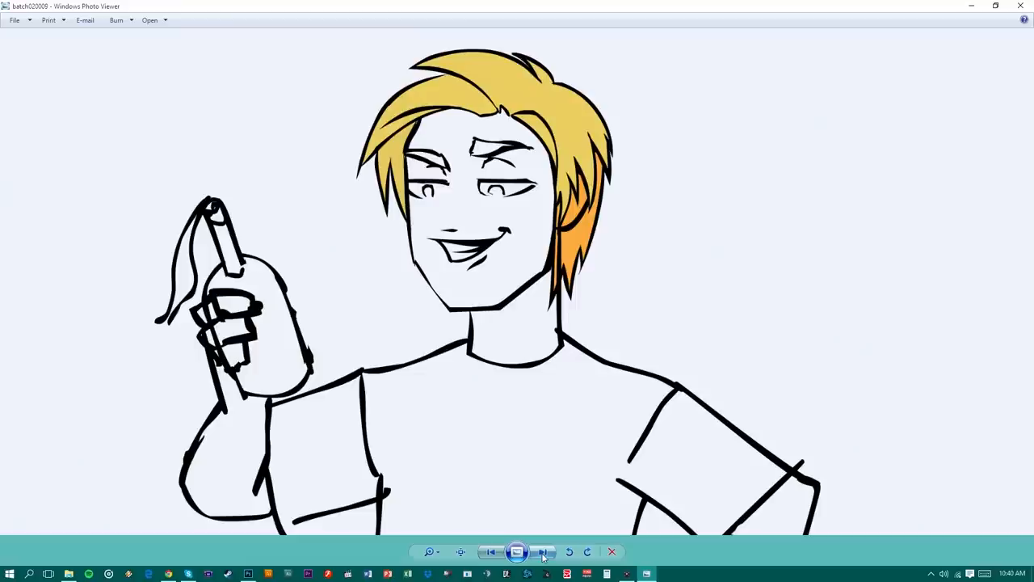